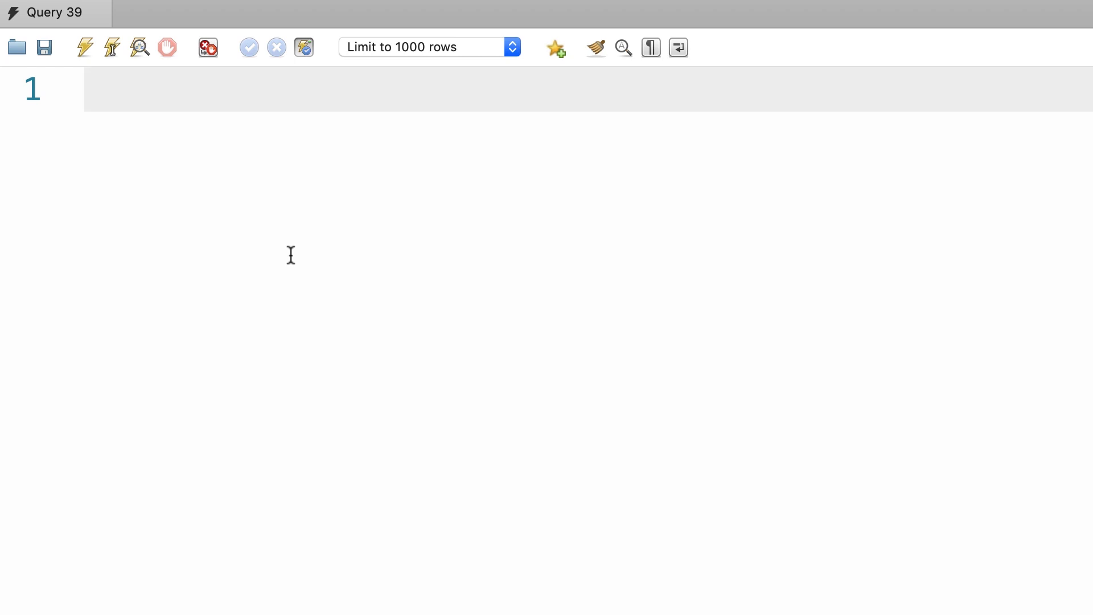
# Write the query SELECT * FROM orders in the editor.
pyautogui.write('SE')
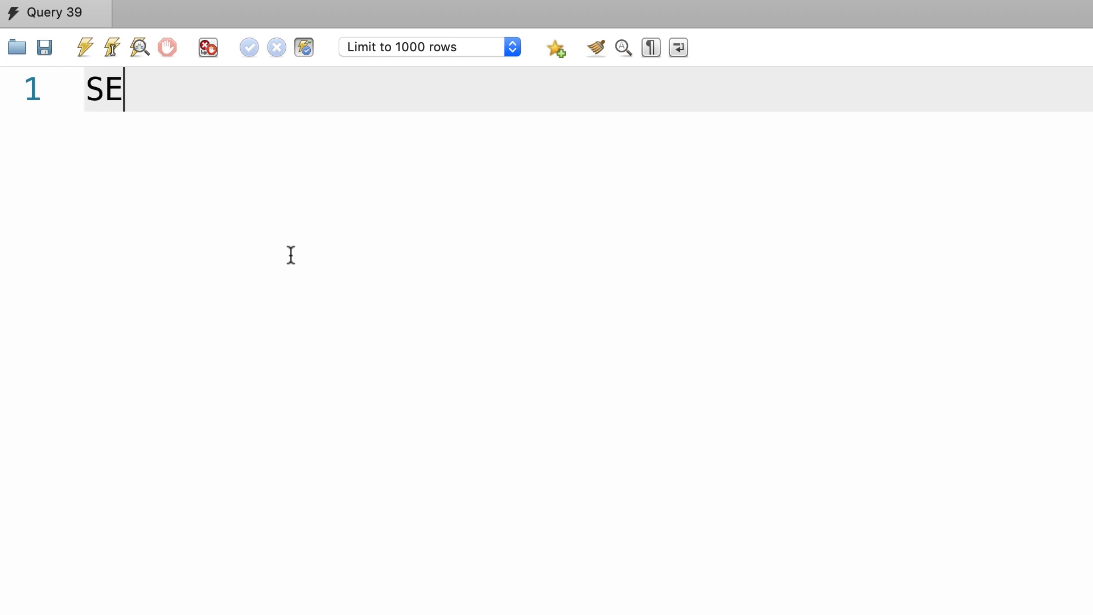
pyautogui.write('LECT *')
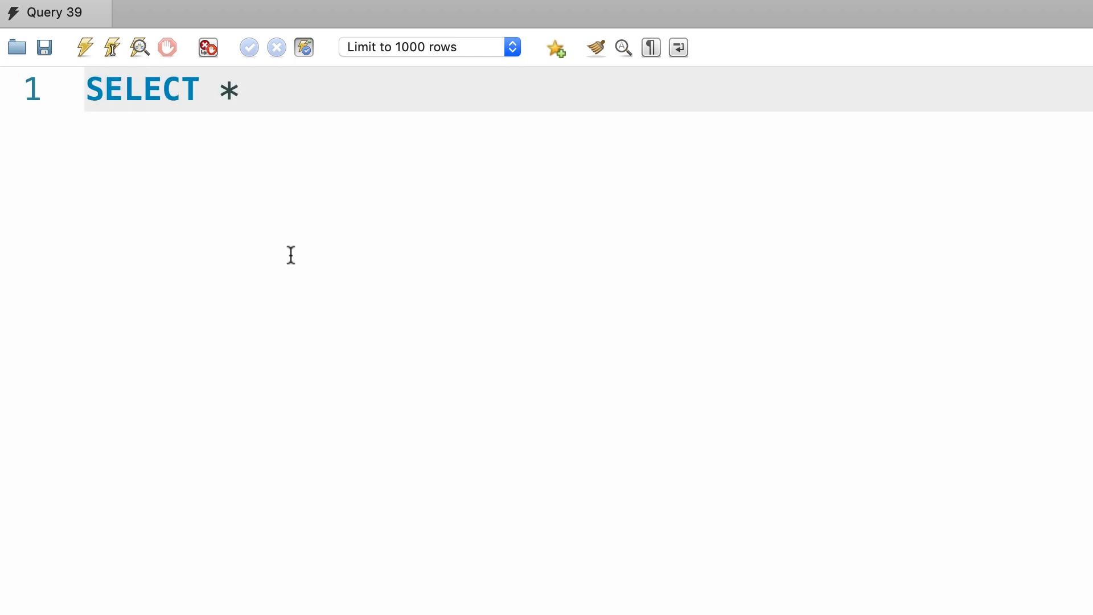
pyautogui.write('FROM orders')
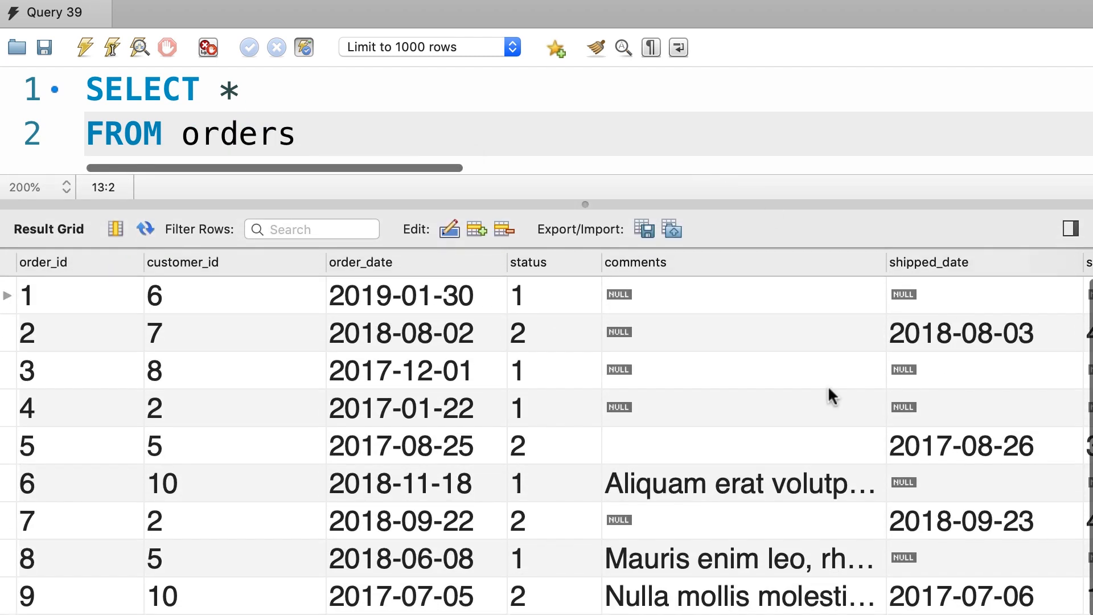
# Filter orders with WHERE order_date >= '2019-01-01' and remove the asterisk after SELECT.
pyautogui.click(415, 294)
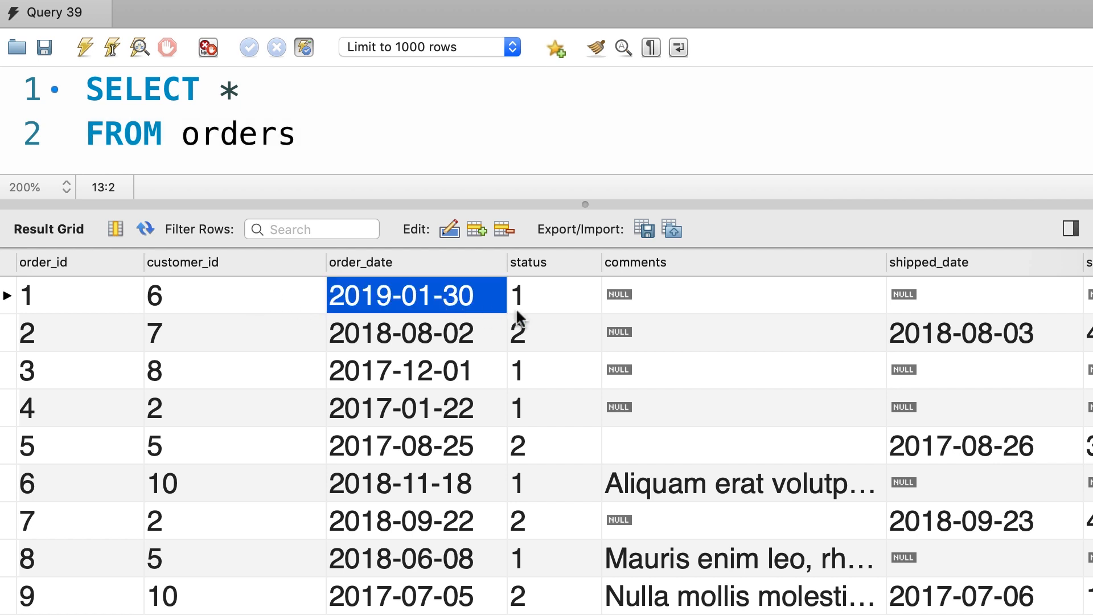
pyautogui.moveTo(514, 319)
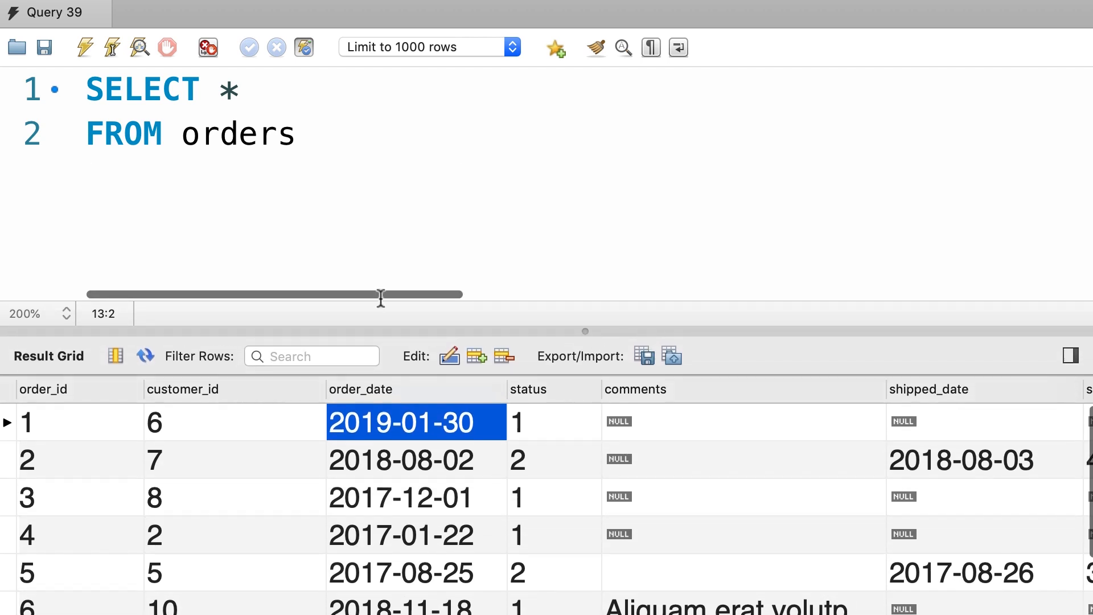
pyautogui.write('WH')
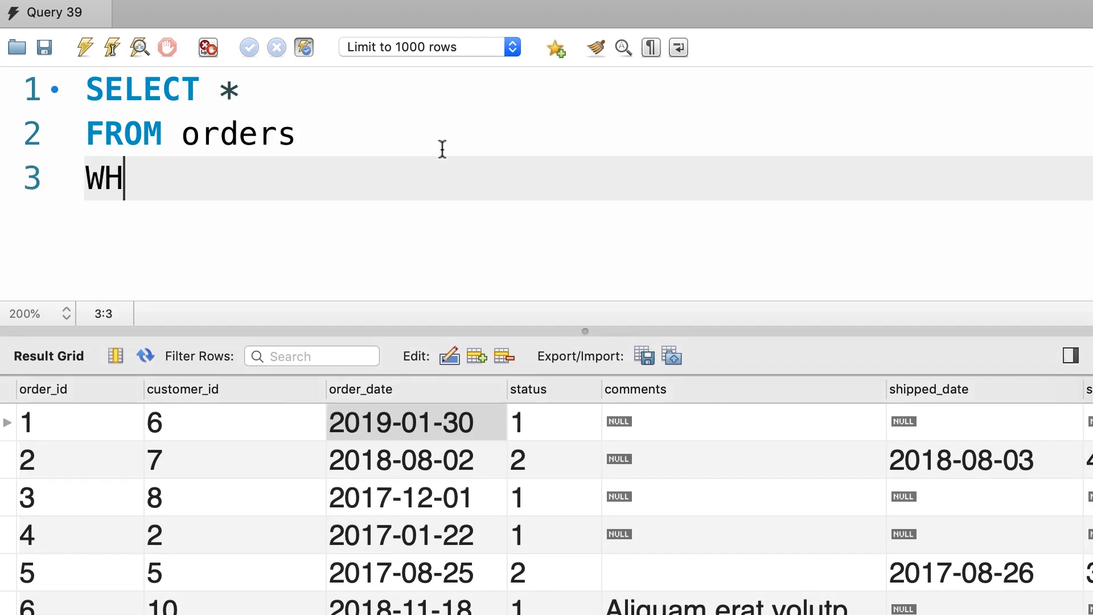
pyautogui.write('ERE')
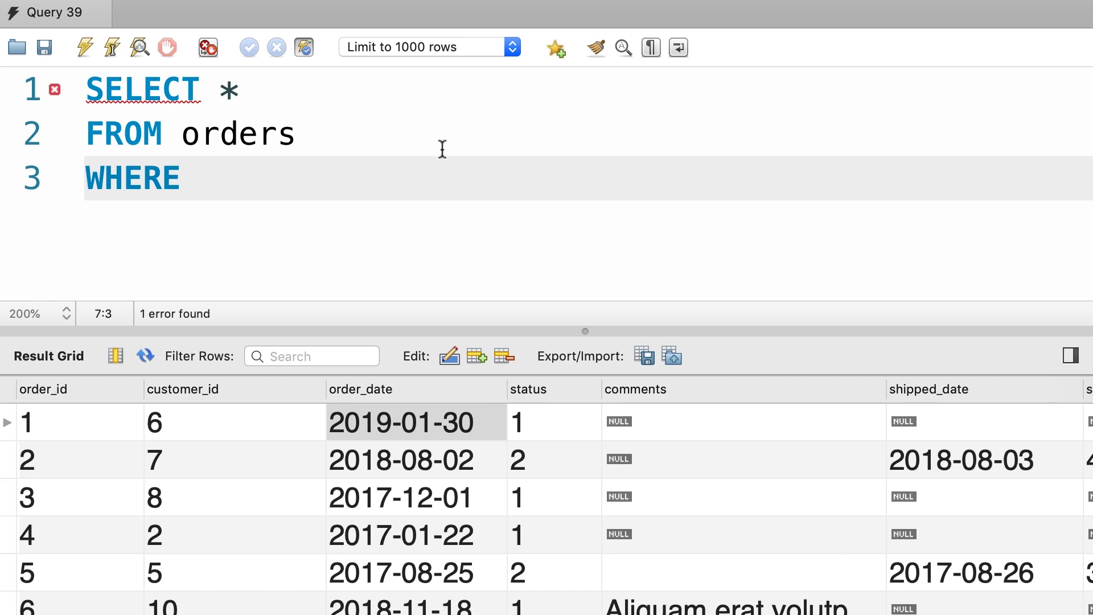
pyautogui.write('order')
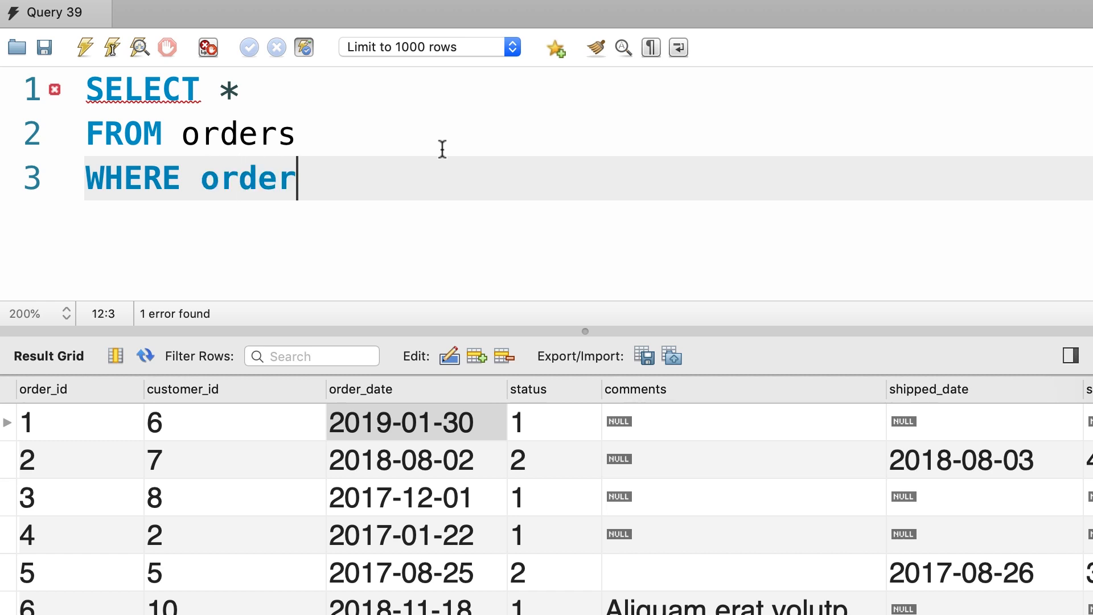
pyautogui.write('_date')
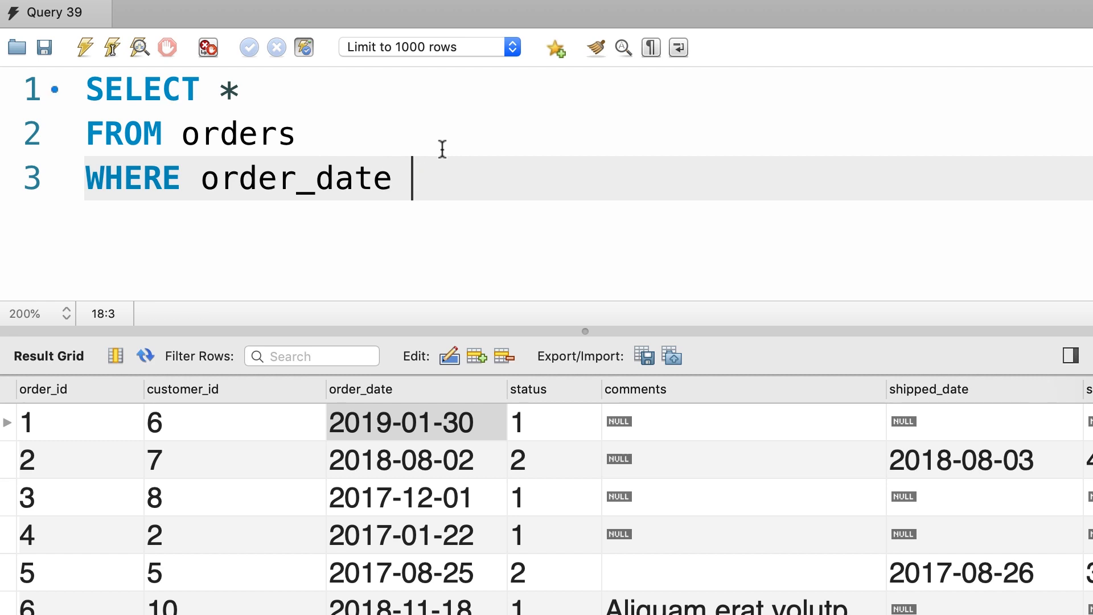
pyautogui.write(">= '2019-")
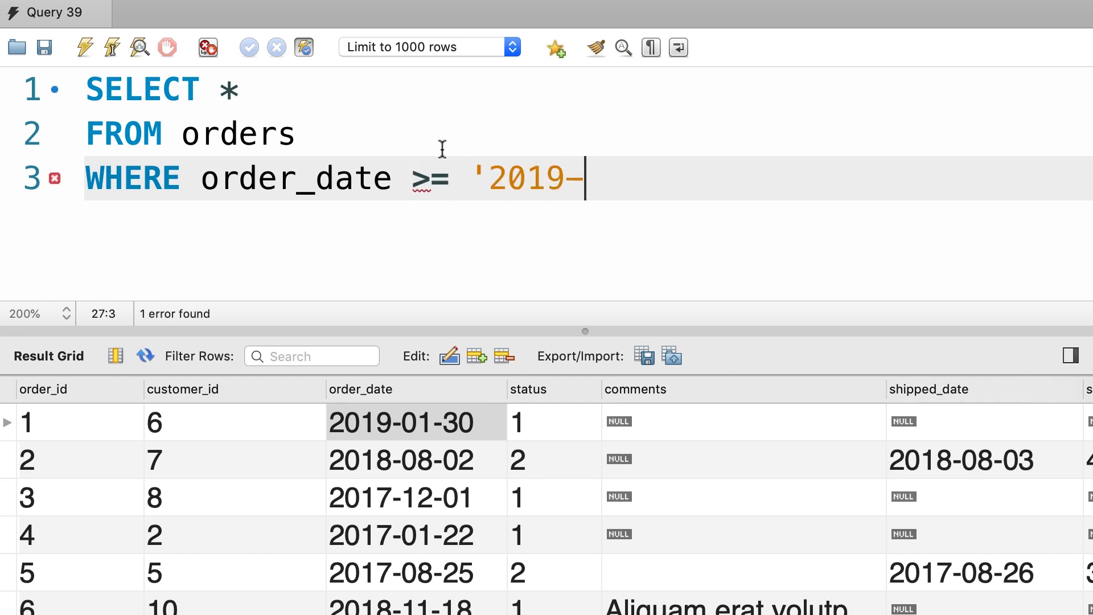
pyautogui.write("01-01'")
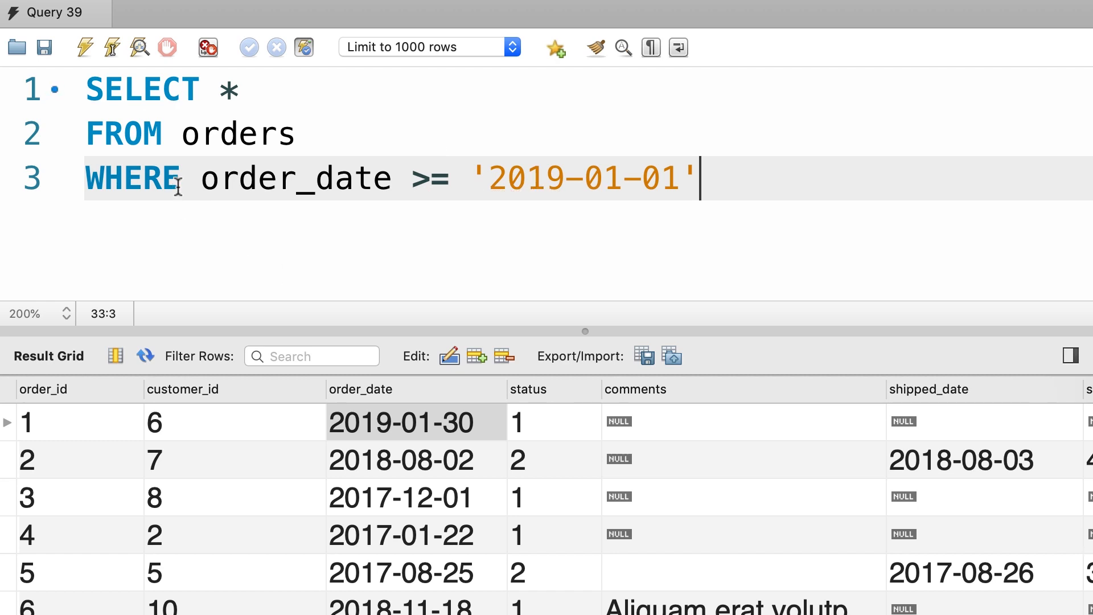
pyautogui.moveTo(199, 178); pyautogui.dragTo(696, 177)
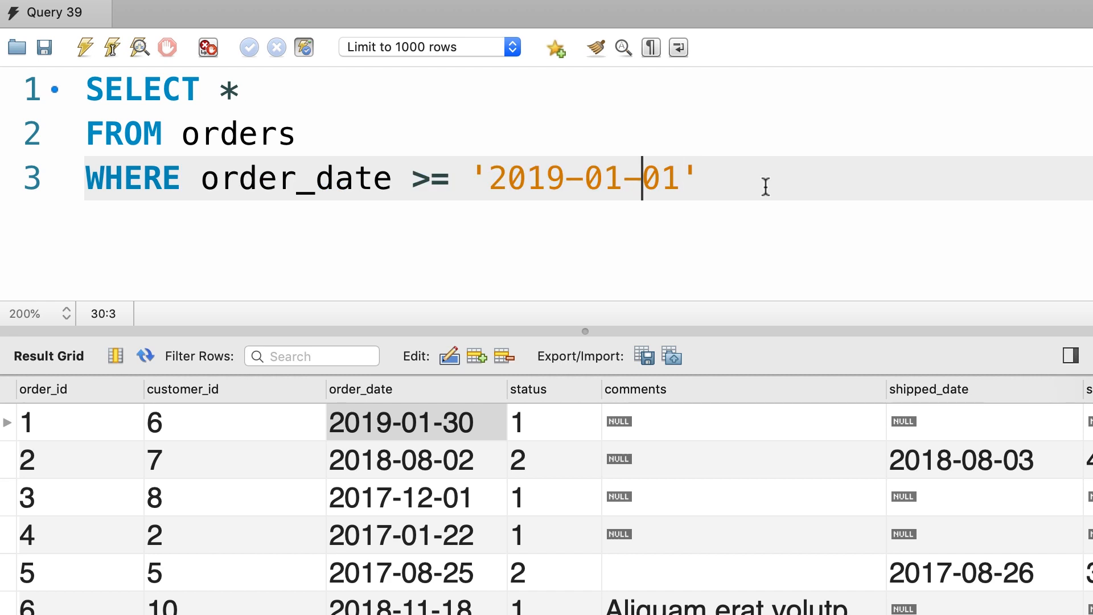
pyautogui.doubleClick(526, 177)
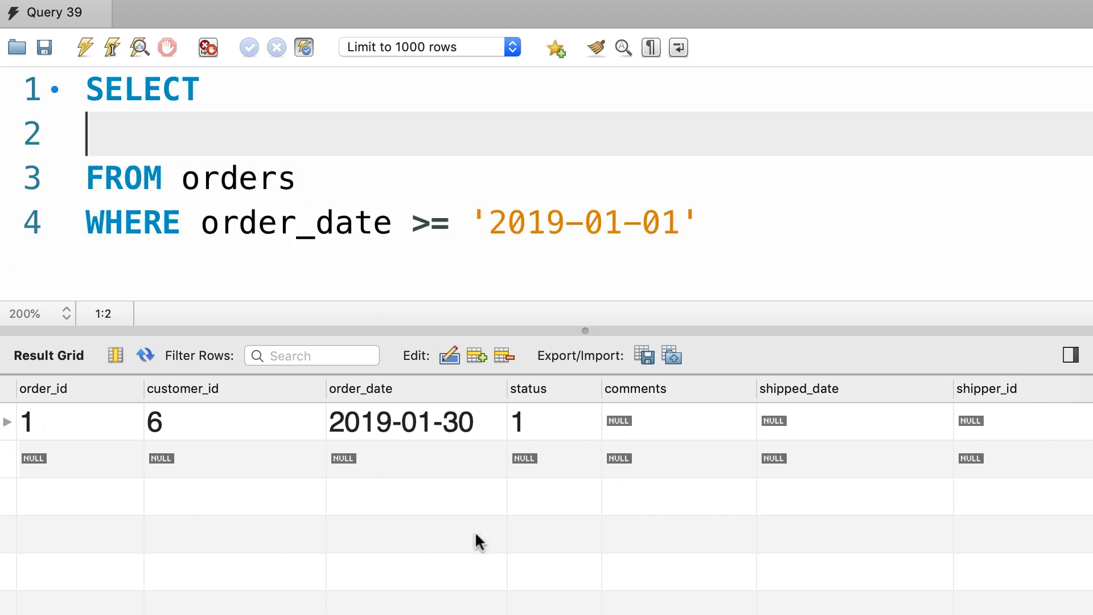
# Select order_id, order_date and the literal 'Active' on separate lines, then run the query.
pyautogui.write('order_id,')
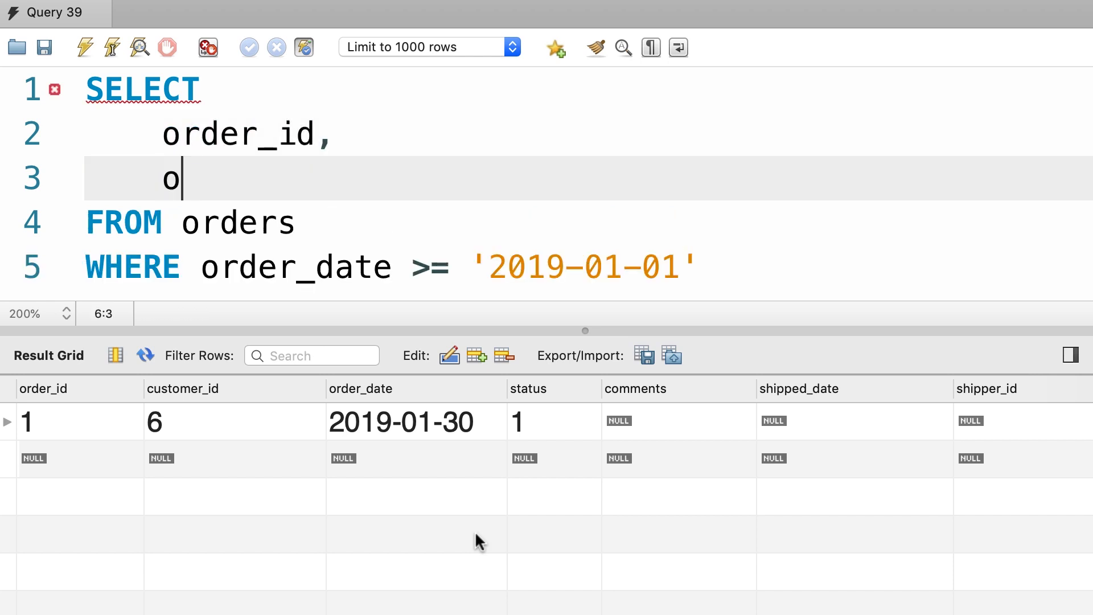
pyautogui.write('rder_date,')
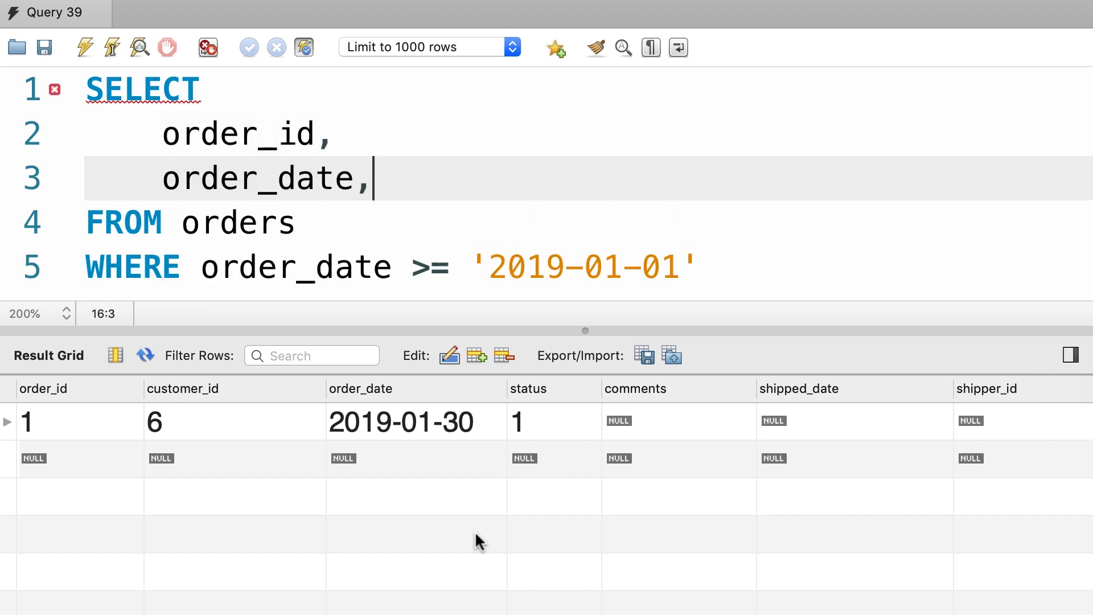
pyautogui.press('enter')
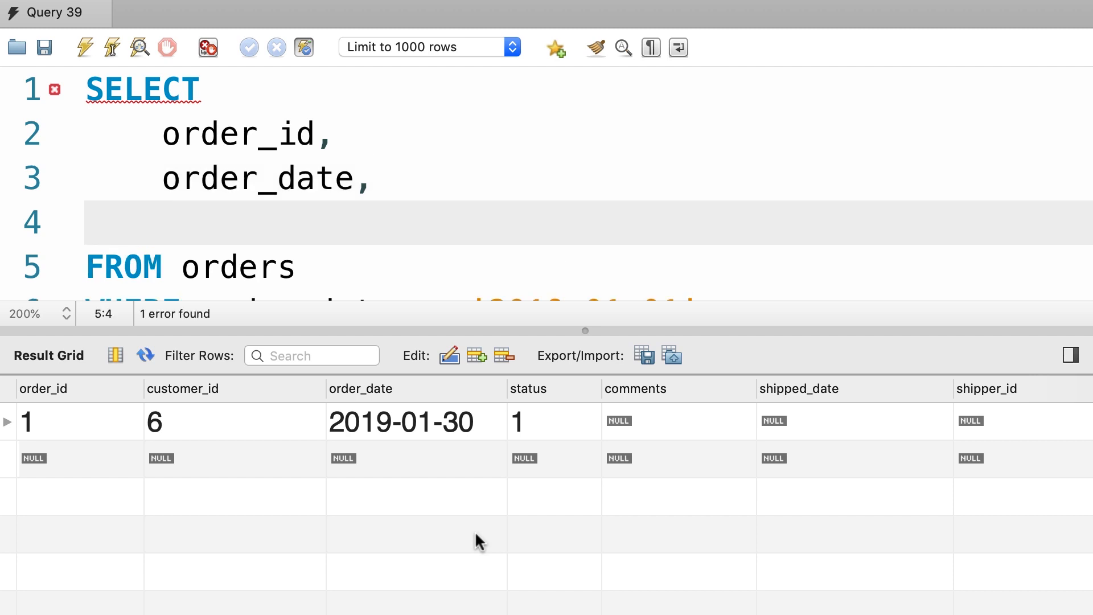
pyautogui.write("'Ac")
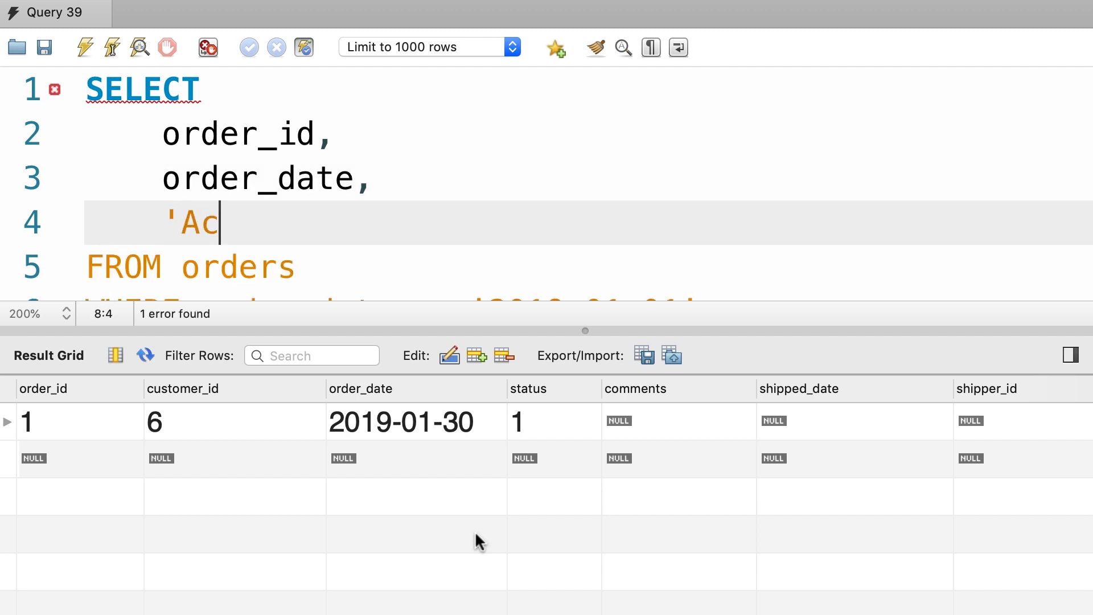
pyautogui.write("tive'")
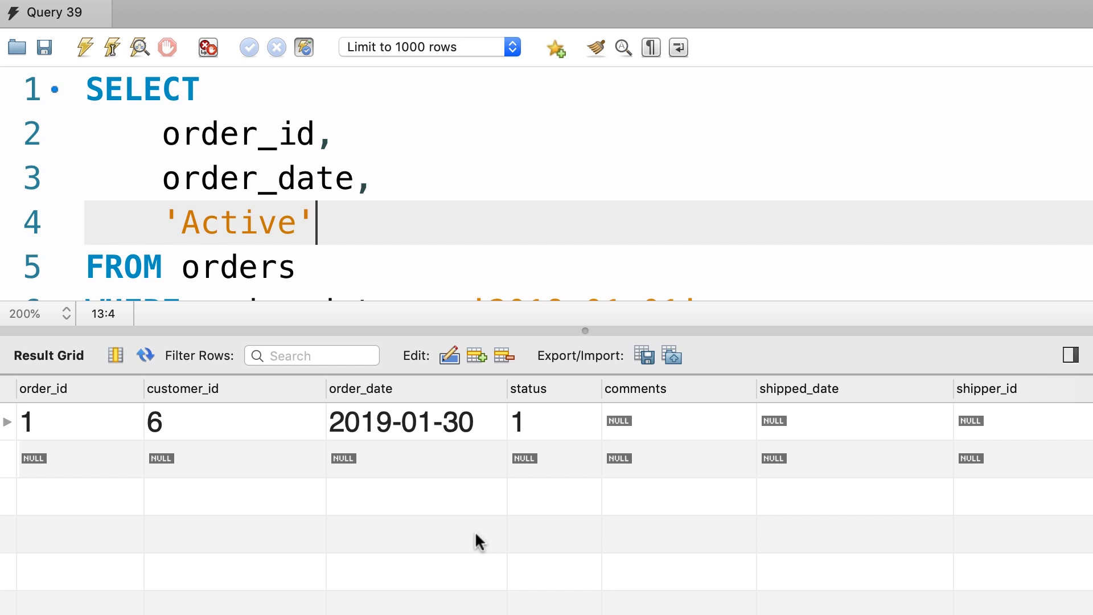
pyautogui.click(84, 47)
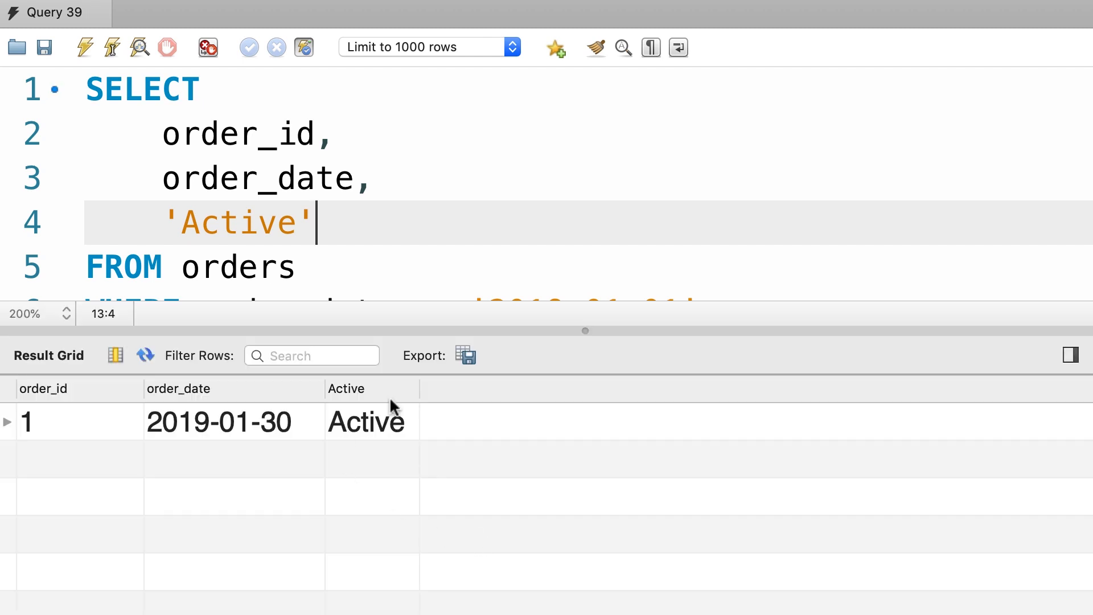
pyautogui.moveTo(41, 416)
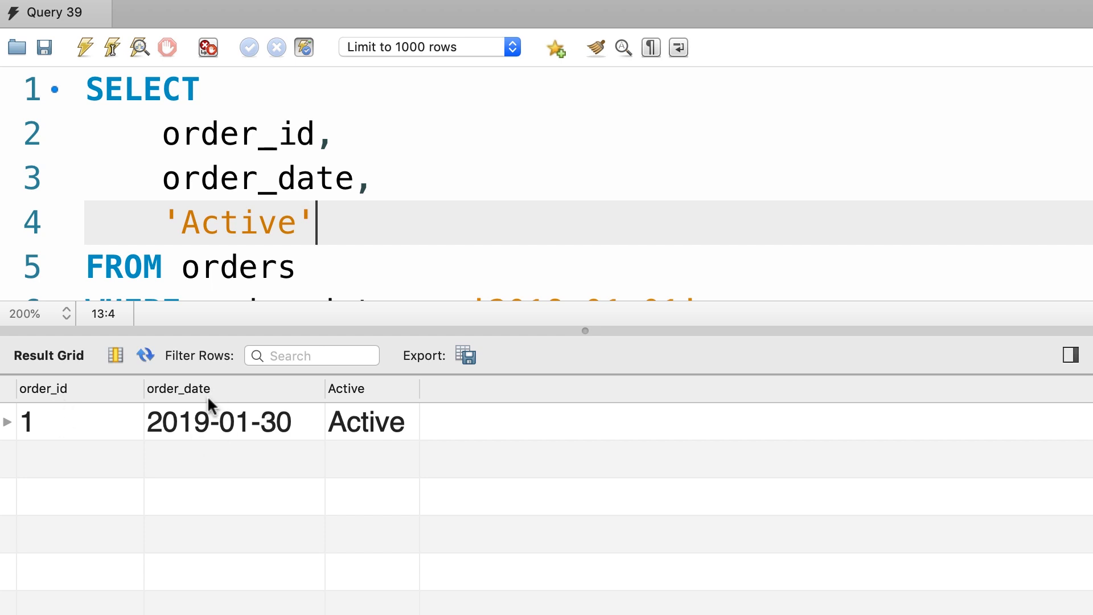
pyautogui.moveTo(411, 412)
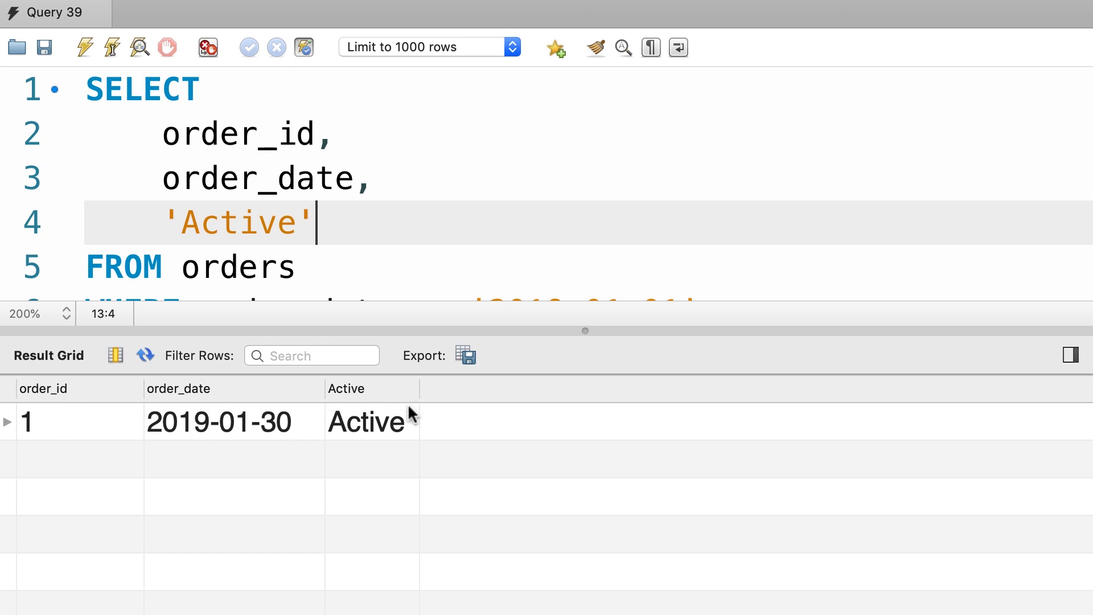
pyautogui.moveTo(348, 435)
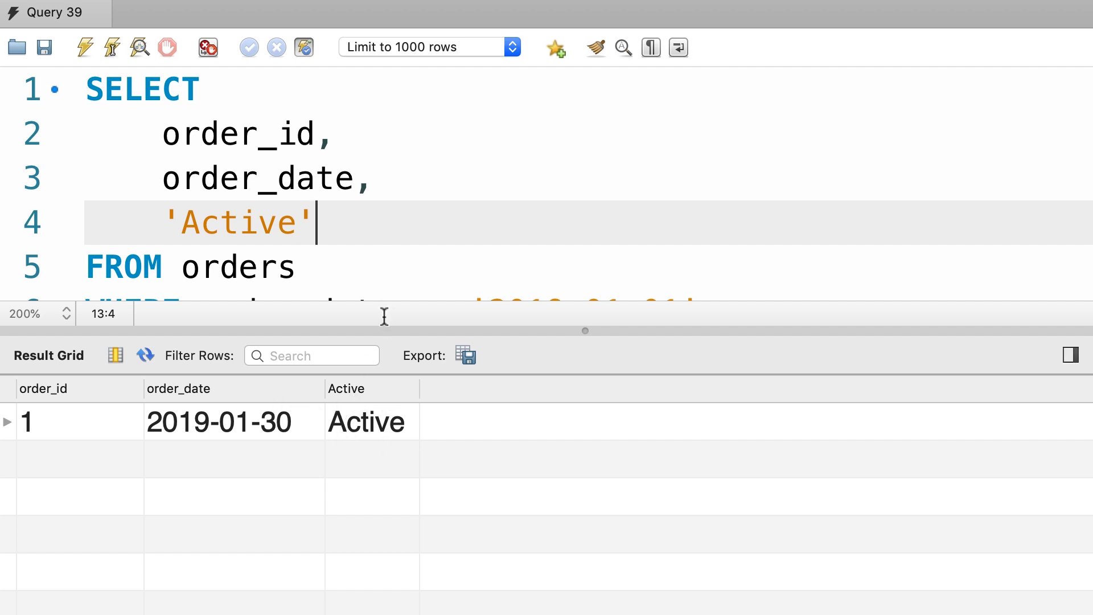
# Add the alias AS status after the 'Active' literal.
pyautogui.write('AS status')
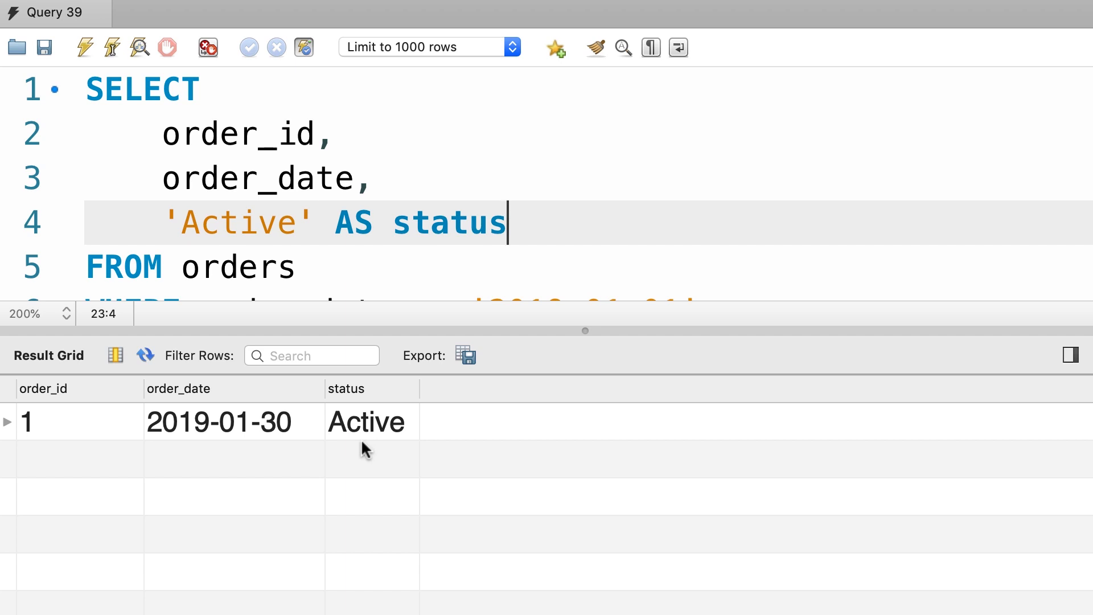
pyautogui.moveTo(416, 446)
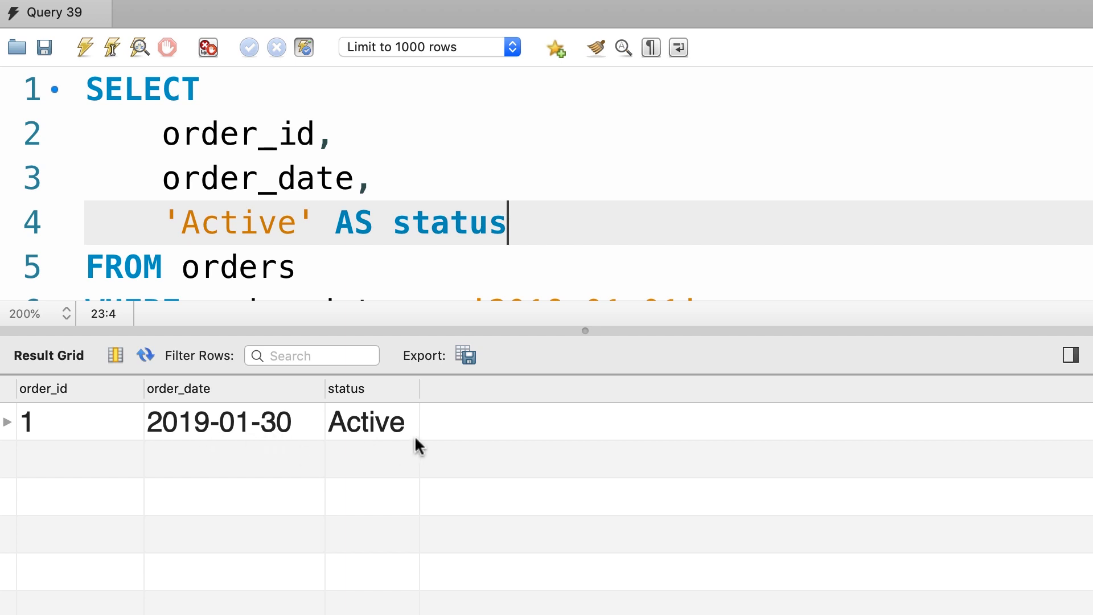
pyautogui.moveTo(639, 360)
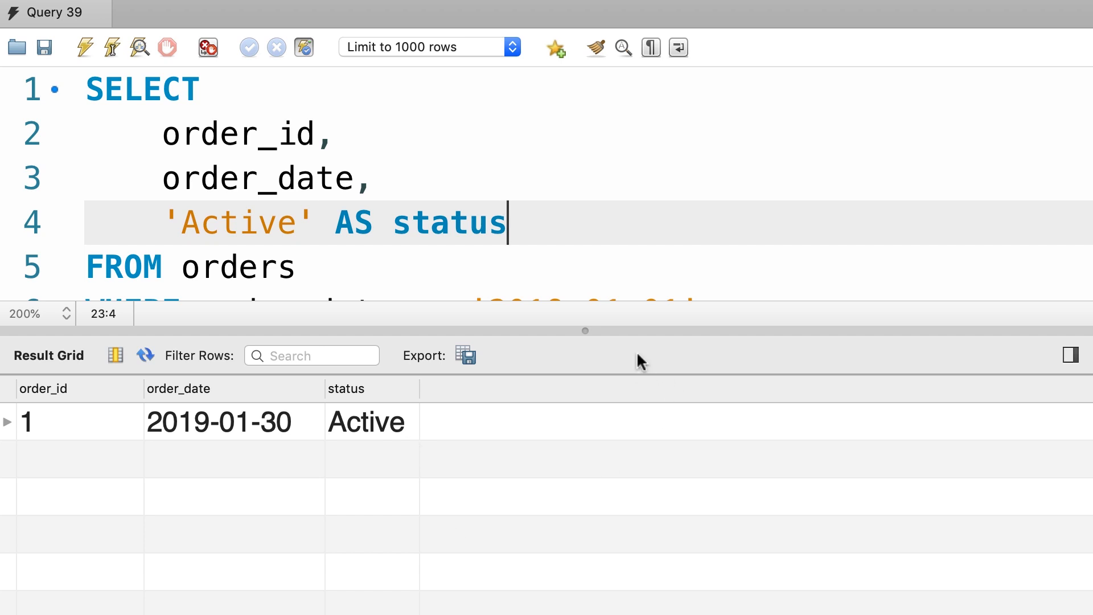
pyautogui.moveTo(590, 342)
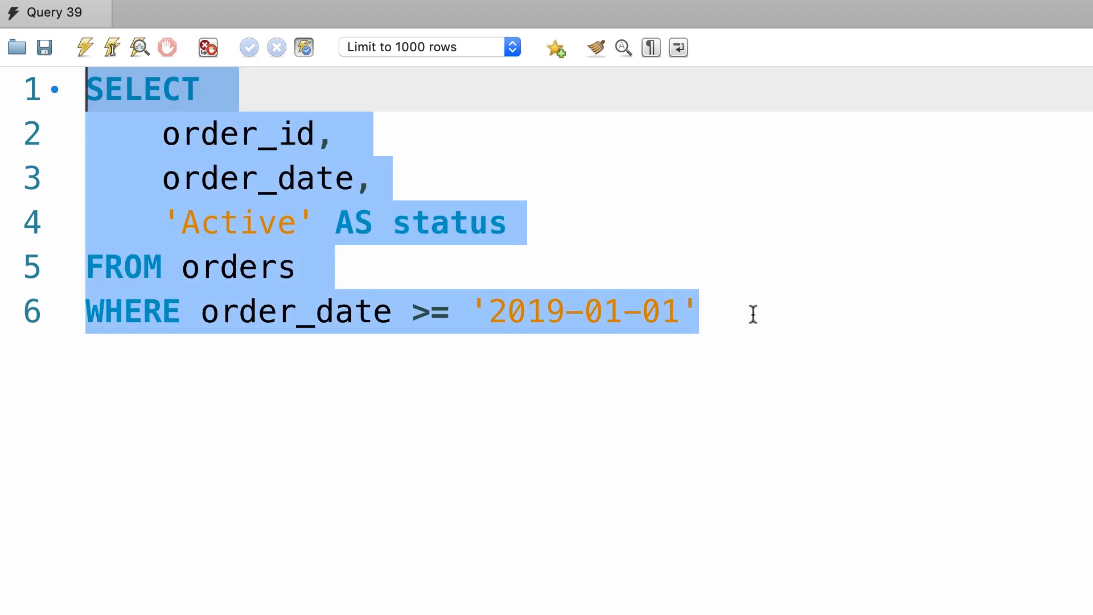
# Relabel the second query 'Archived' with filter order_date < '2019-01-01', then select it.
pyautogui.click(90, 311)
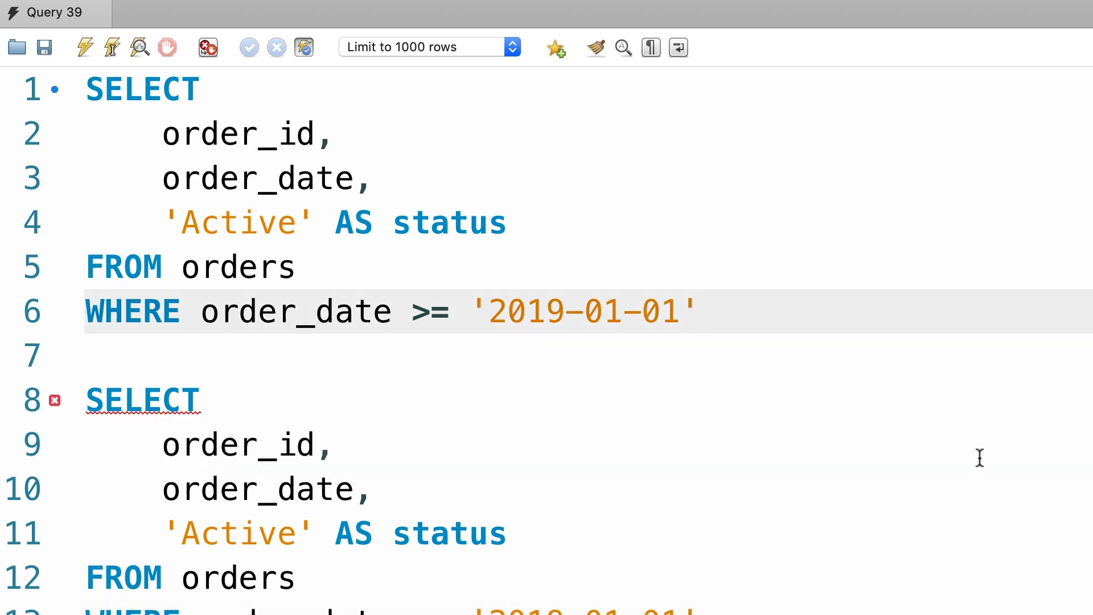
pyautogui.write(';')
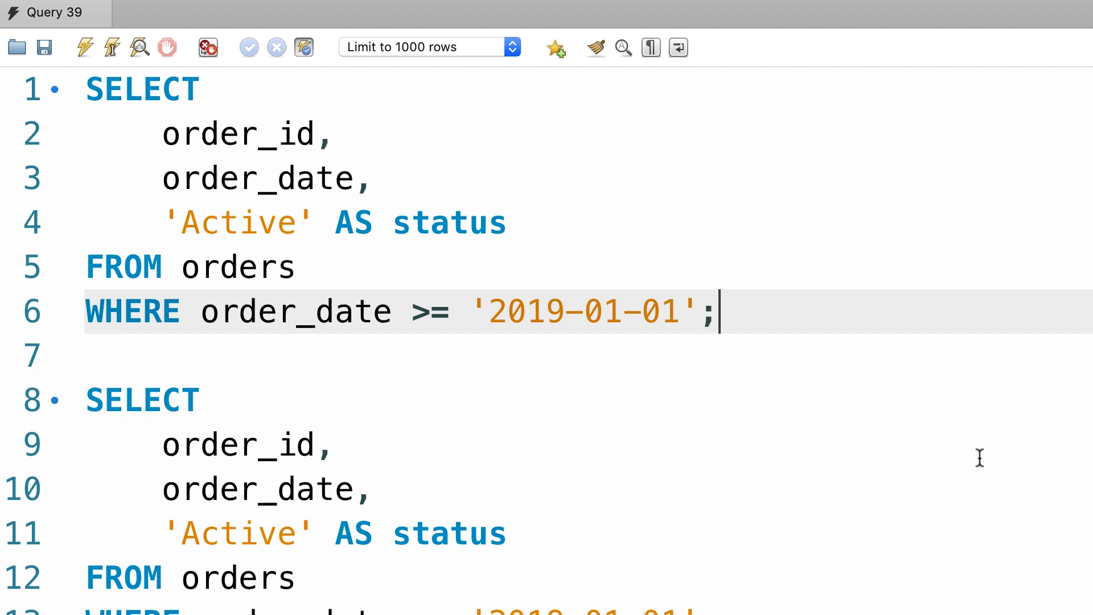
pyautogui.press('Backspace')
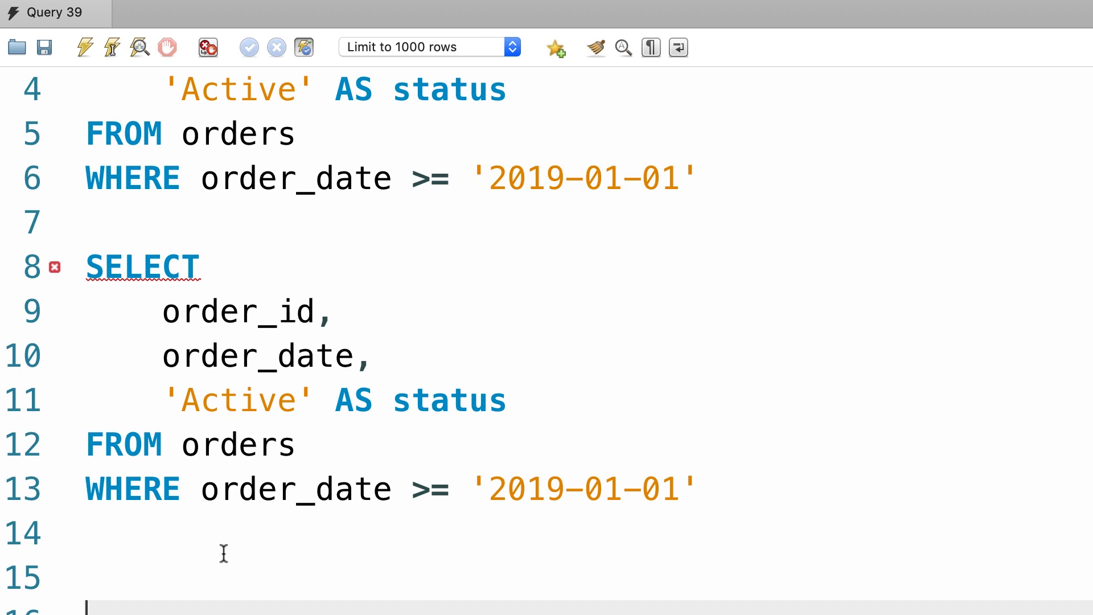
pyautogui.doubleClick(239, 400)
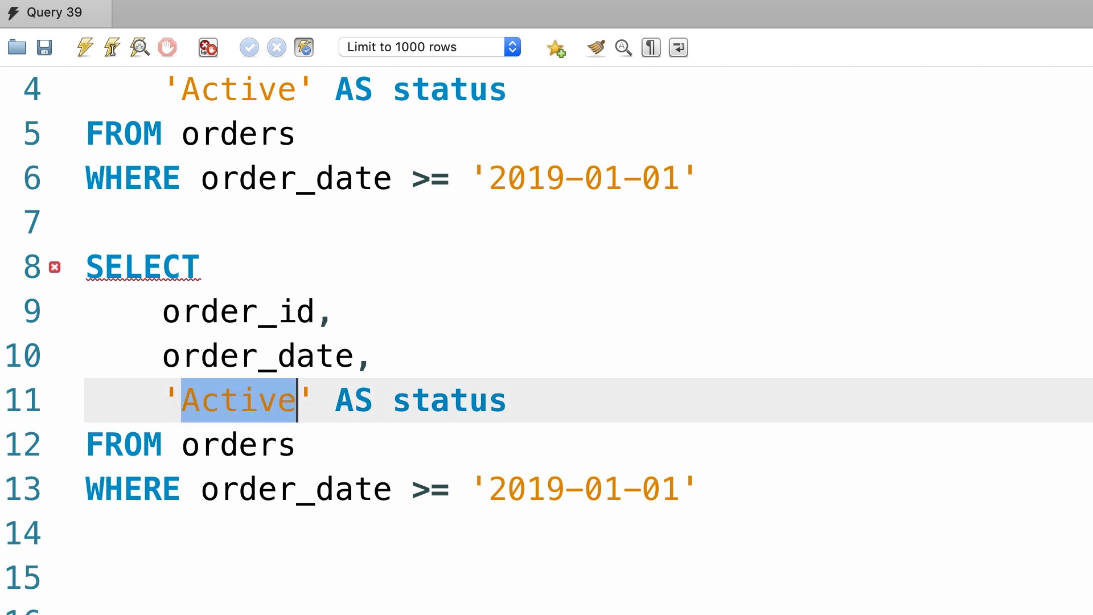
pyautogui.write('Archived')
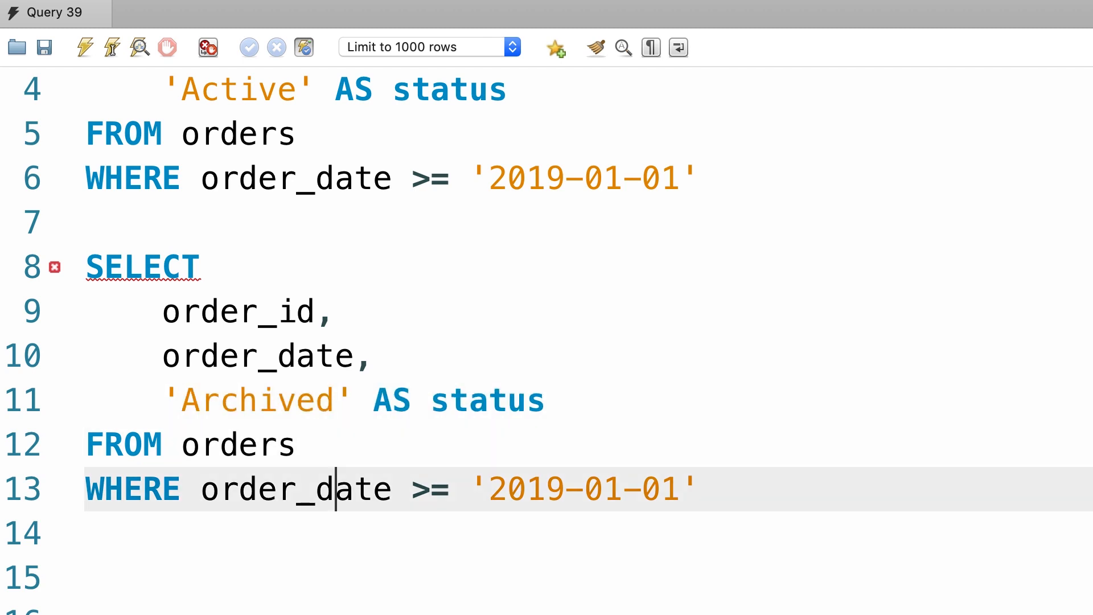
pyautogui.doubleClick(430, 488)
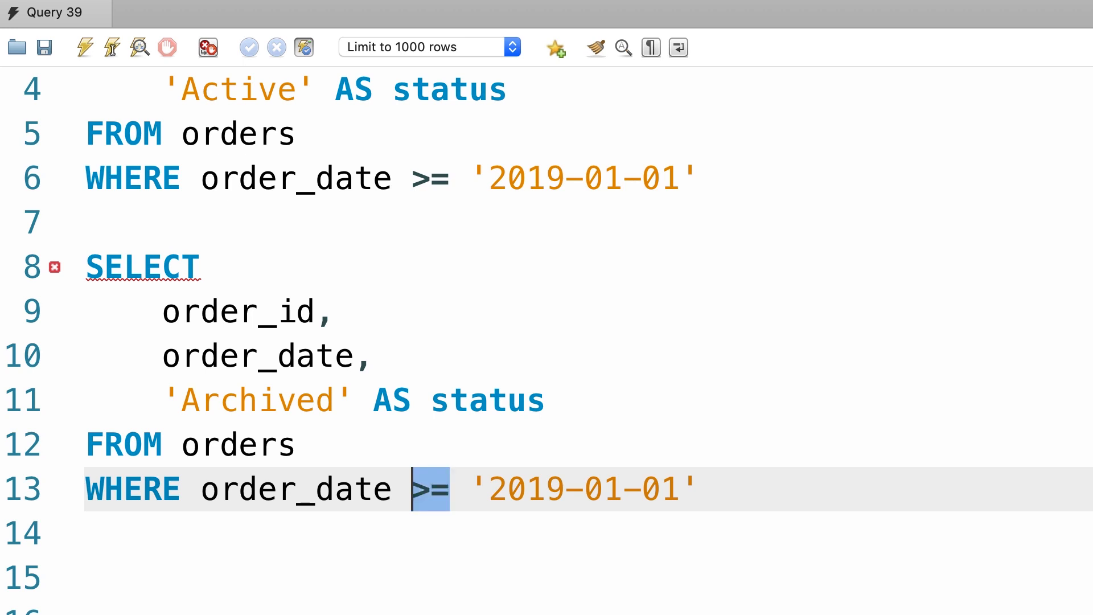
pyautogui.write('<')
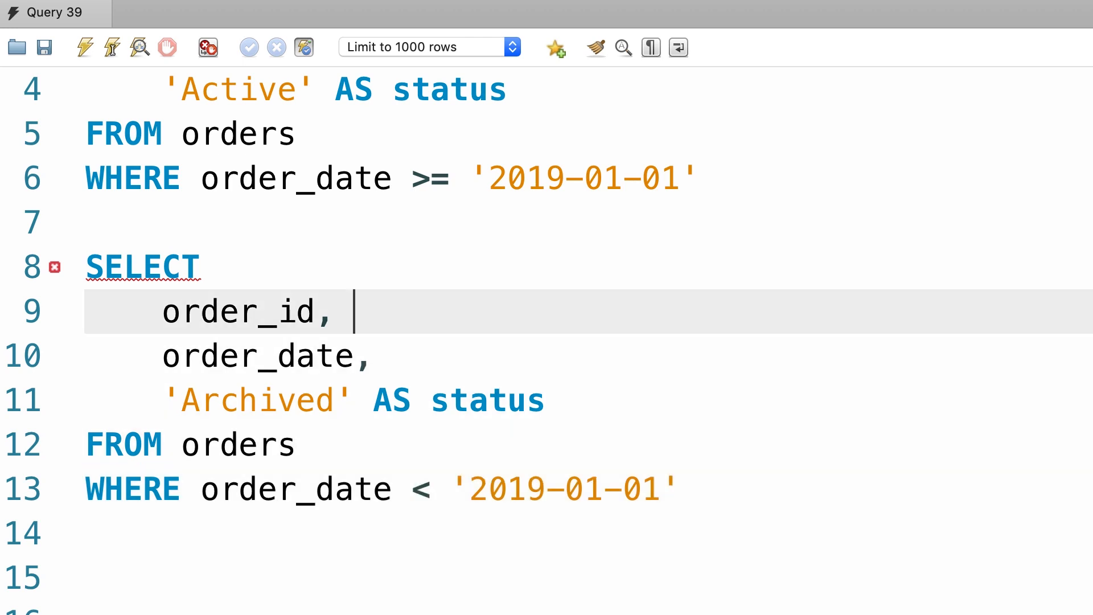
pyautogui.moveTo(84, 264); pyautogui.dragTo(676, 488)
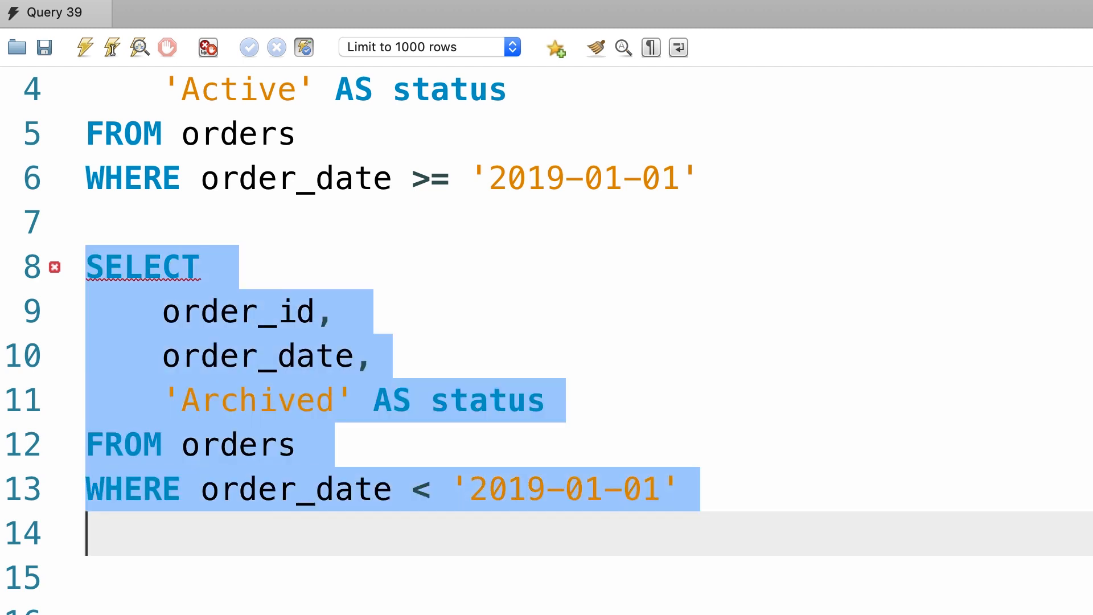
pyautogui.moveTo(519, 603)
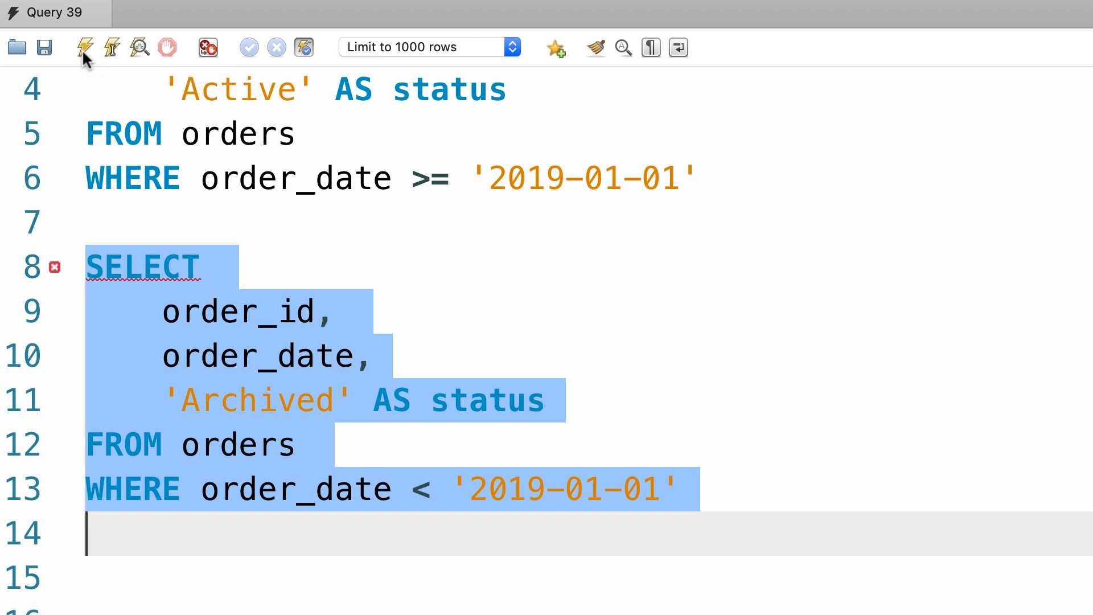
pyautogui.moveTo(90, 47)
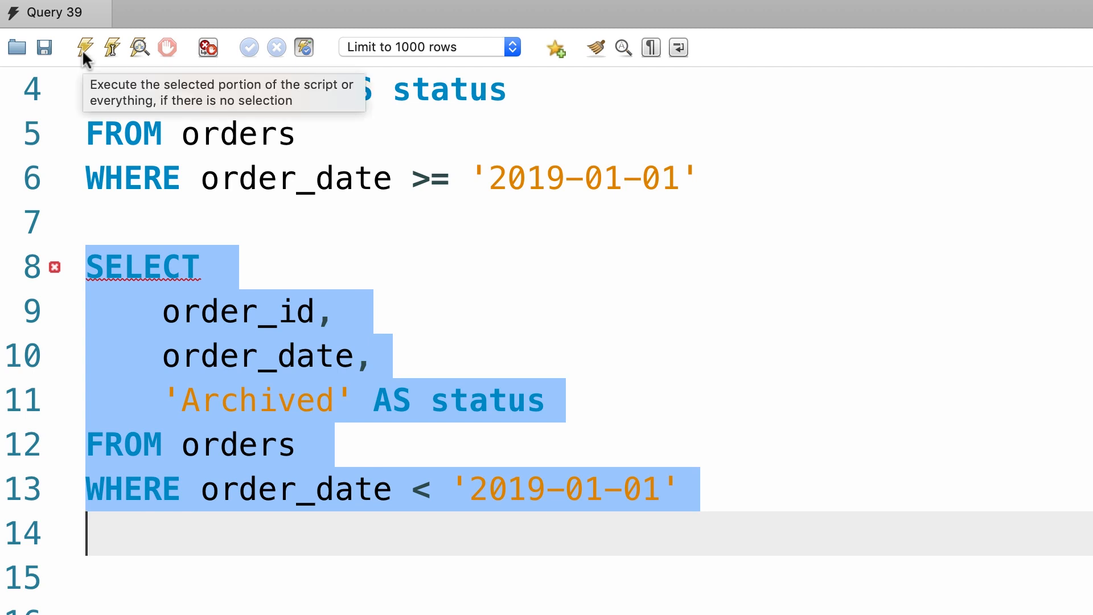
# Run the second query, insert UNION between the queries, and run the combined query.
pyautogui.click(84, 47)
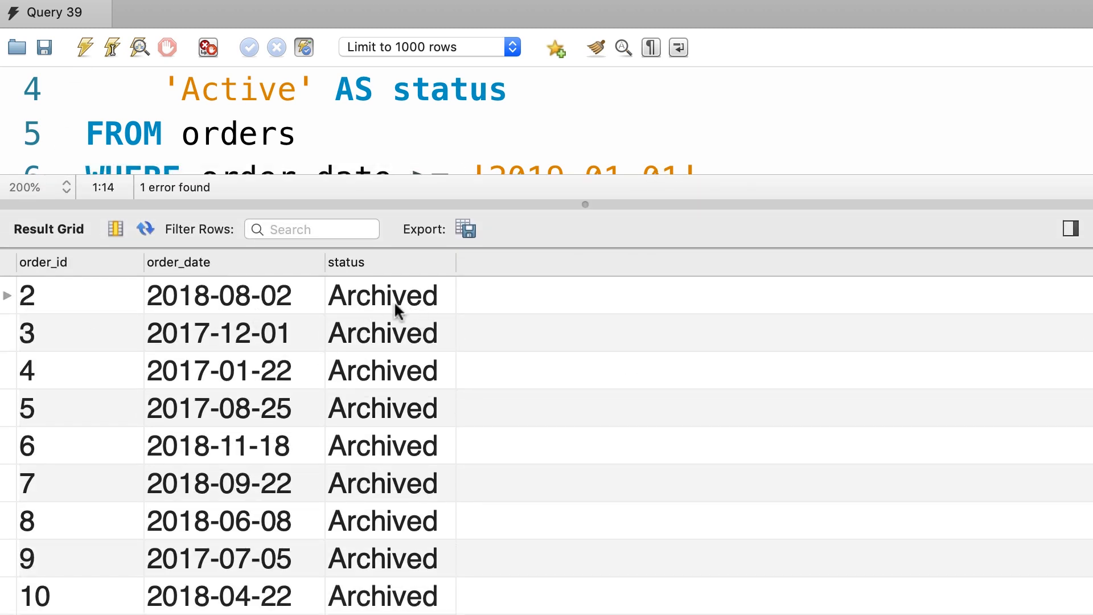
pyautogui.moveTo(419, 314)
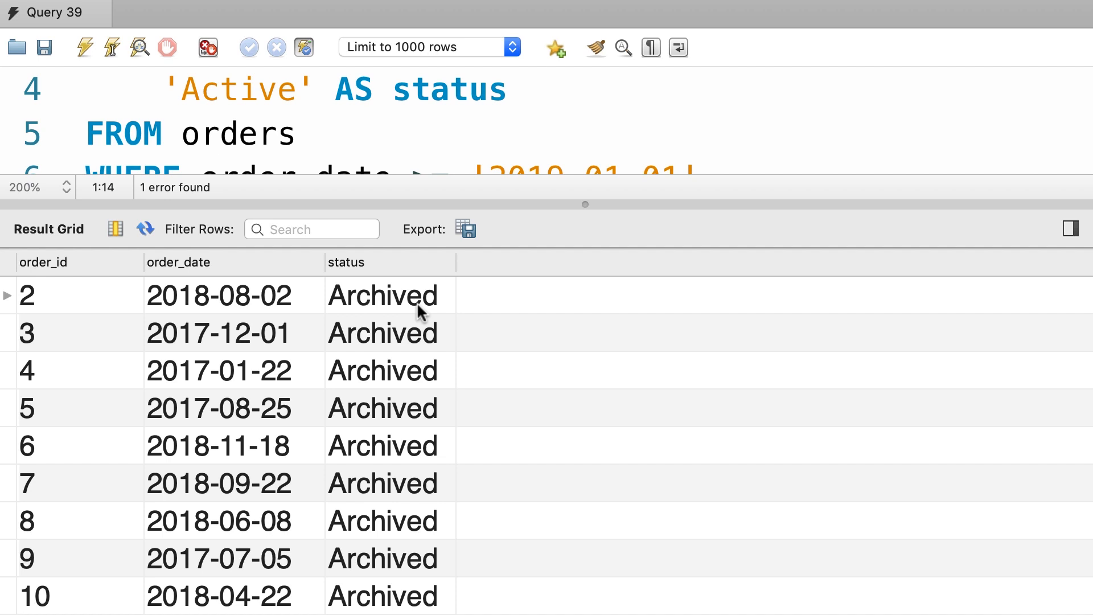
pyautogui.moveTo(584, 204)
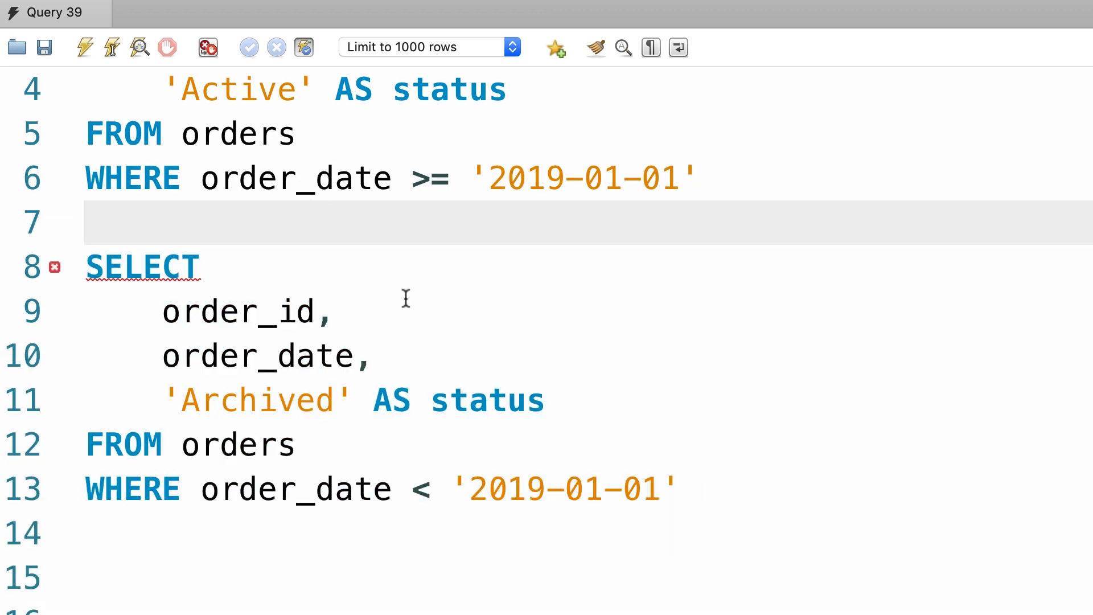
pyautogui.write('UNION')
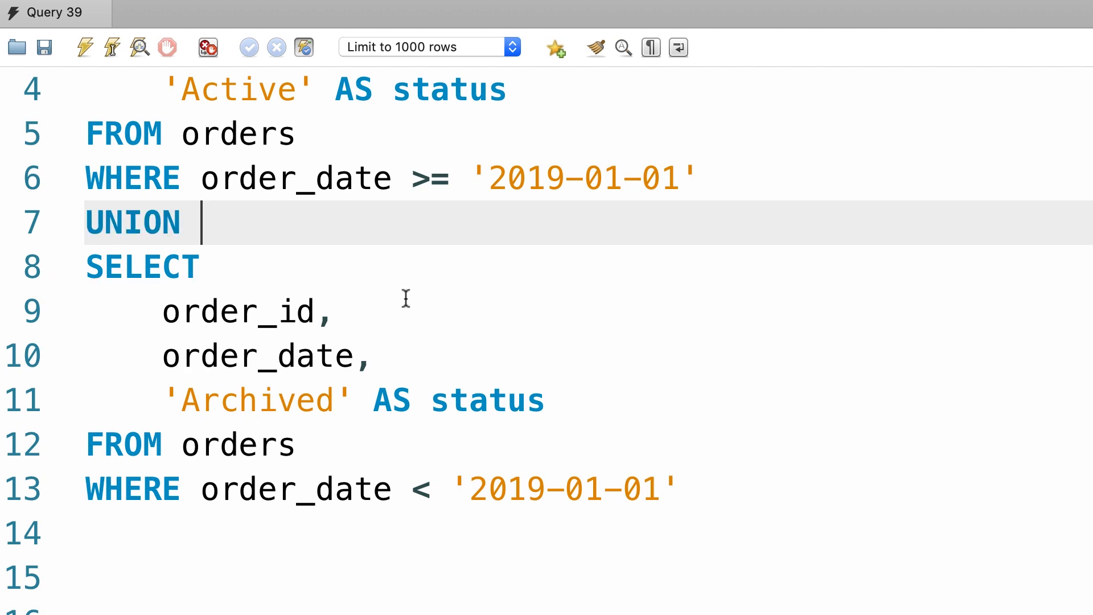
pyautogui.click(83, 47)
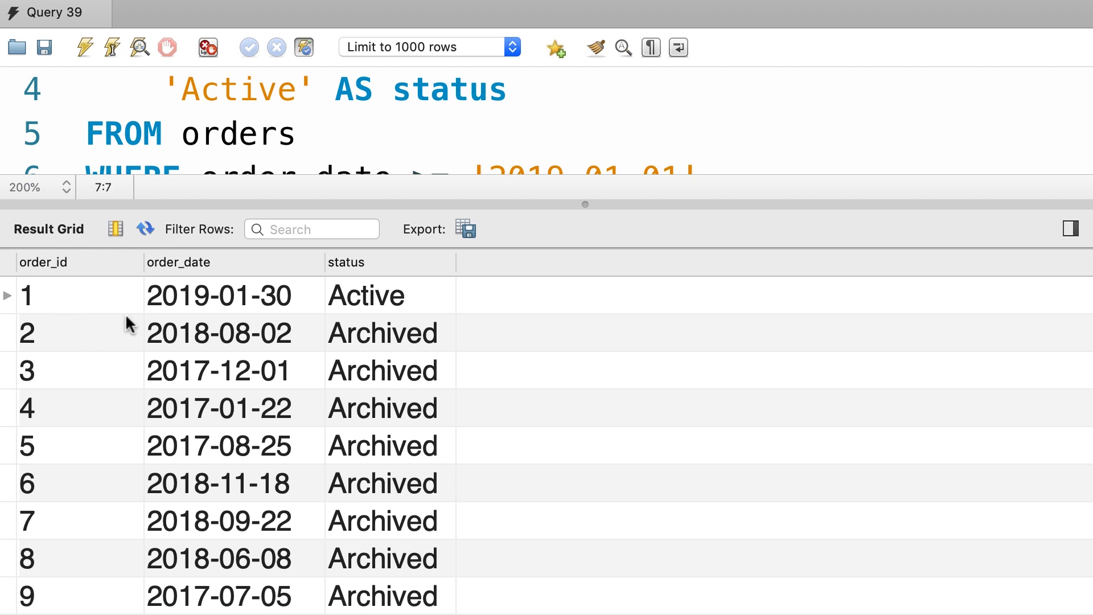
pyautogui.click(389, 294)
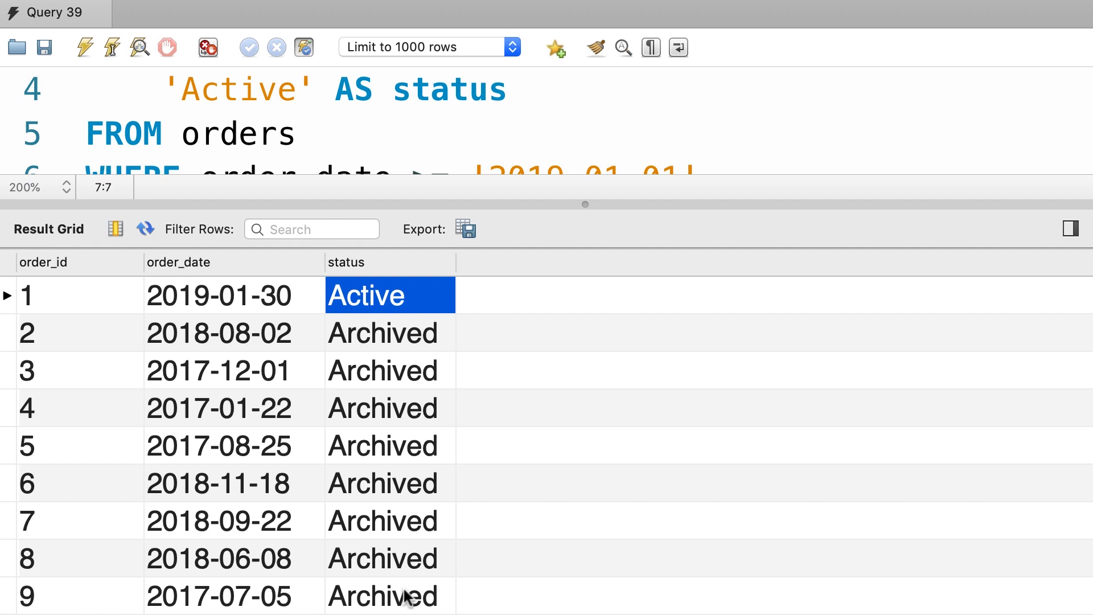
pyautogui.moveTo(406, 597)
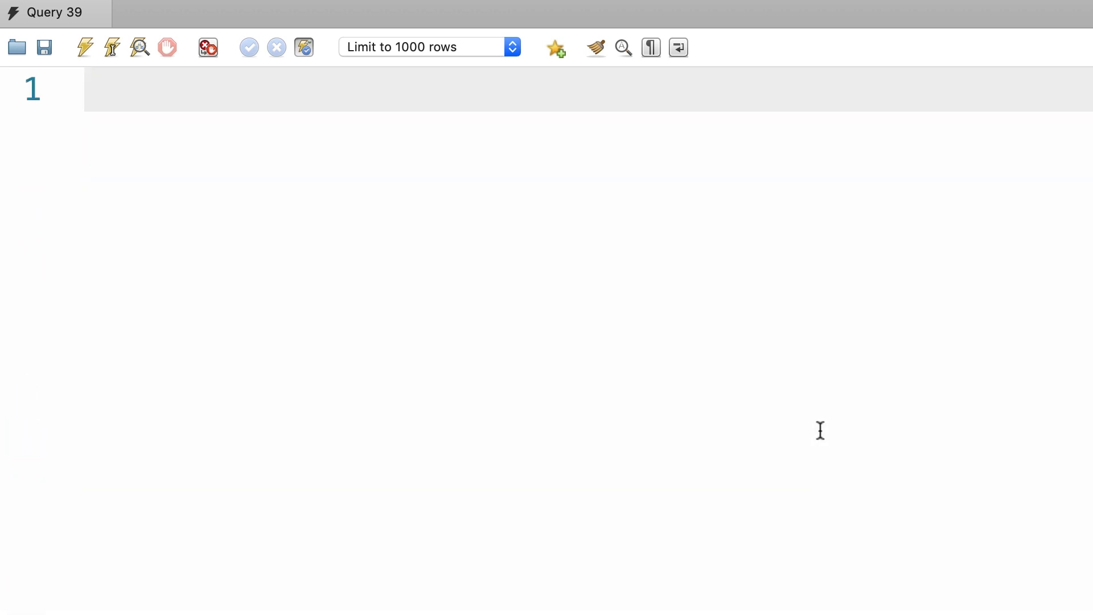
# Write SELECT first_name FROM customers UNION SELECT name FROM shippers in the editor.
pyautogui.write('SELECT fi')
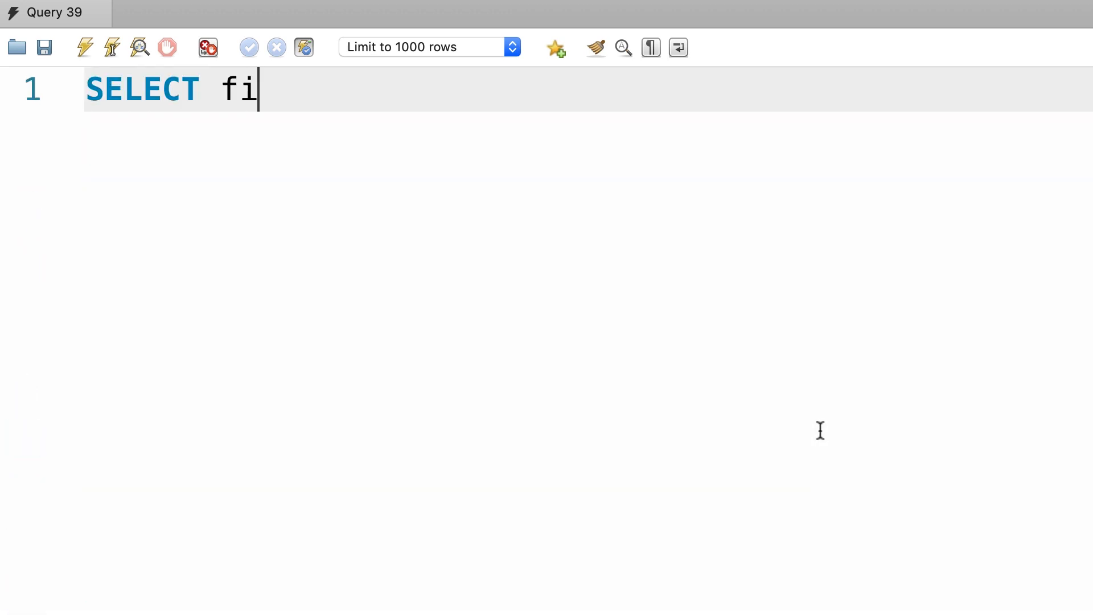
pyautogui.write('rst_name')
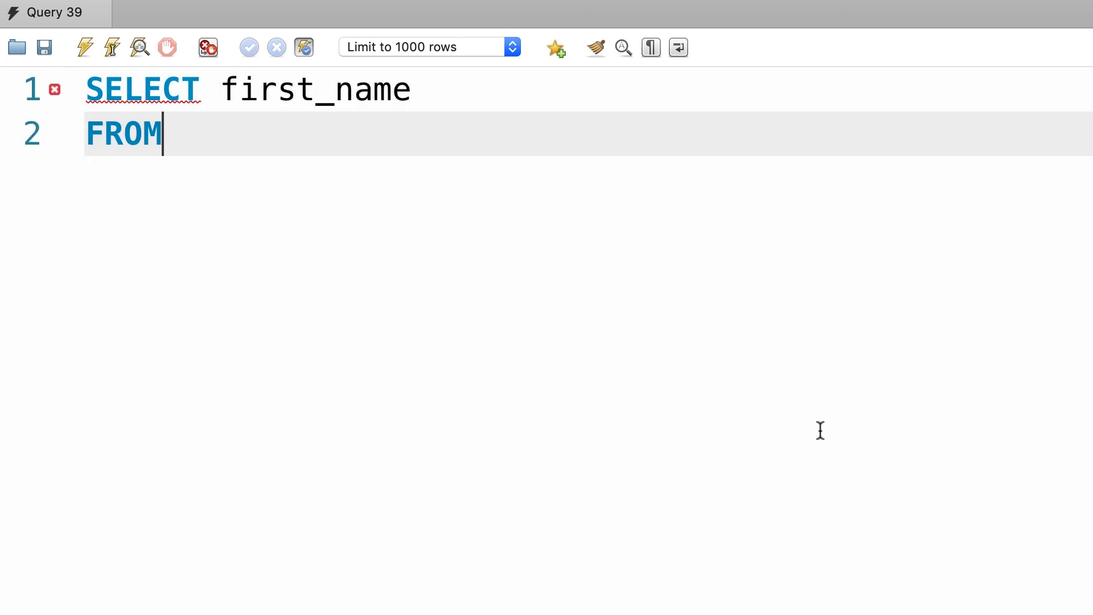
pyautogui.write('customers')
pyautogui.write('SELEC')
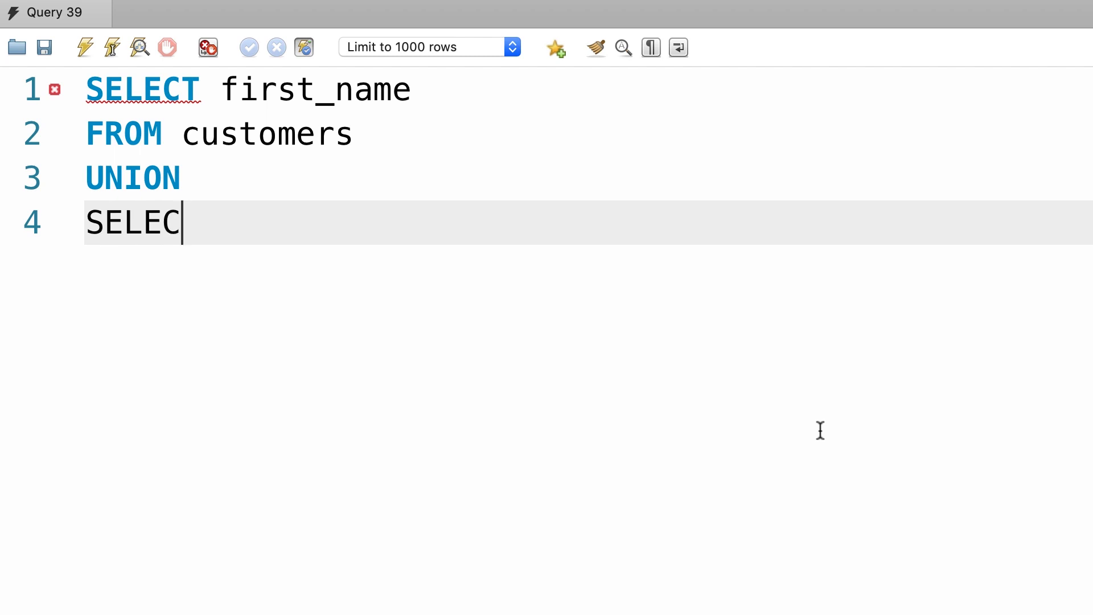
pyautogui.write('T name')
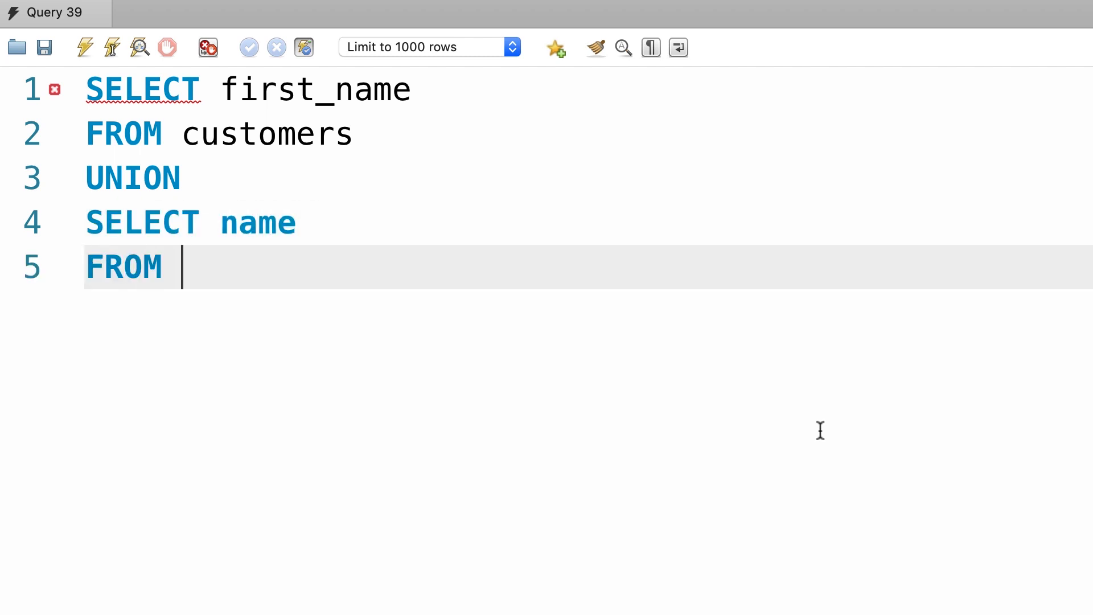
pyautogui.write('shippers')
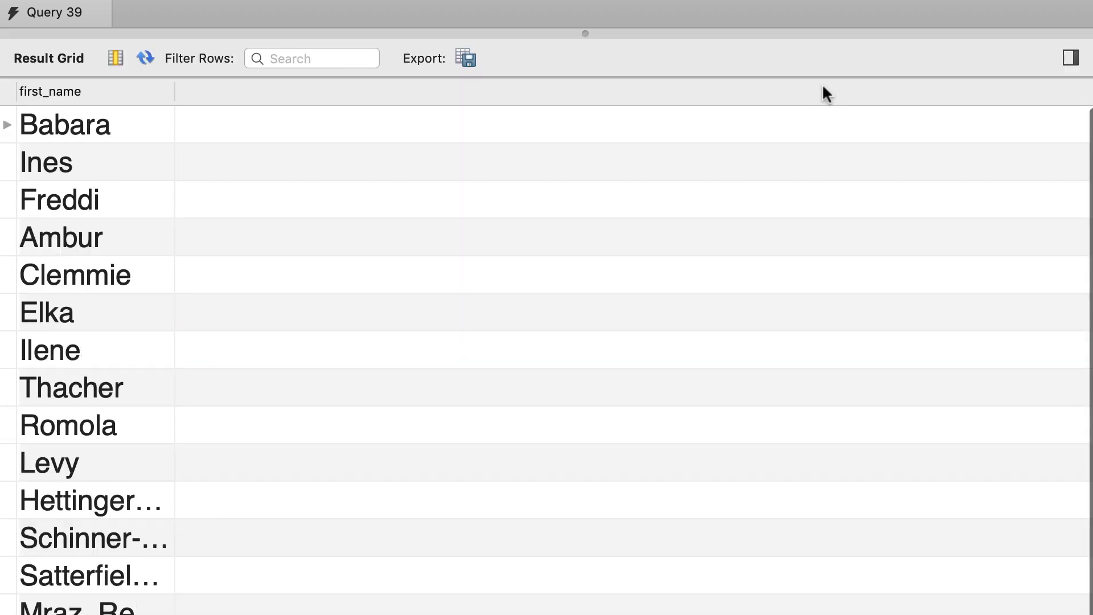
pyautogui.moveTo(827, 96)
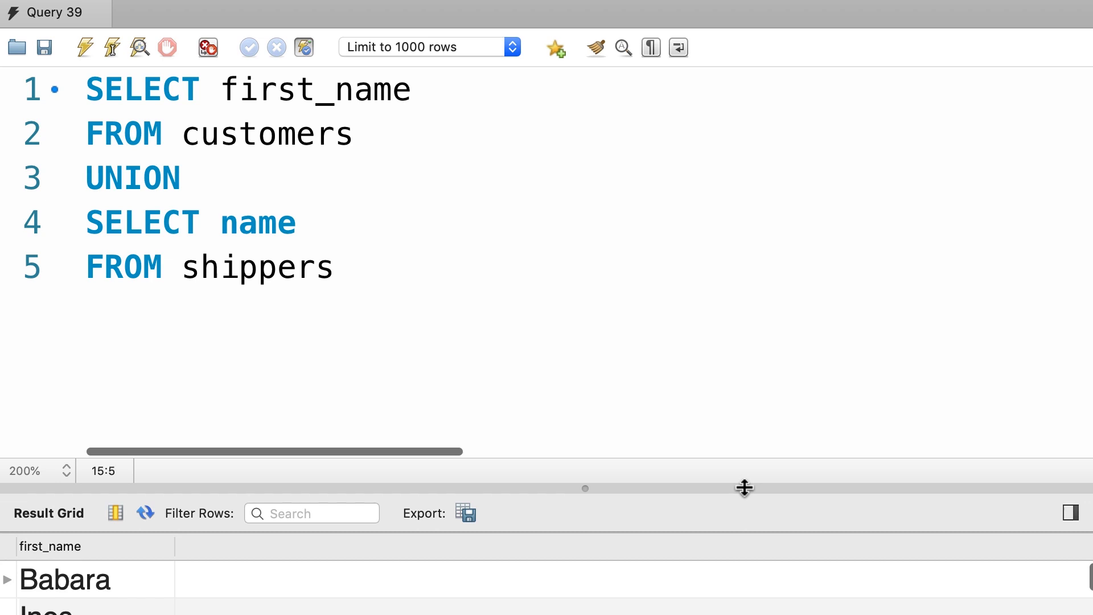
# Replace the customers table name with archived_orders in the UNION query.
pyautogui.doubleClick(132, 178)
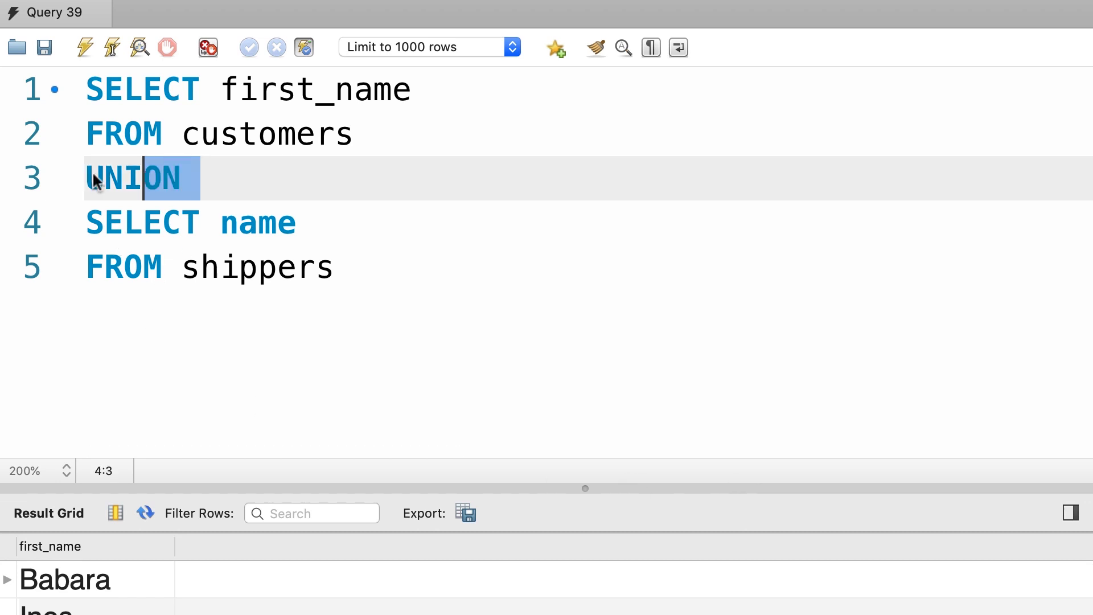
pyautogui.doubleClick(132, 179)
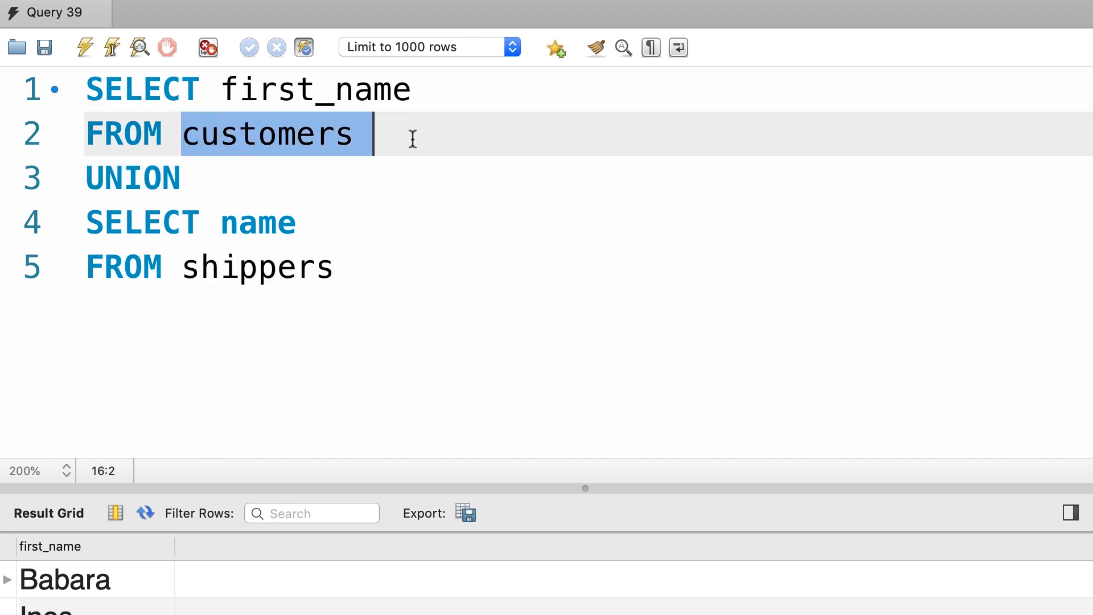
pyautogui.write('archived_ord')
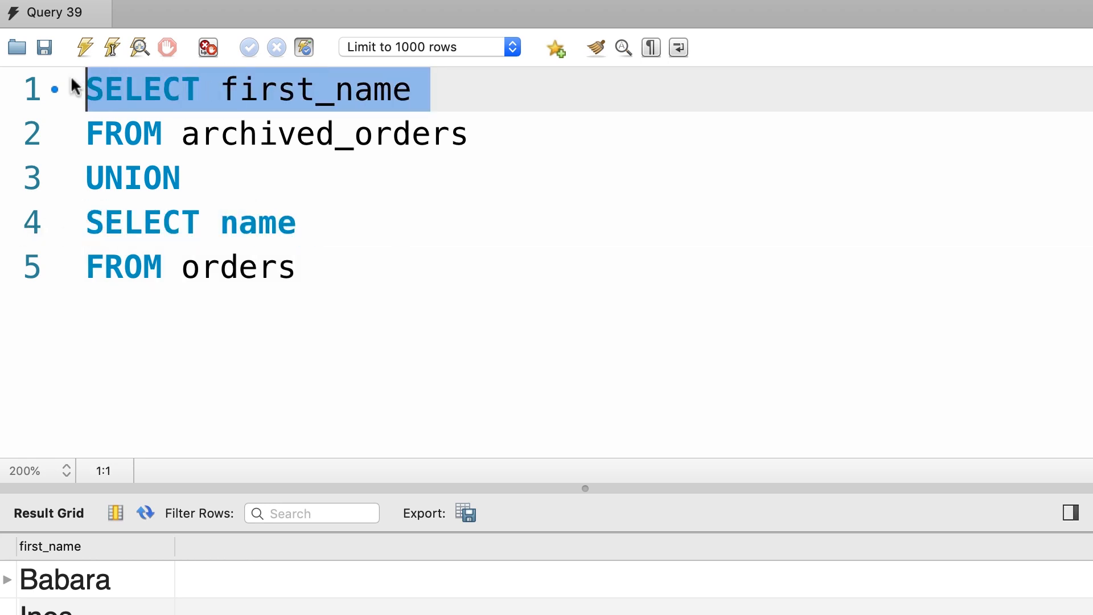
pyautogui.moveTo(507, 225)
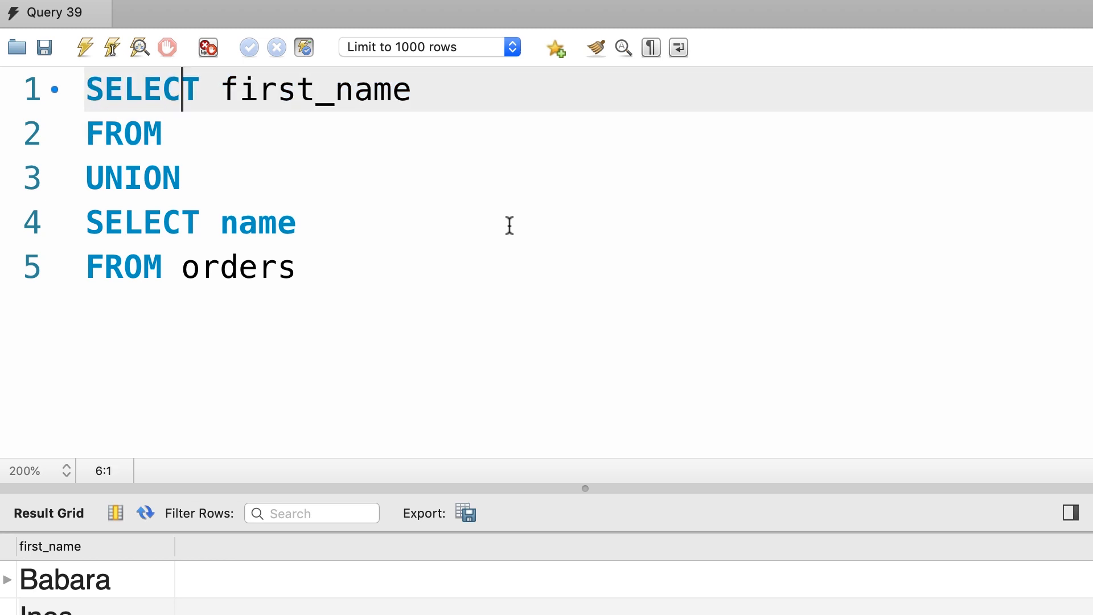
# Add last_name after first_name, restore the customers table, and set line 5's table to shippers.
pyautogui.write(', last_name')
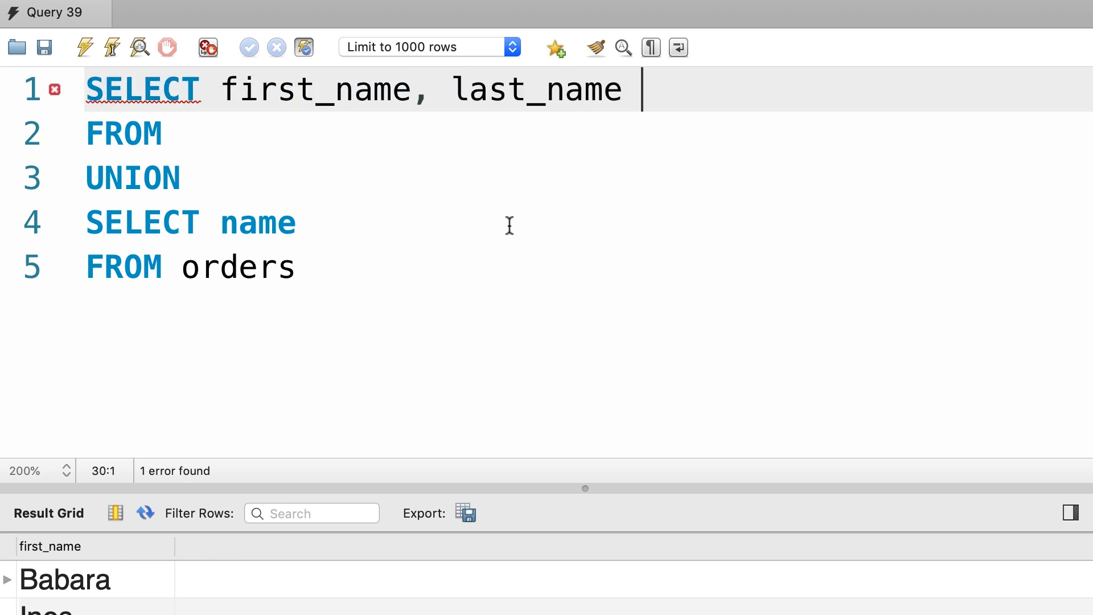
pyautogui.write('customers')
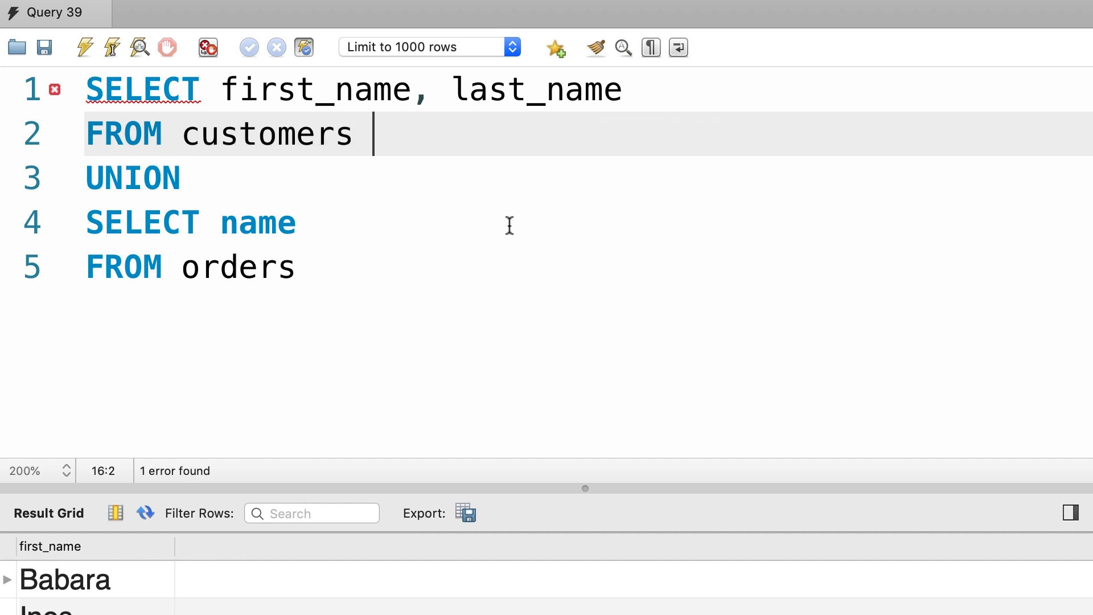
pyautogui.click(200, 267)
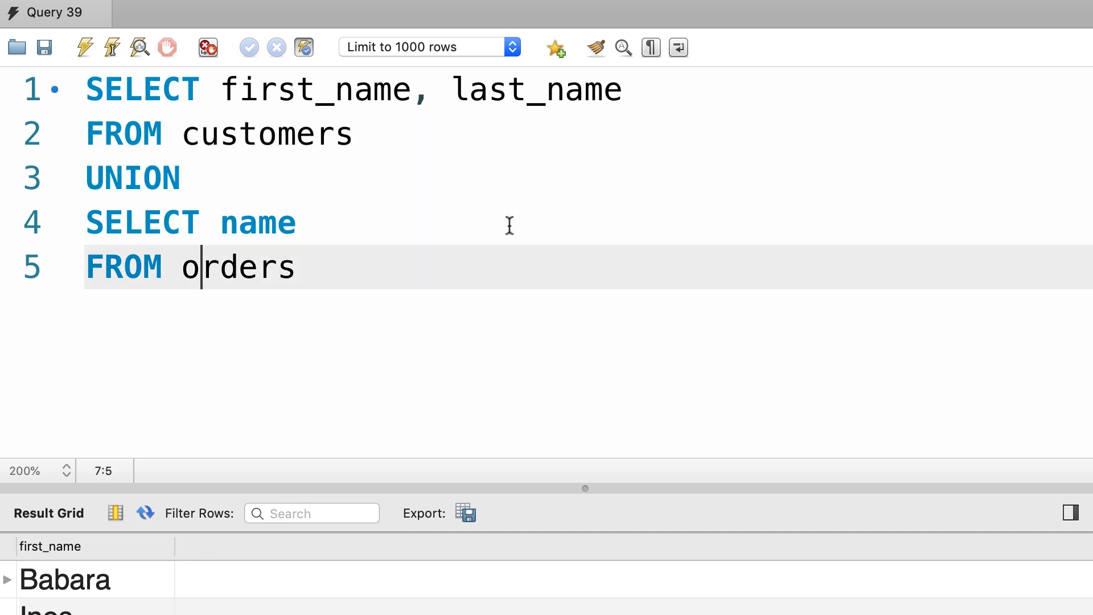
pyautogui.write('shippers')
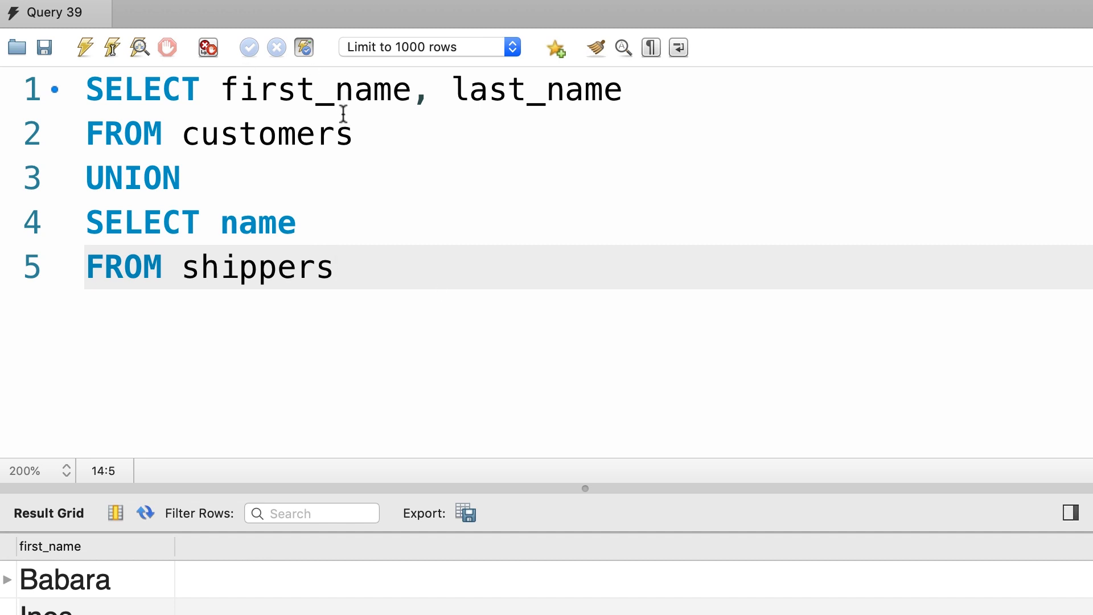
pyautogui.moveTo(87, 89); pyautogui.dragTo(352, 133)
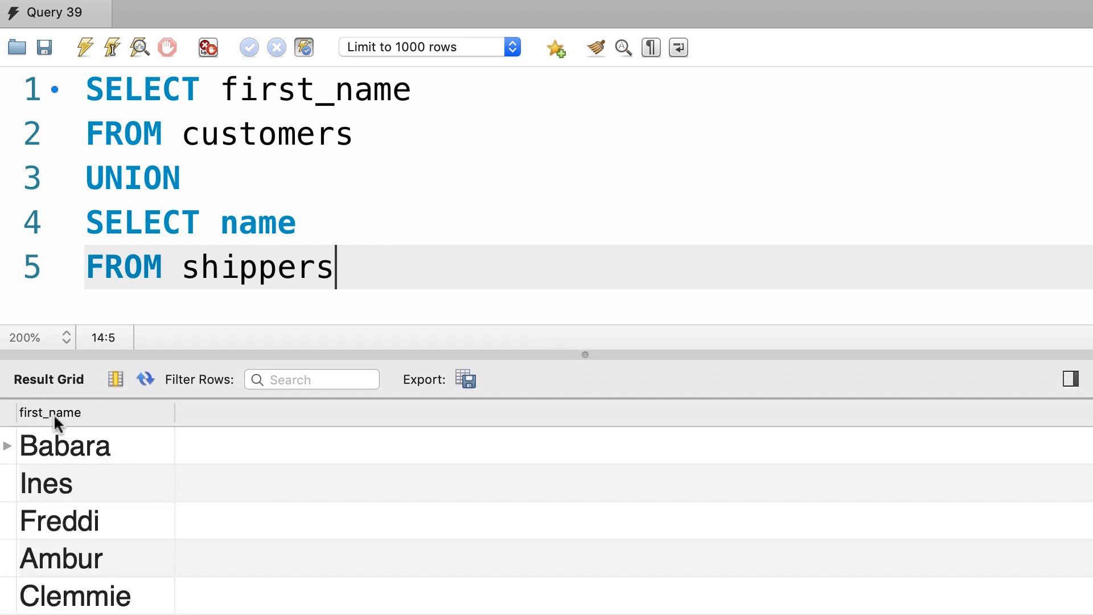
# Alias the name column on line 1 AS full_name.
pyautogui.doubleClick(316, 89)
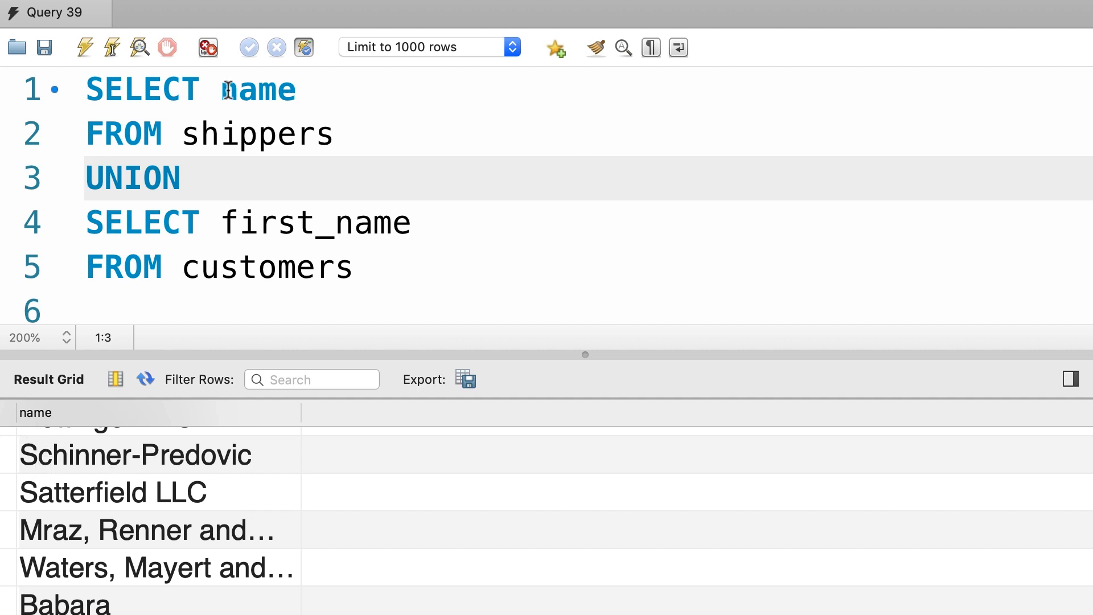
pyautogui.doubleClick(255, 90)
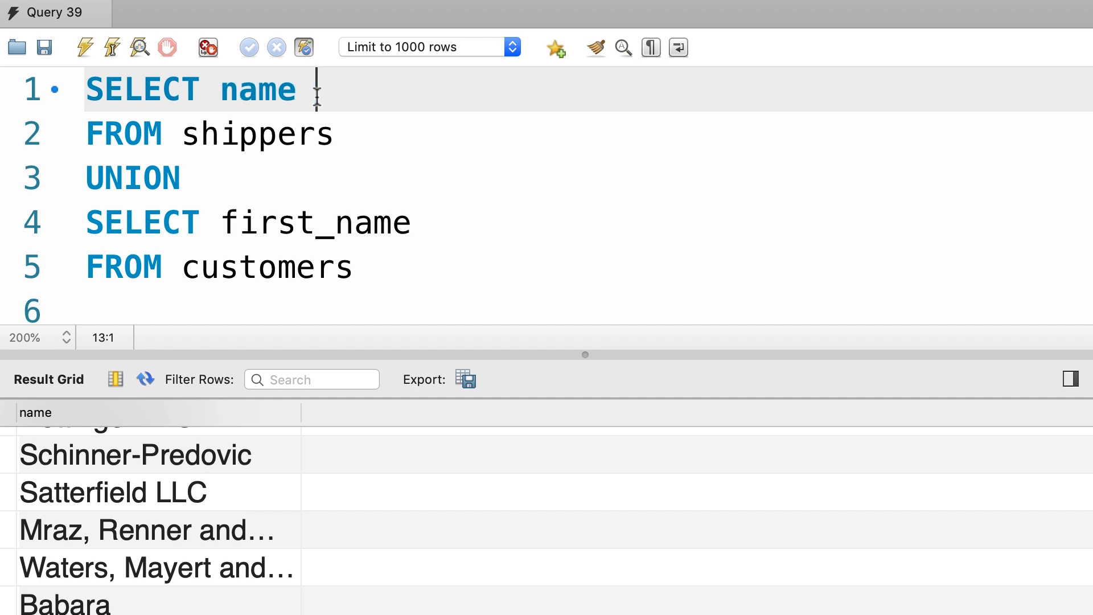
pyautogui.write('AS full_')
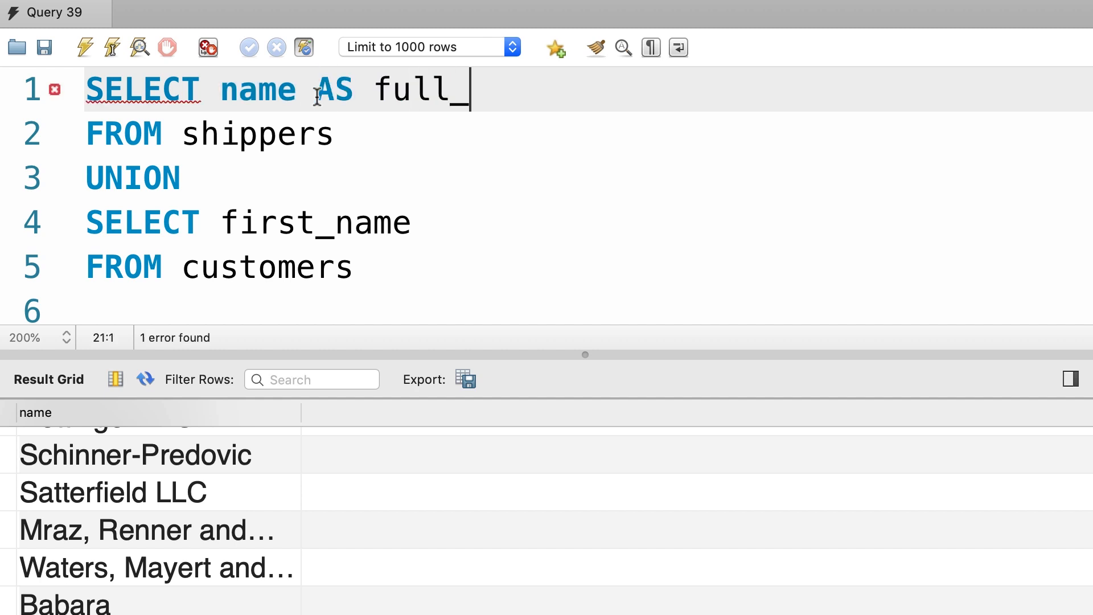
pyautogui.write('name')
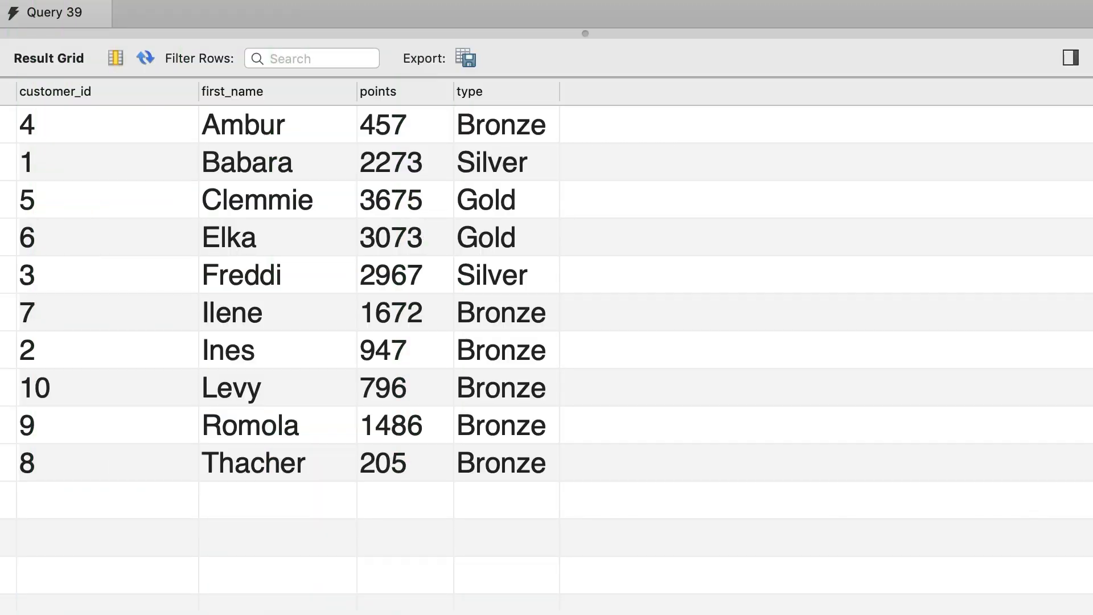
pyautogui.moveTo(29, 537)
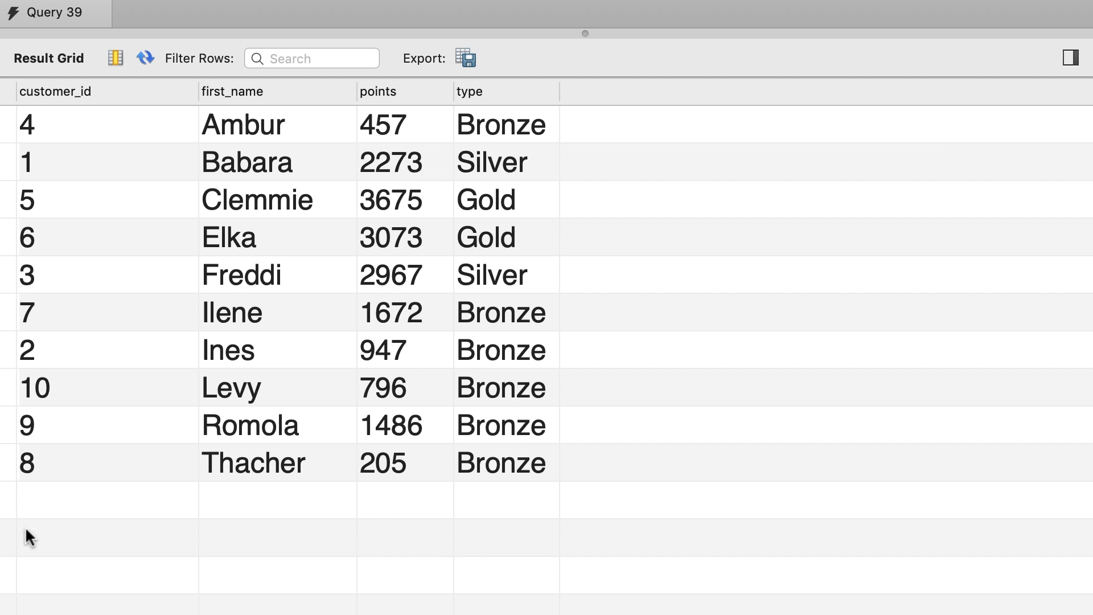
pyautogui.moveTo(194, 187)
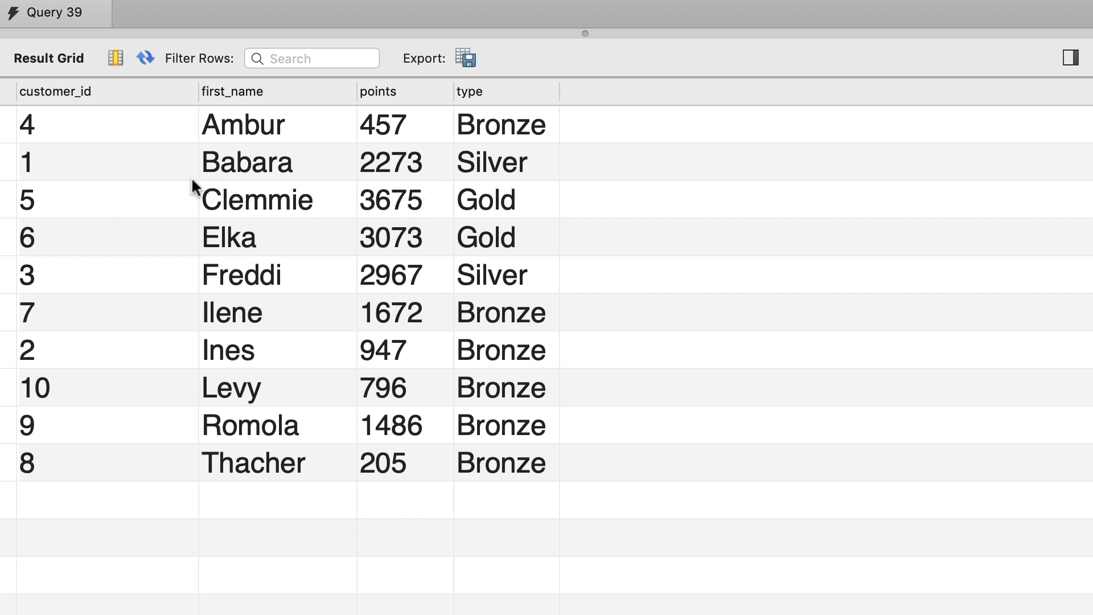
pyautogui.moveTo(355, 136)
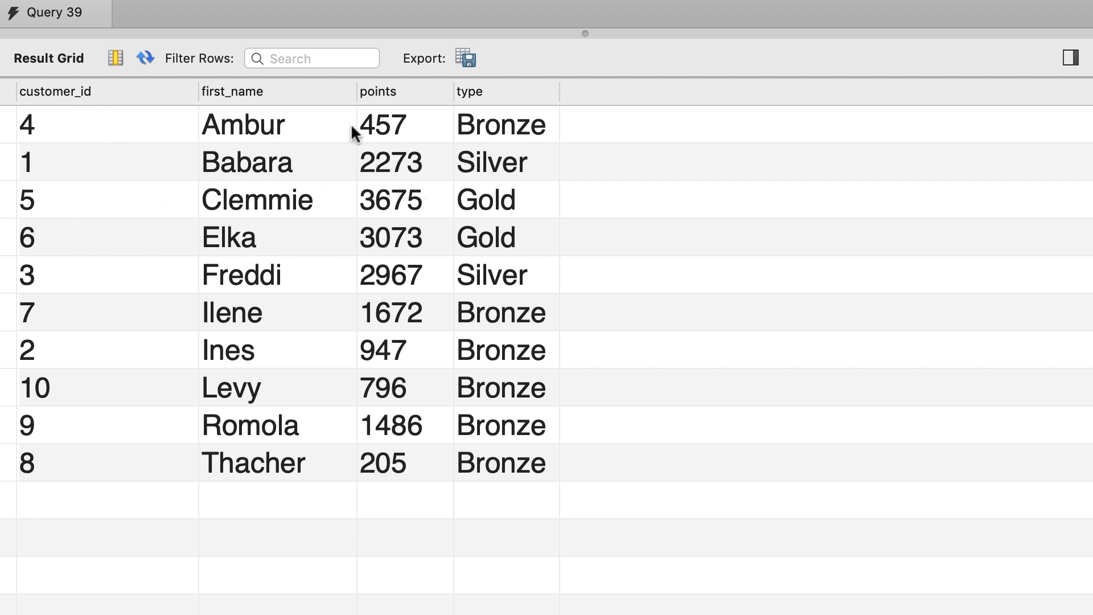
pyautogui.moveTo(482, 112)
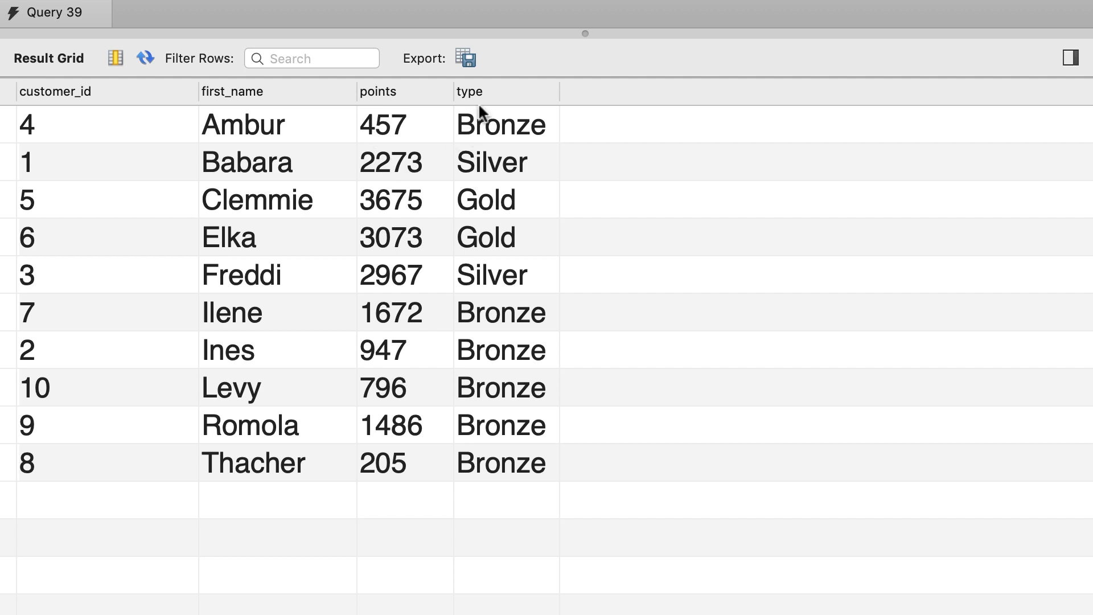
pyautogui.moveTo(558, 286)
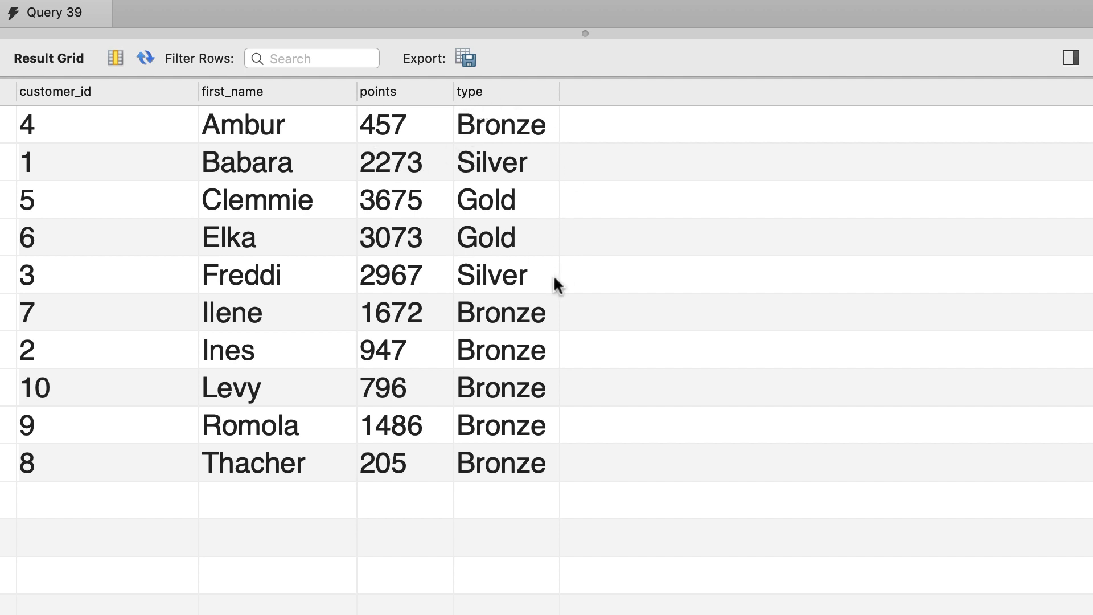
pyautogui.moveTo(606, 174)
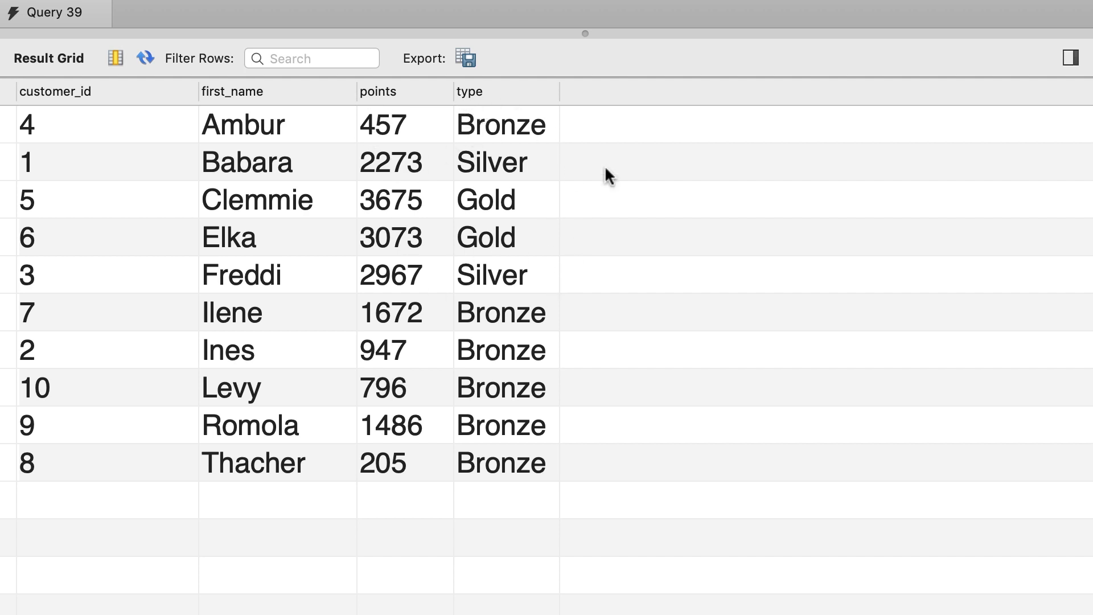
pyautogui.moveTo(403, 137)
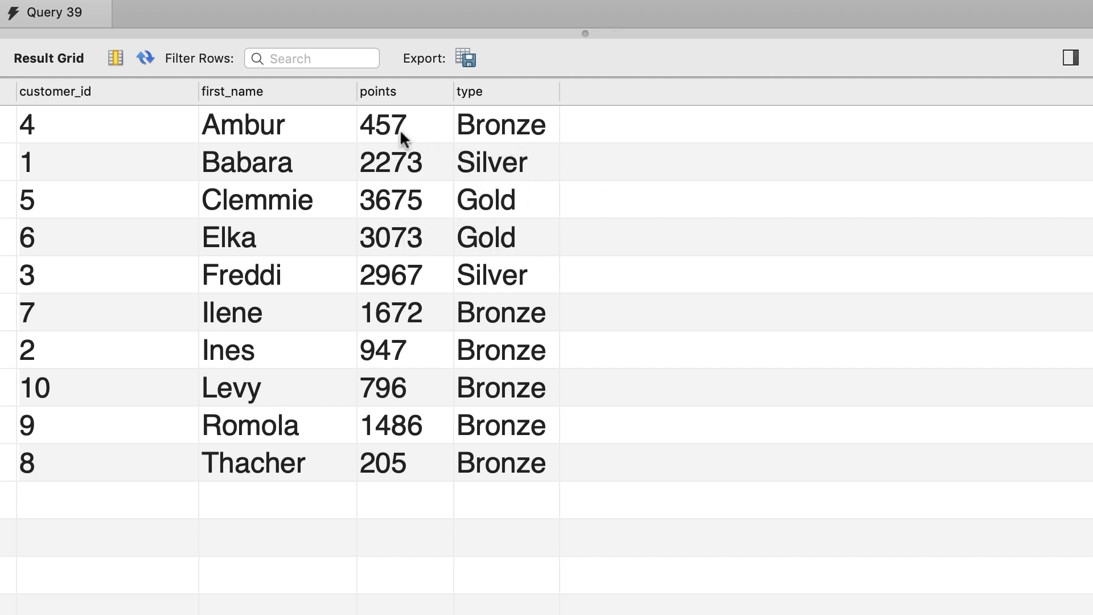
pyautogui.click(390, 124)
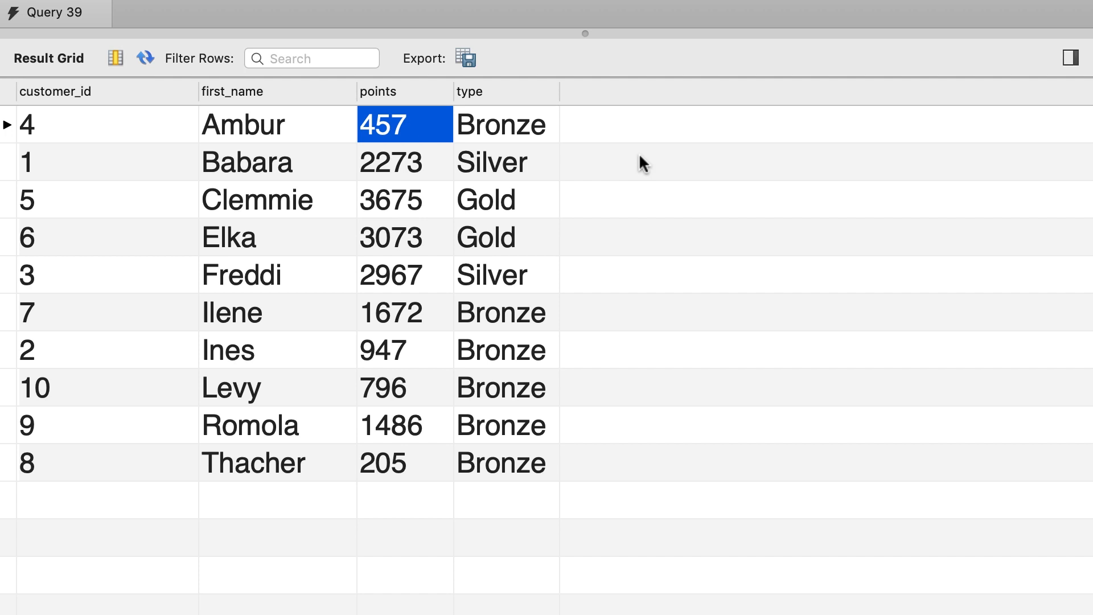
pyautogui.moveTo(542, 139)
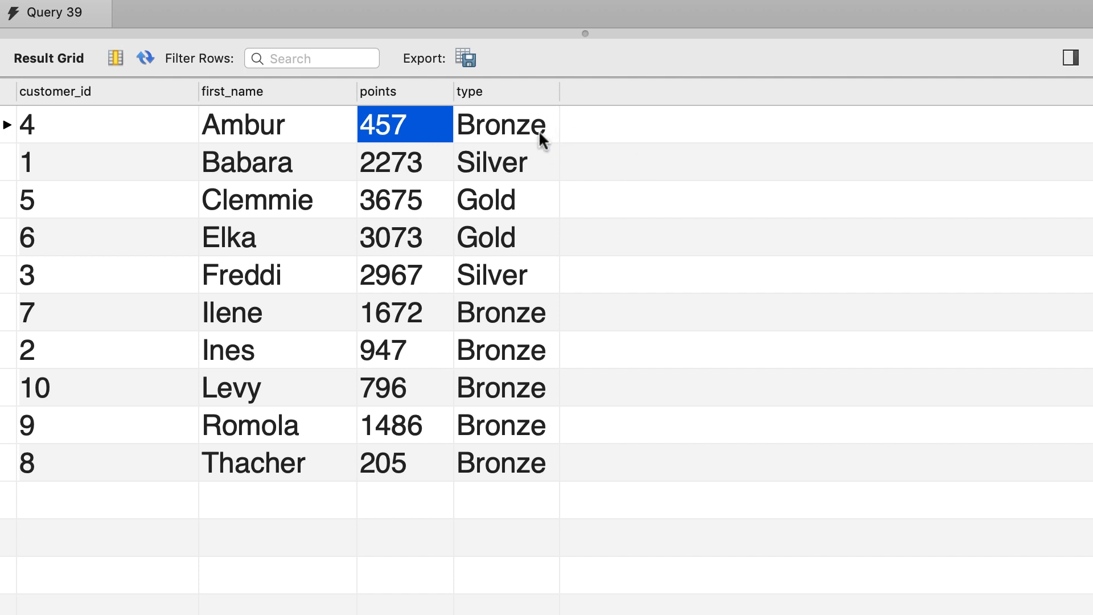
pyautogui.click(403, 162)
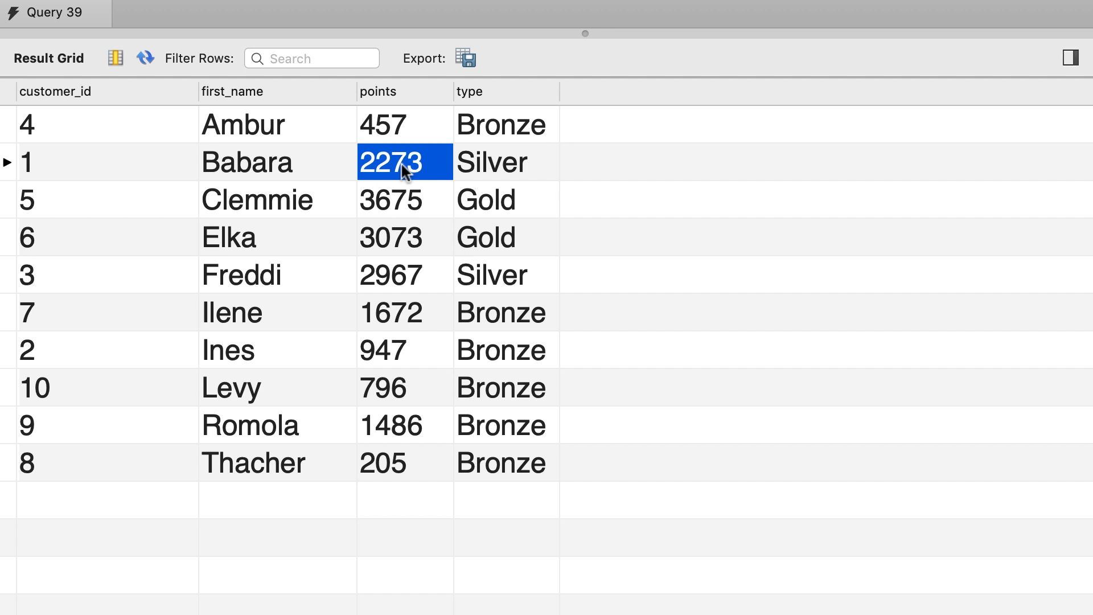
pyautogui.click(505, 162)
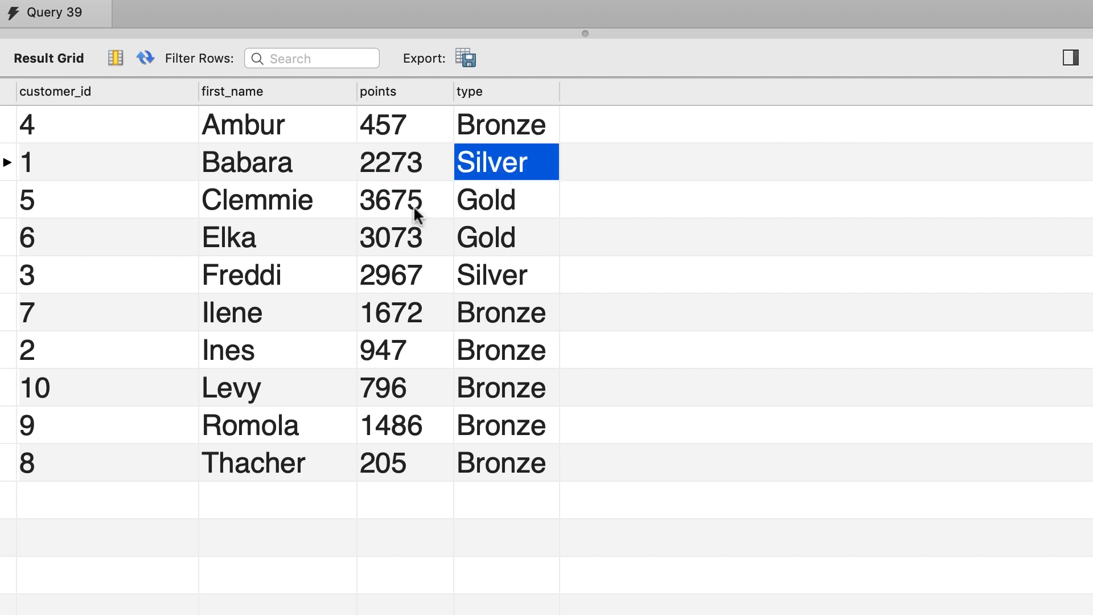
pyautogui.click(404, 200)
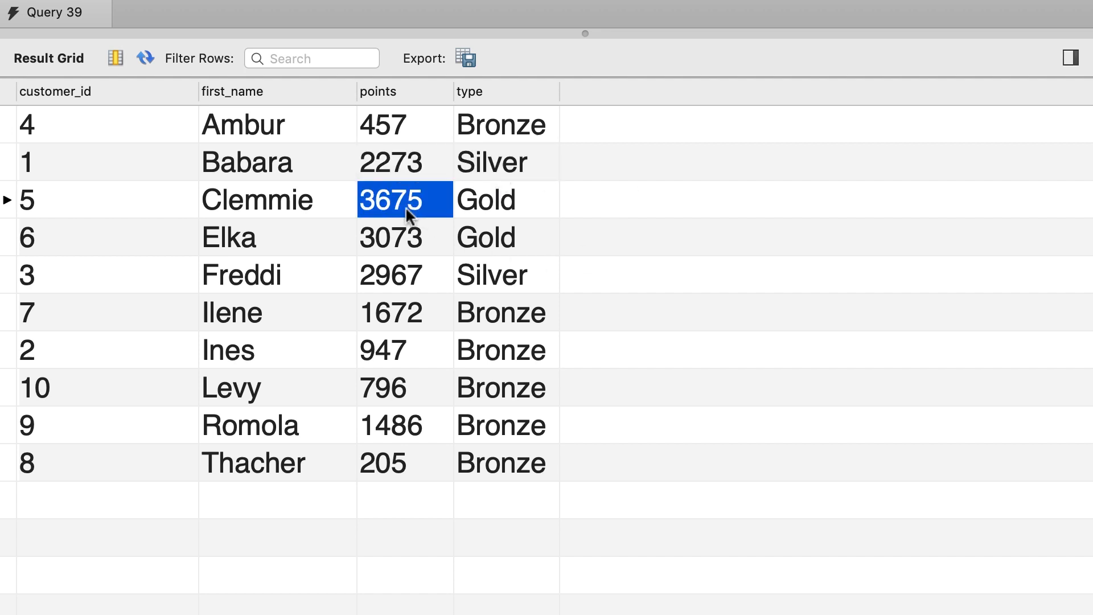
pyautogui.click(506, 199)
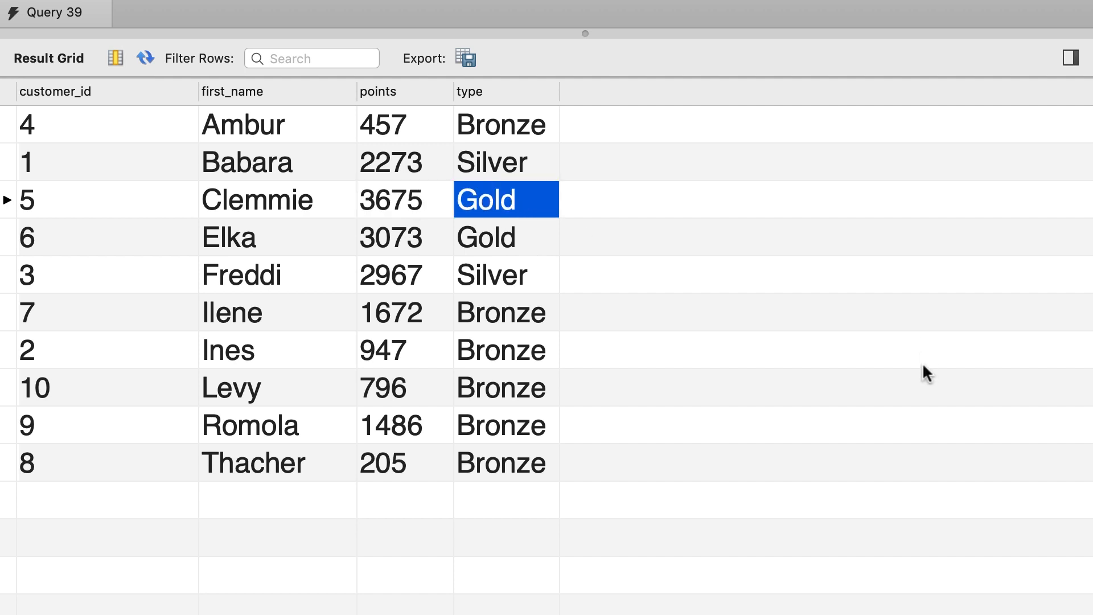
pyautogui.moveTo(259, 453)
pyautogui.write('SEL')
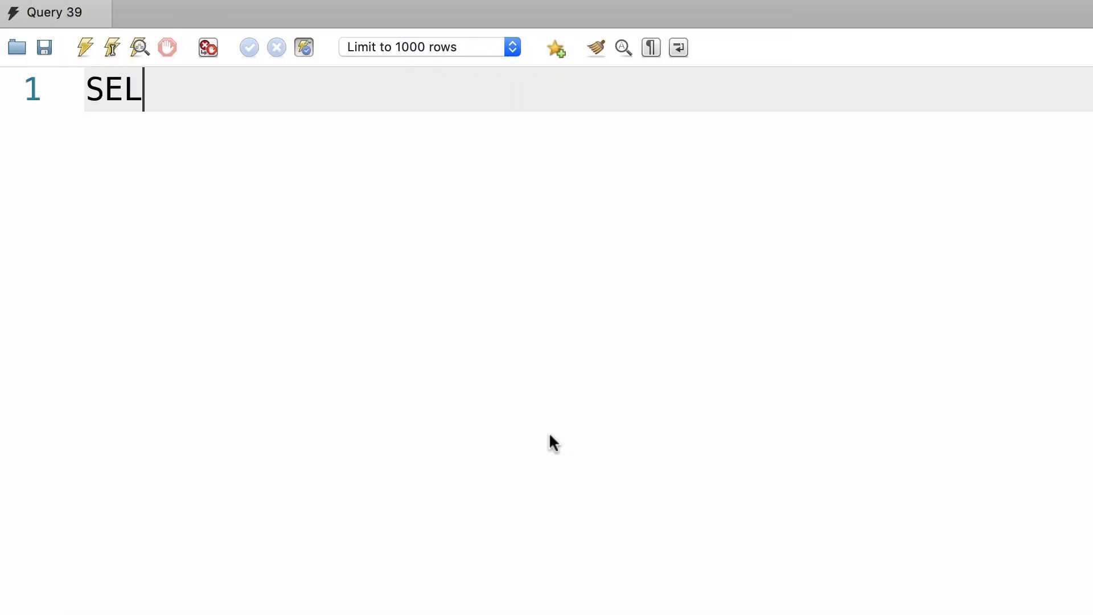
# Write a query selecting everything from customers where points < 2000.
pyautogui.write('ECT *')
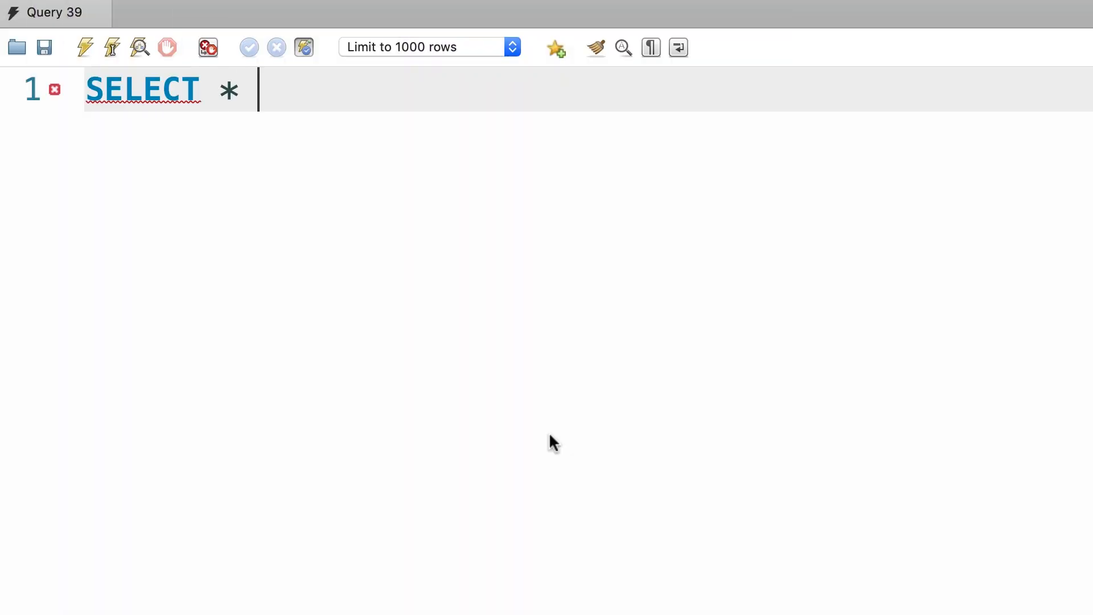
pyautogui.write('FROM customer')
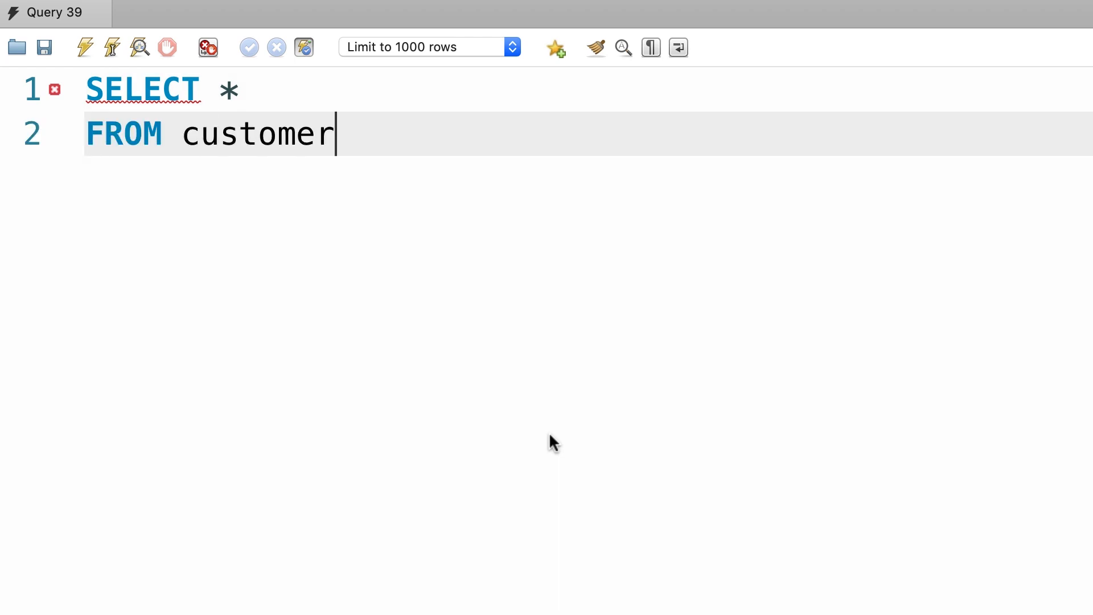
pyautogui.write('s')
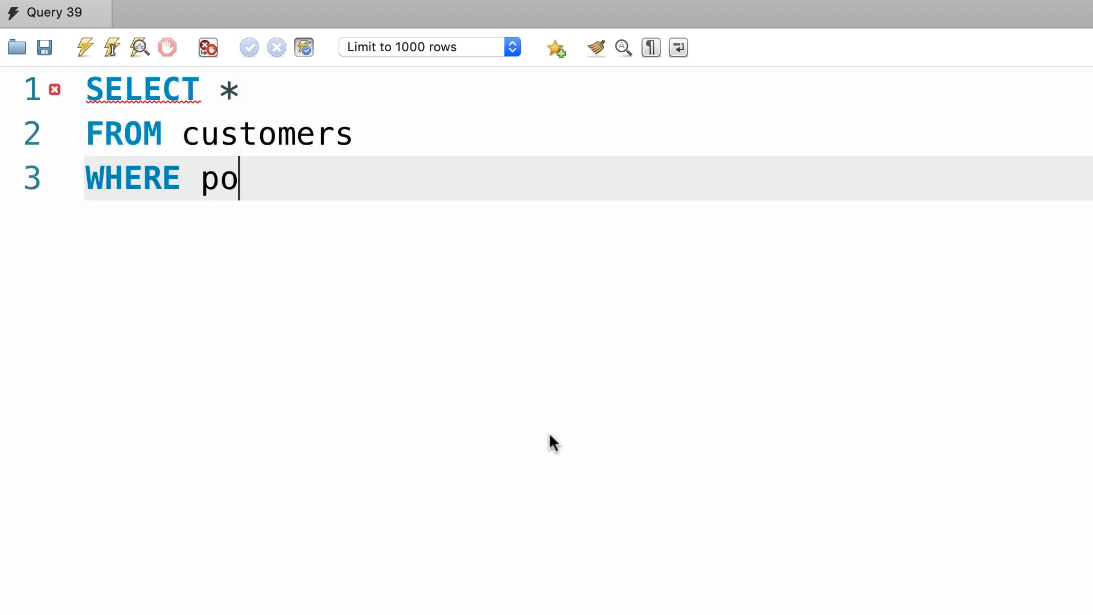
pyautogui.write('ints < 2000')
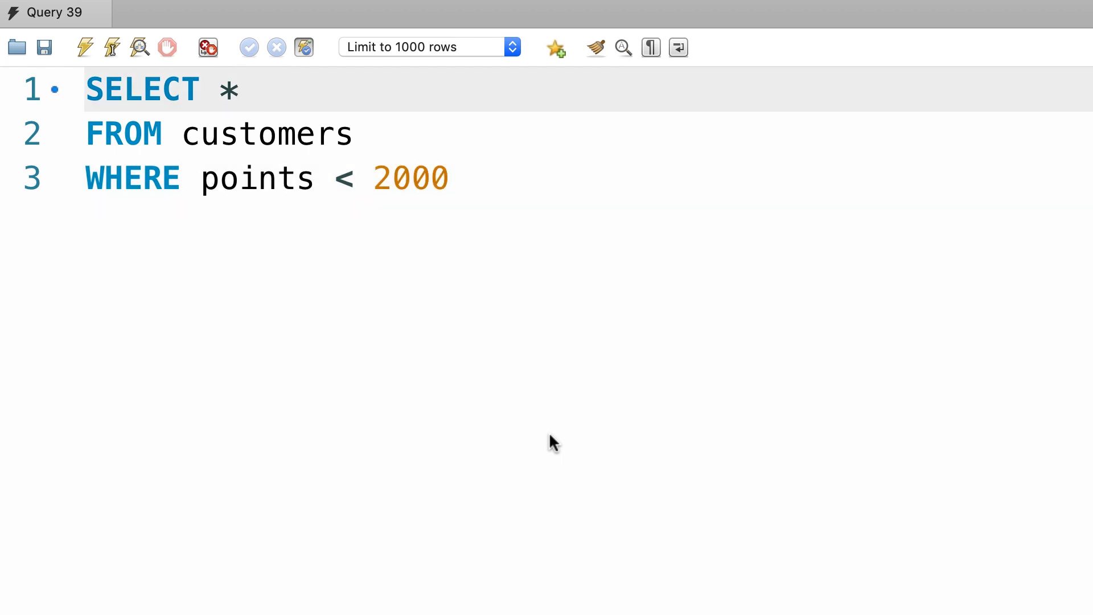
# Replace * with customer_id, first_name, points and the literal 'Bronze'.
pyautogui.write('customer')
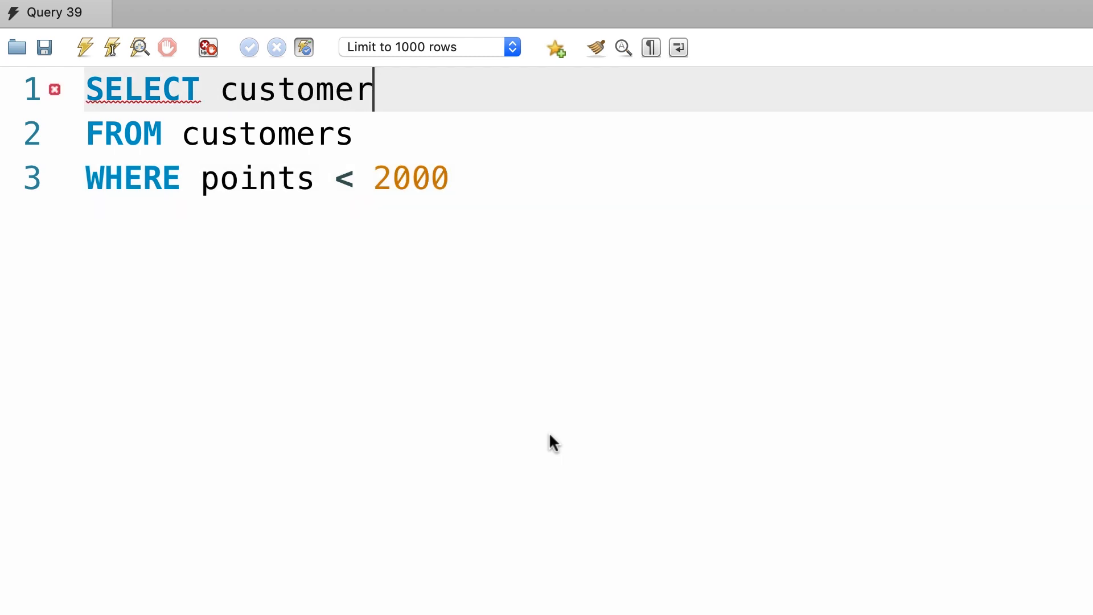
pyautogui.write('_id, first_')
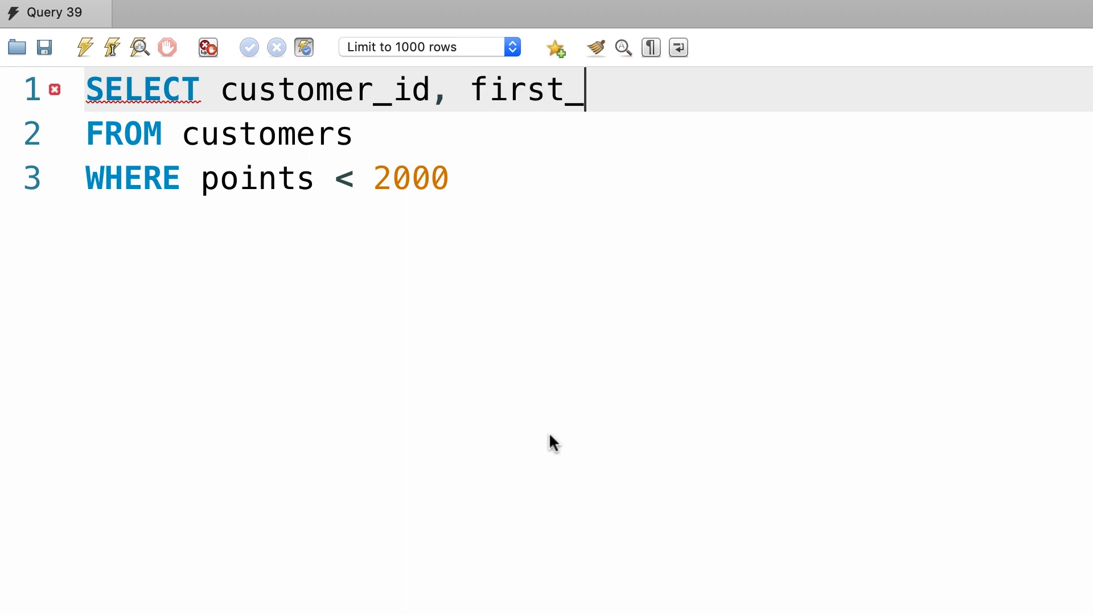
pyautogui.write('name, points,')
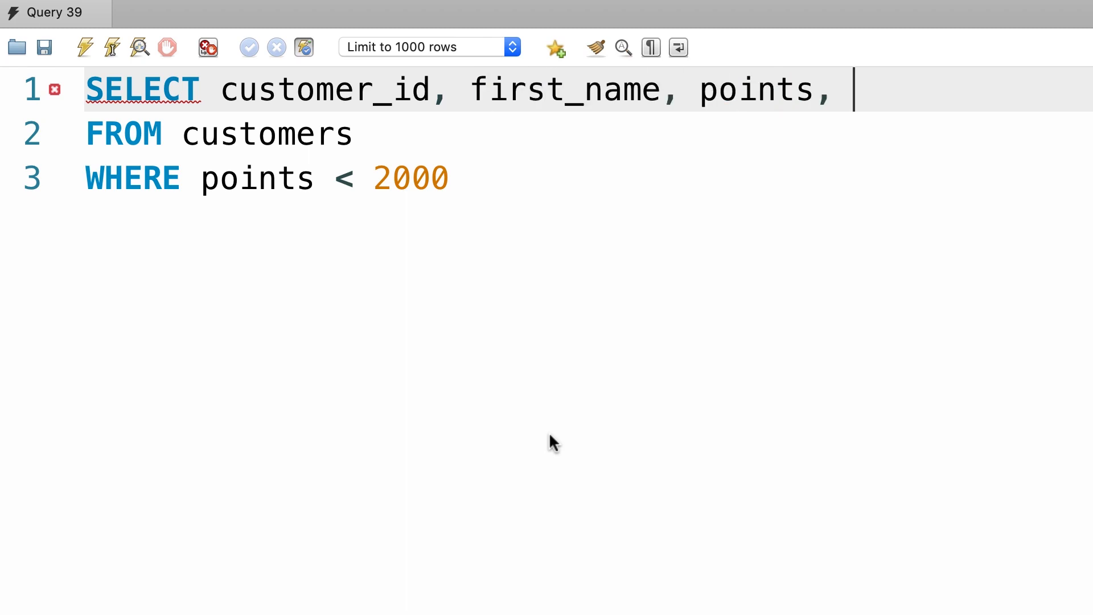
pyautogui.write("'")
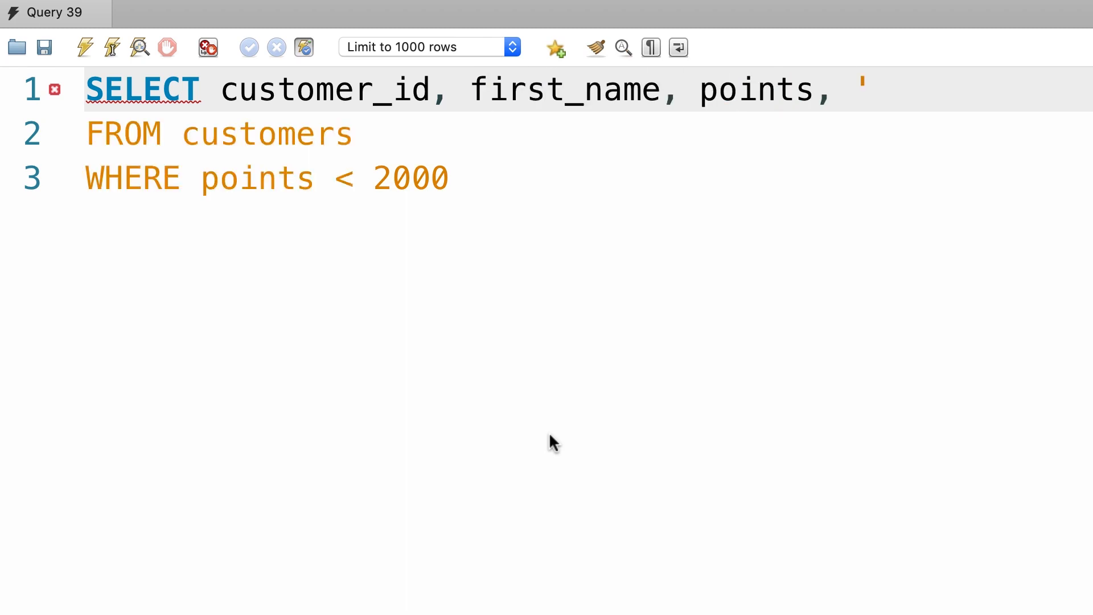
pyautogui.write('Br')
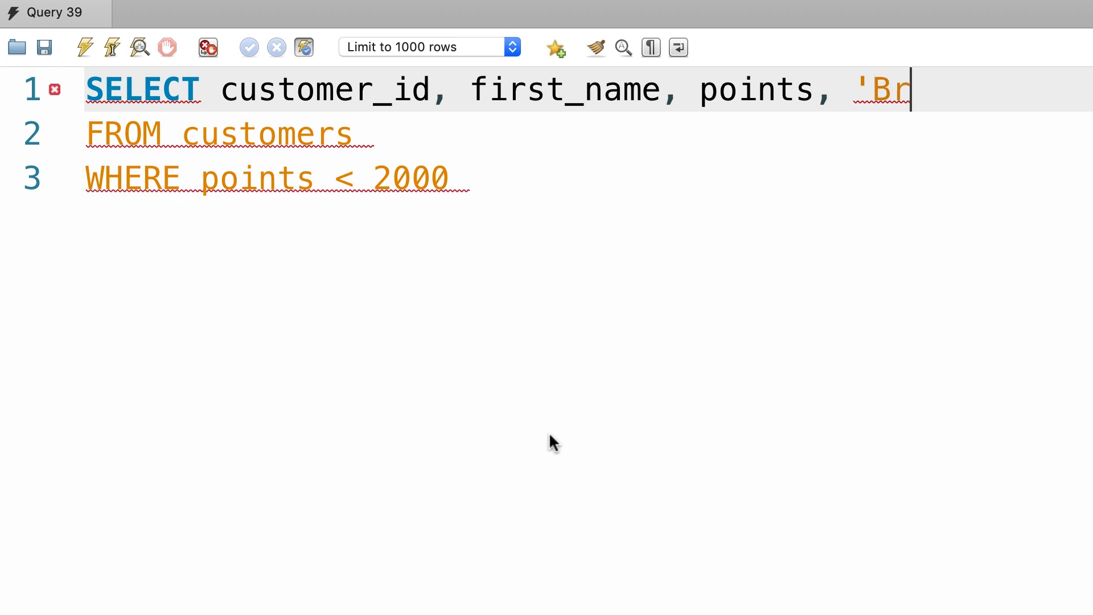
pyautogui.write("onze'")
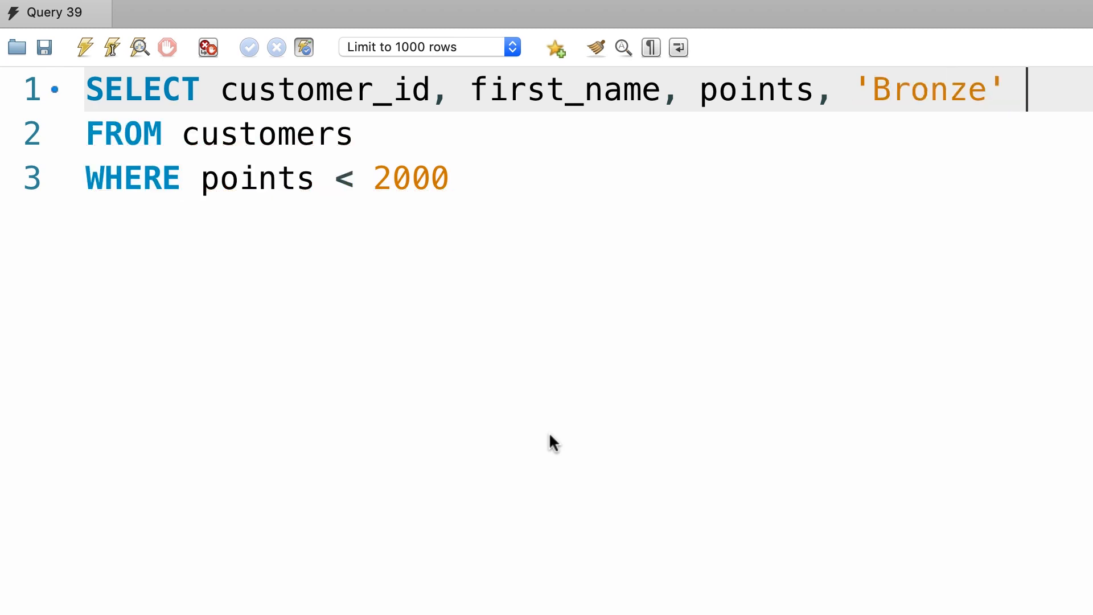
# Run the Bronze query, alias the literal AS type, and reformat to one column per line.
pyautogui.click(82, 47)
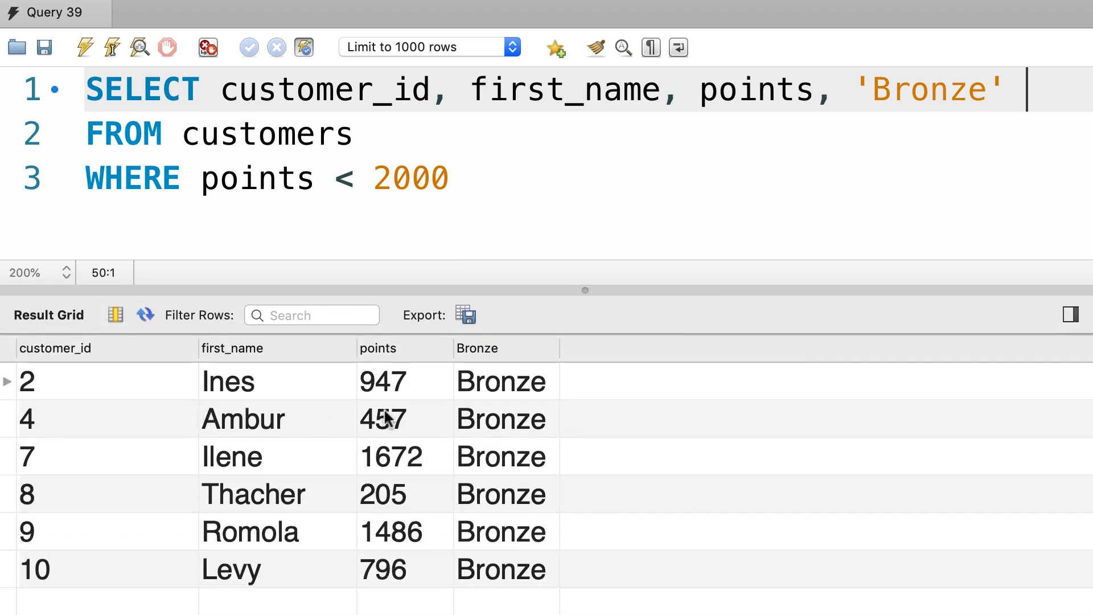
pyautogui.moveTo(479, 360)
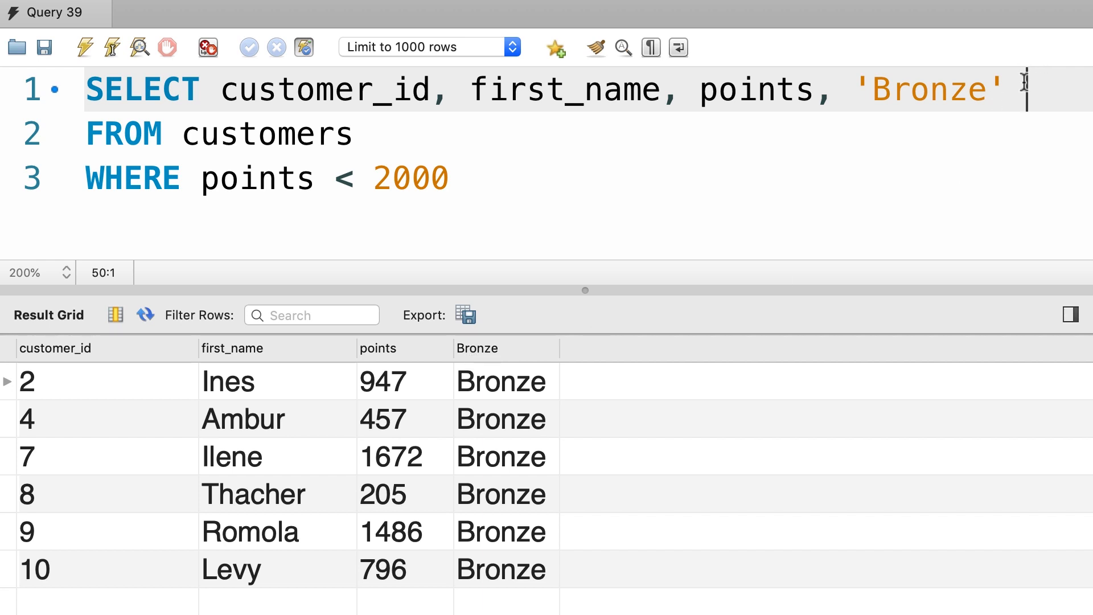
pyautogui.write('AS t')
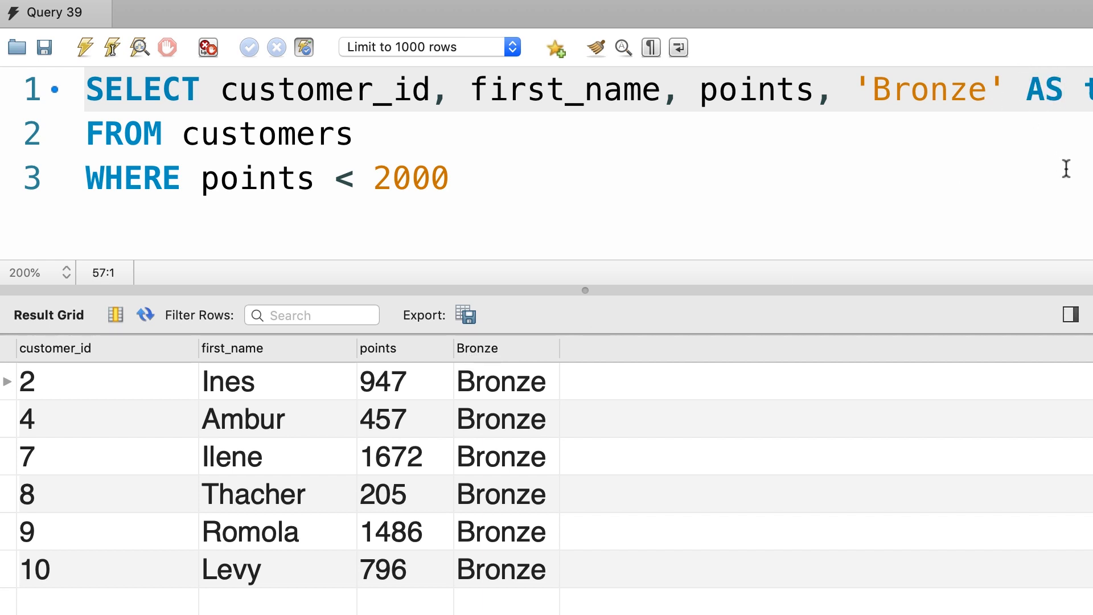
pyautogui.click(183, 89)
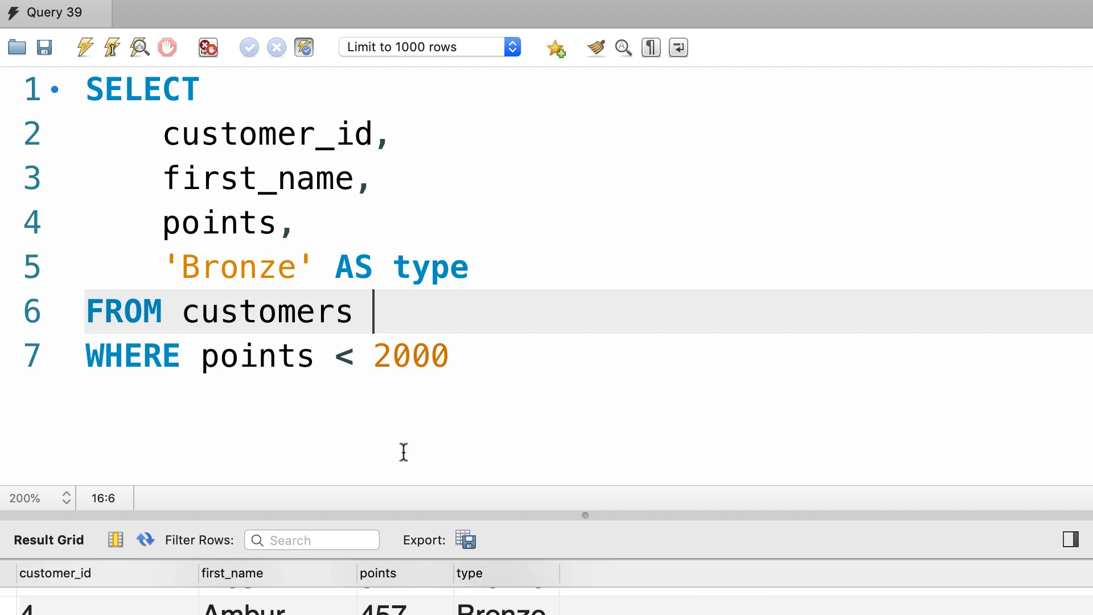
# Union a copied SELECT labelled 'Silver' for points BETWEEN 2000 AND 3000.
pyautogui.write('U')
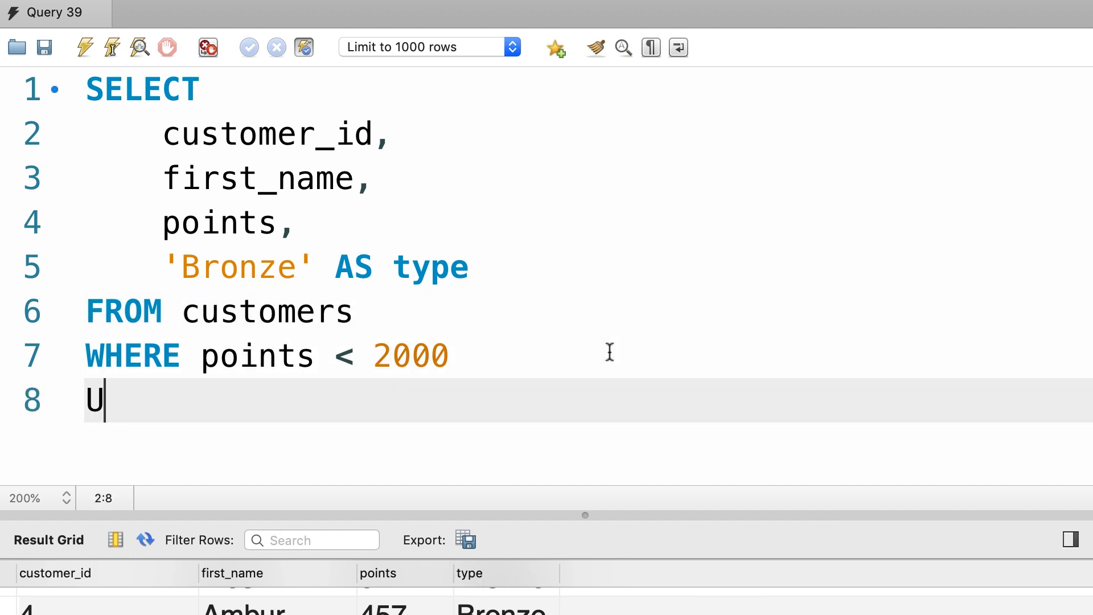
pyautogui.write('NION')
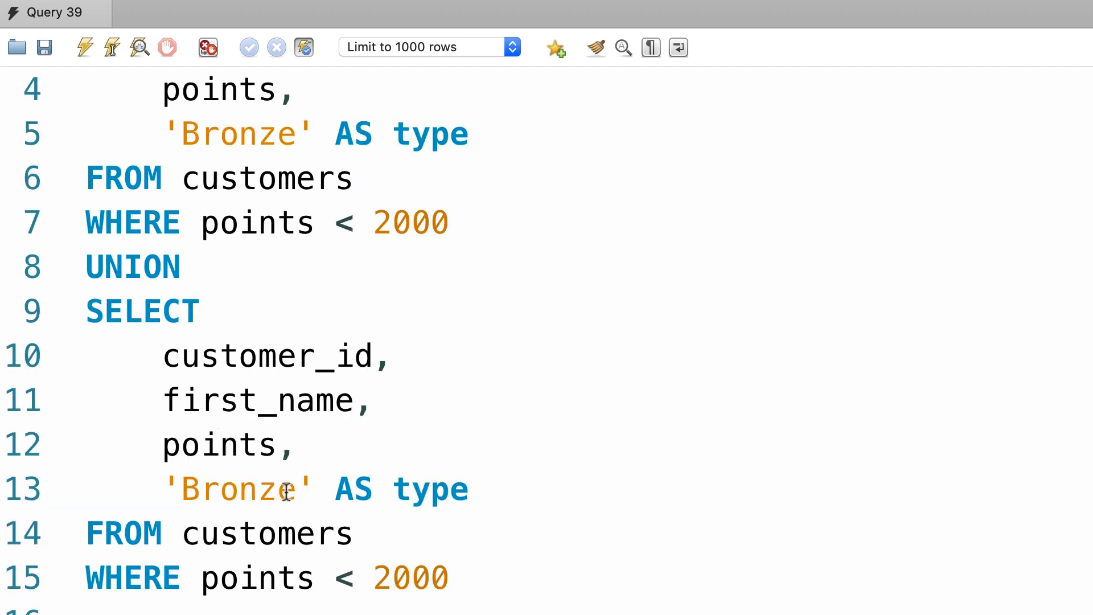
pyautogui.write('Silv')
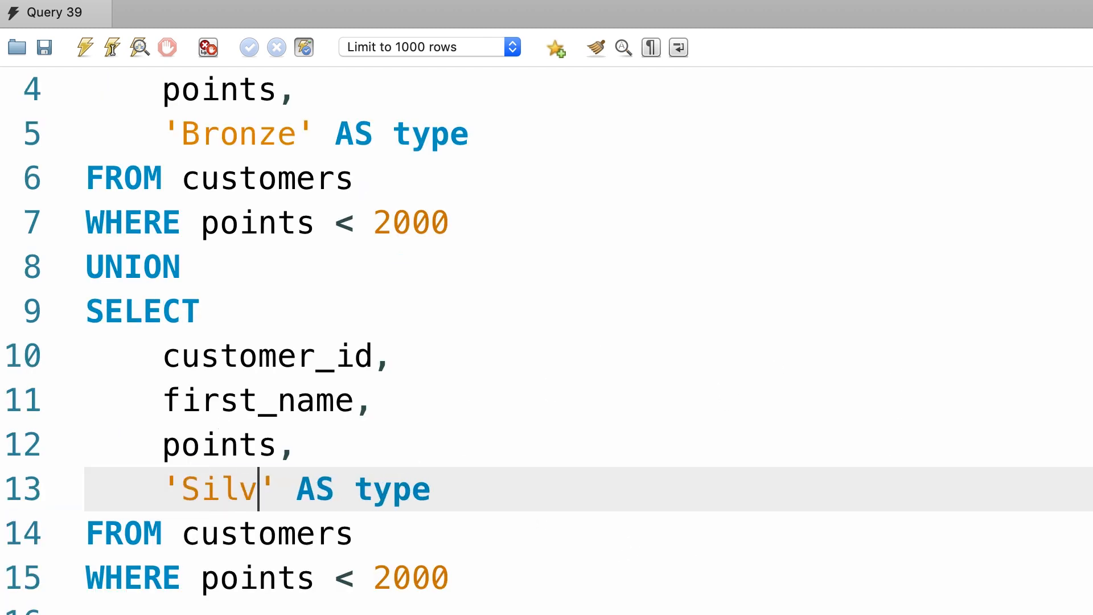
pyautogui.write('er')
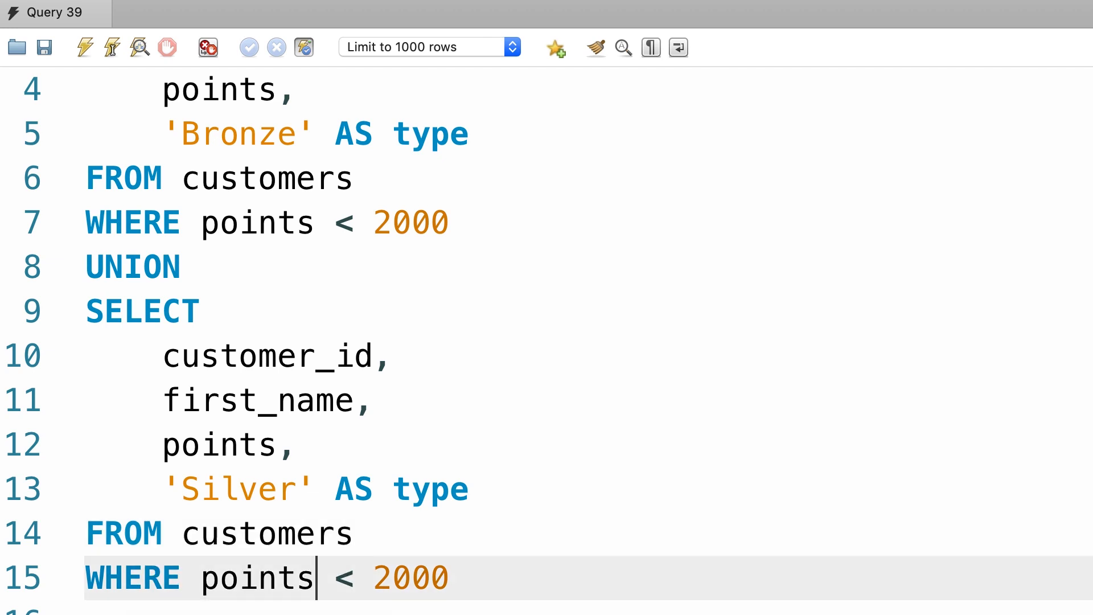
pyautogui.write('BETWEE')
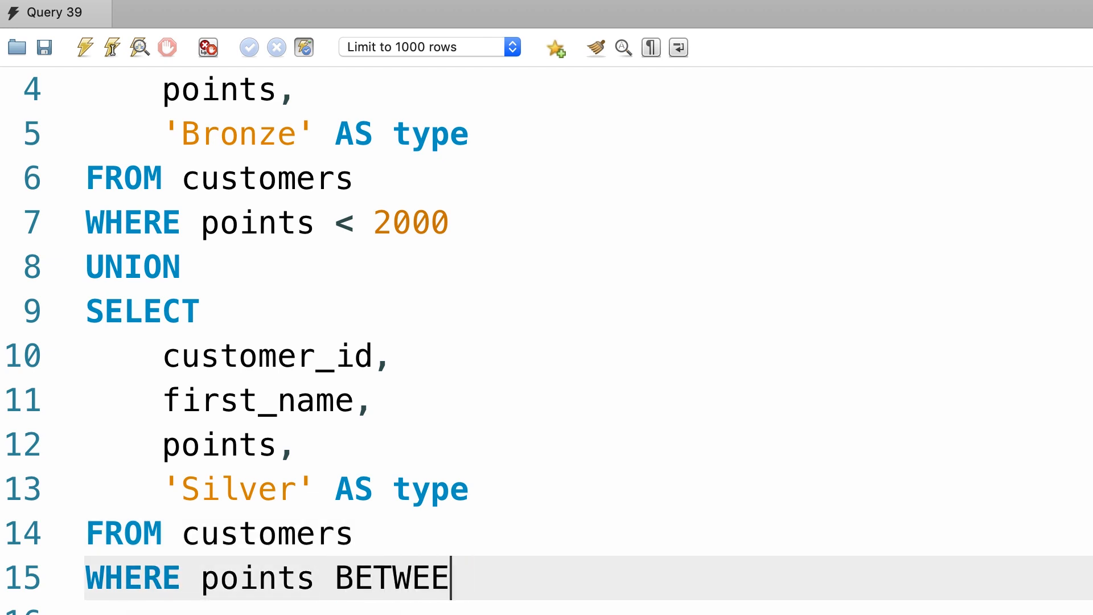
pyautogui.write('N 2000 AND 30')
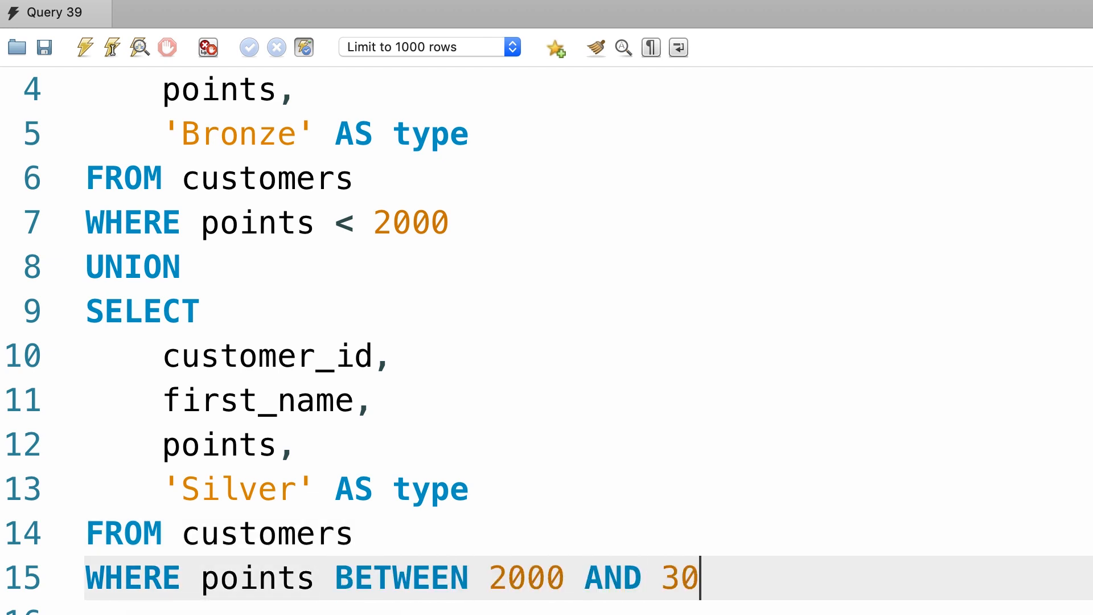
pyautogui.write('00')
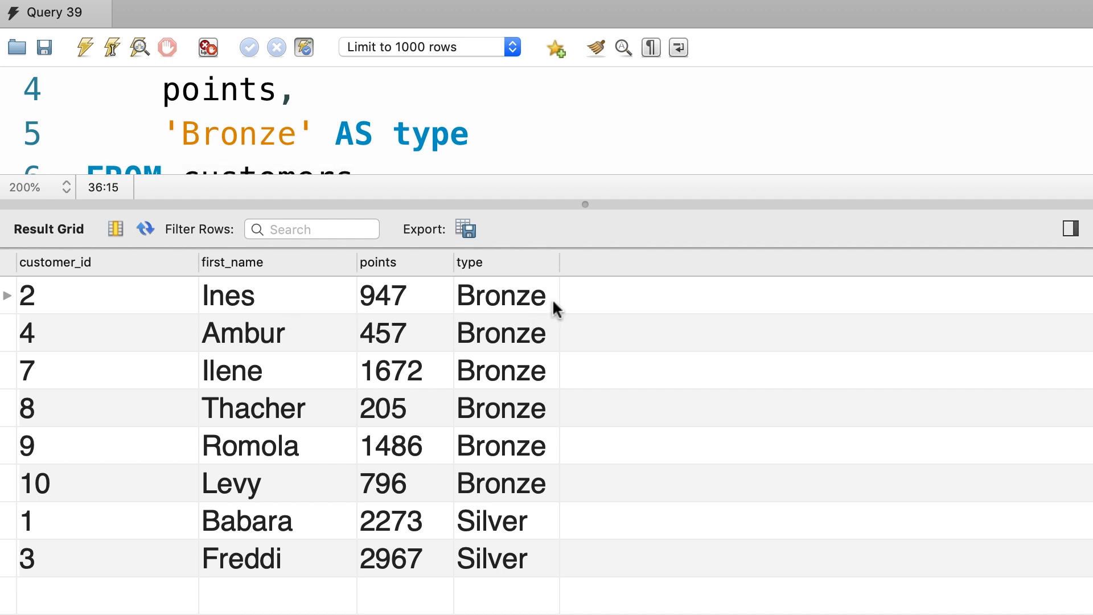
pyautogui.moveTo(500, 526)
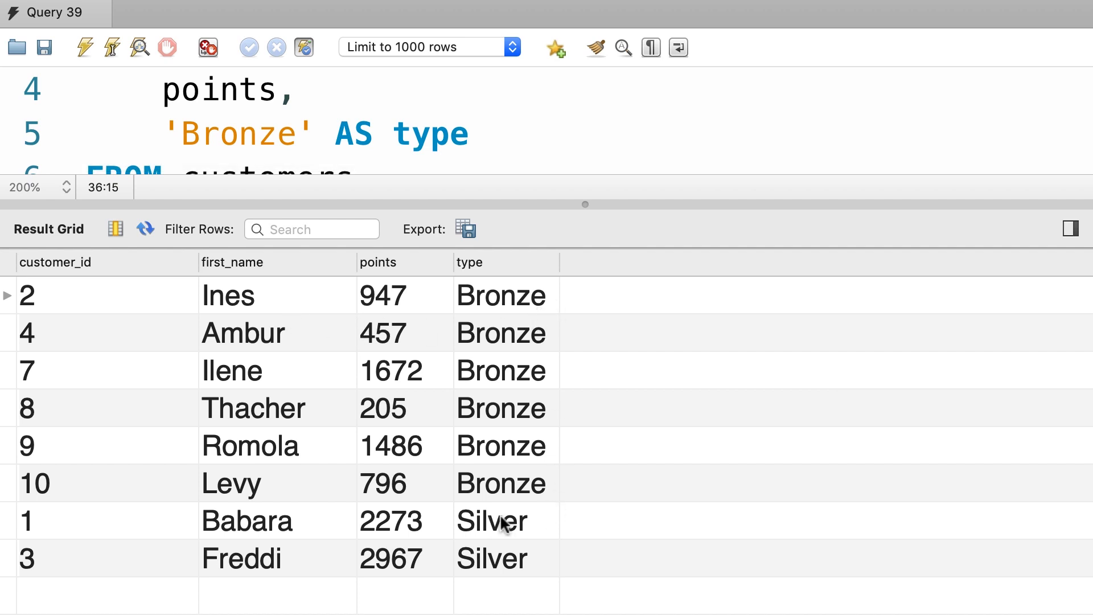
pyautogui.moveTo(486, 347)
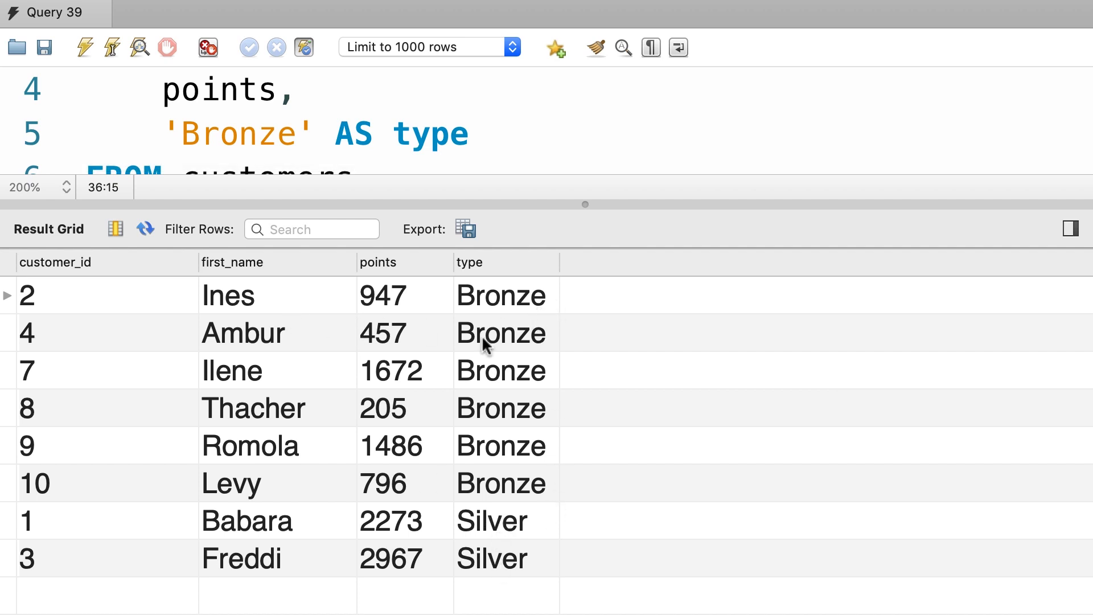
pyautogui.moveTo(469, 482)
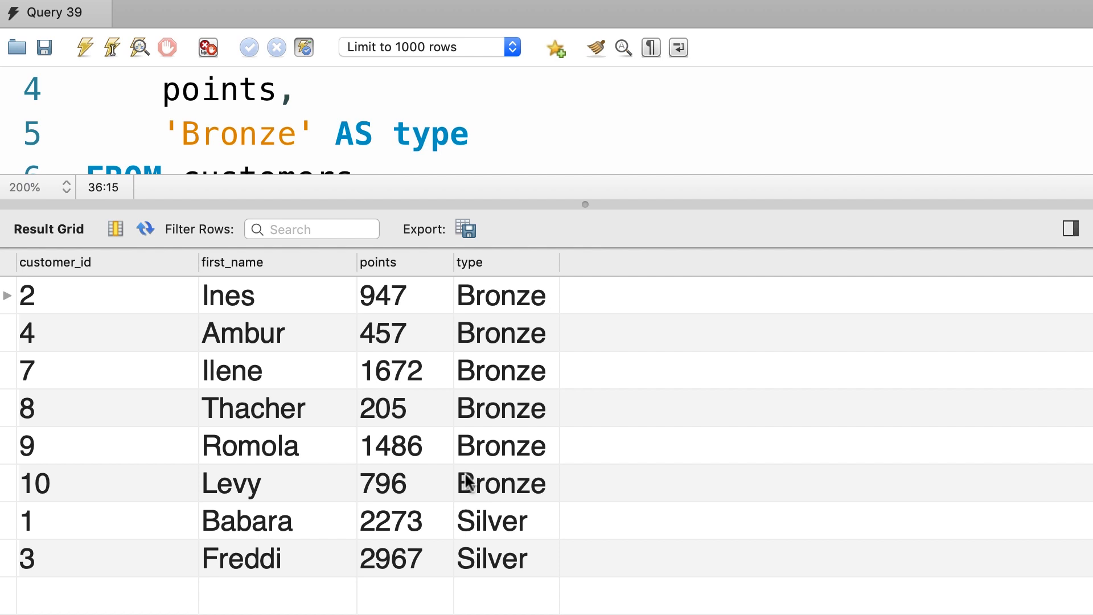
pyautogui.moveTo(551, 518)
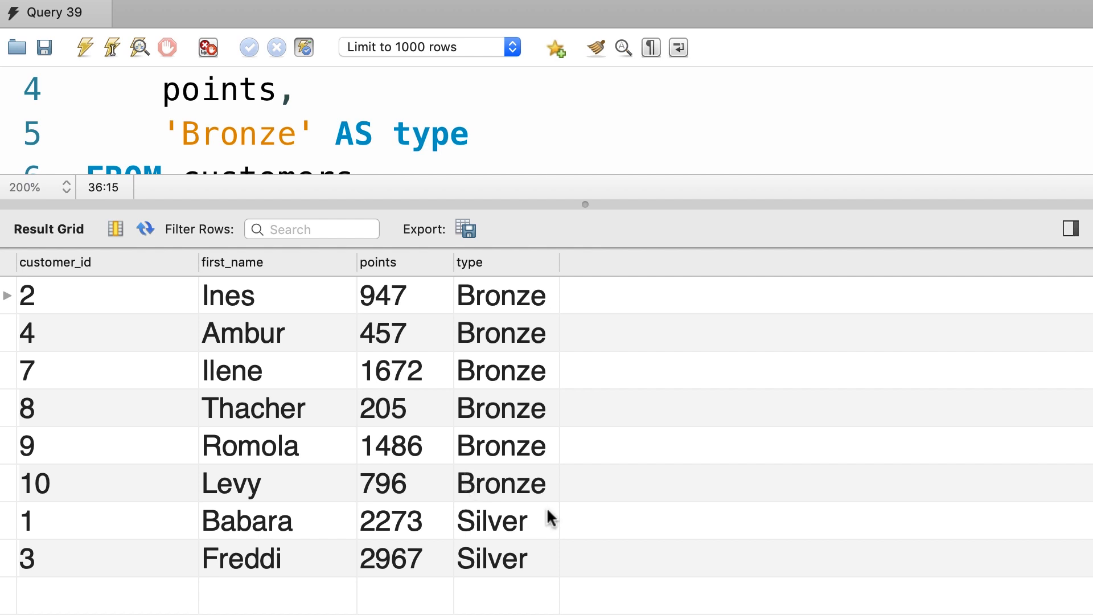
pyautogui.moveTo(498, 496)
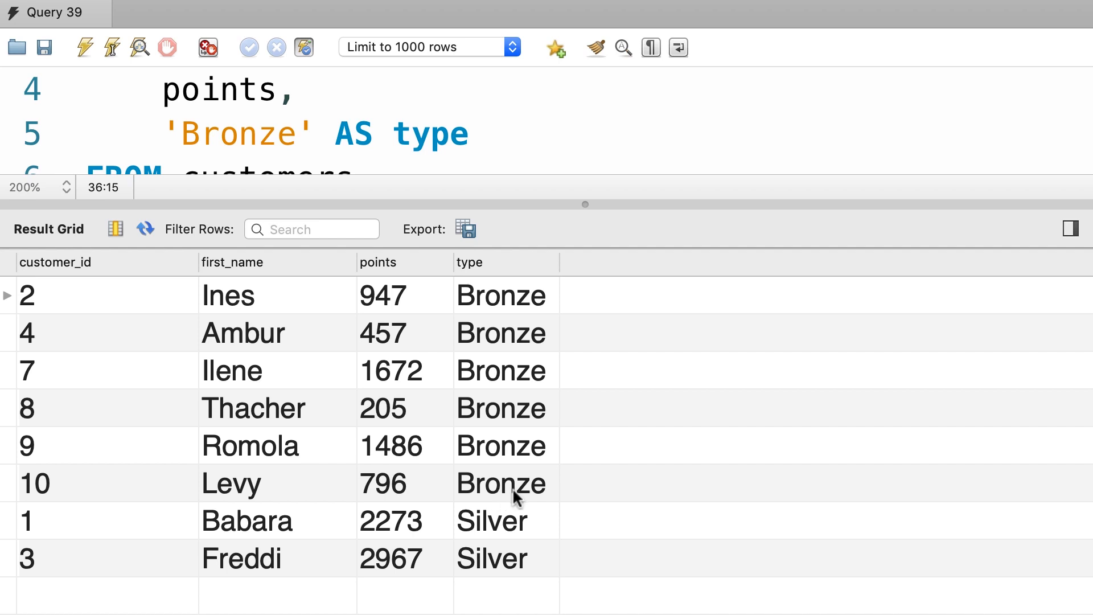
pyautogui.moveTo(277, 305)
pyautogui.write('ORDER BY')
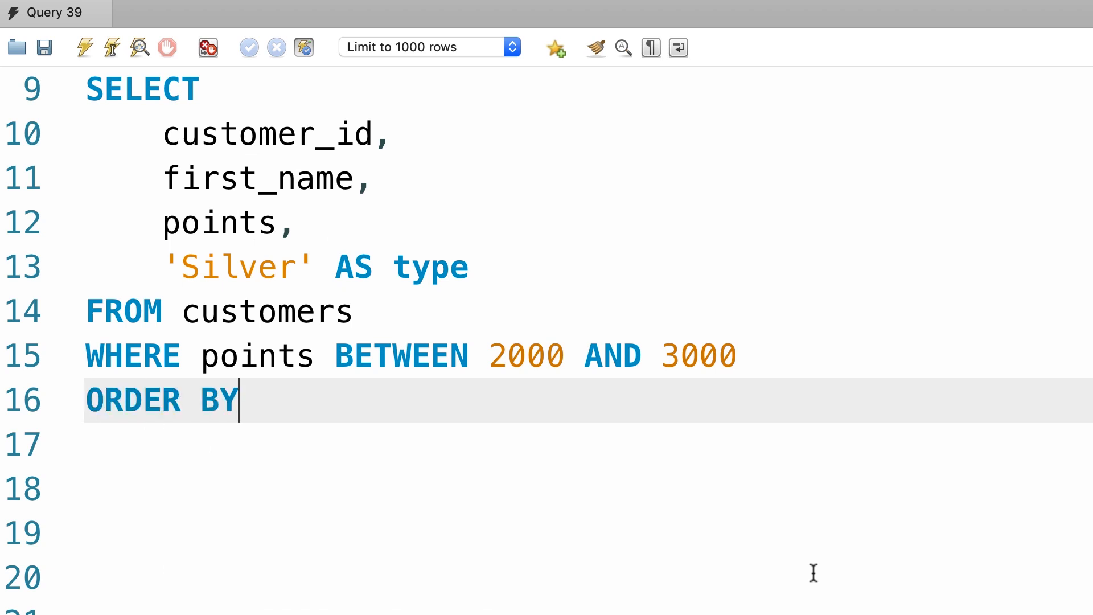
# Order results by first_name and start a third UNION block.
pyautogui.write('first_name')
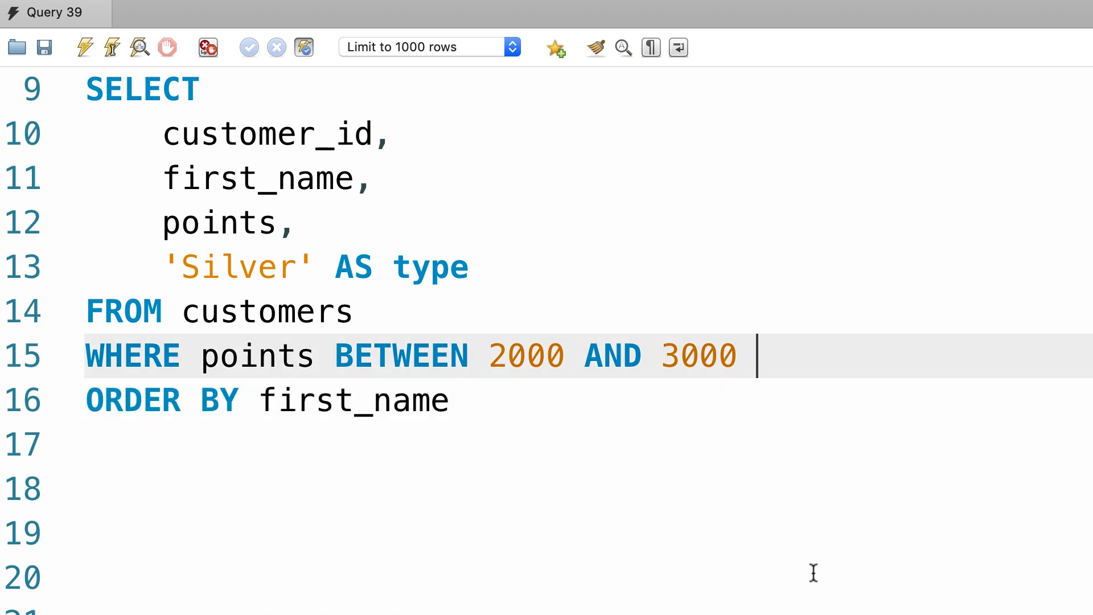
pyautogui.write('UNION')
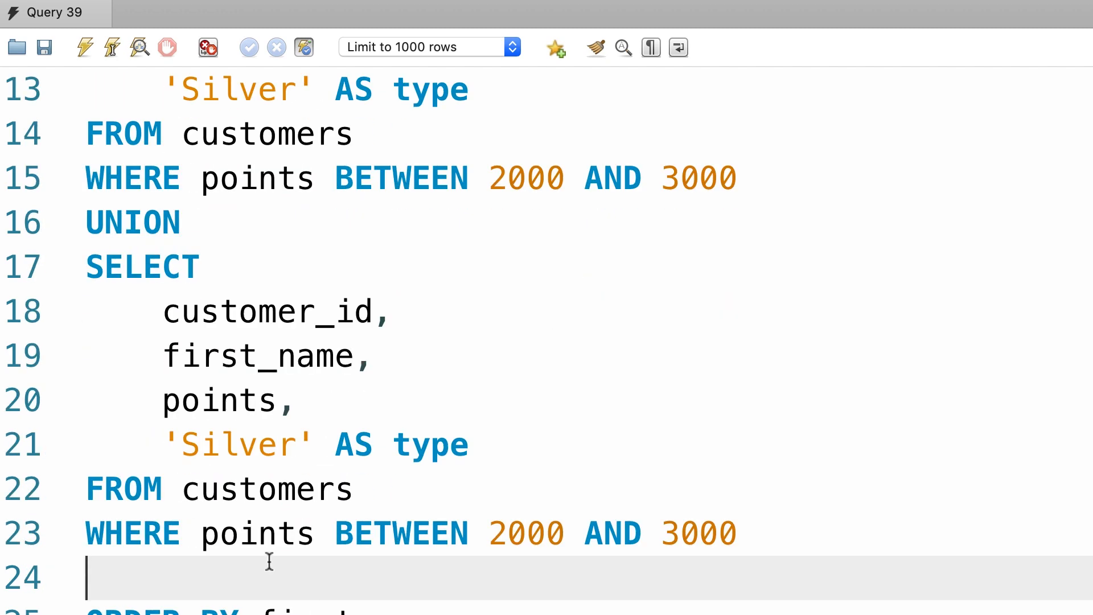
# Relabel the third block 'Gold' for points > 3000 and run the full query.
pyautogui.write('Go')
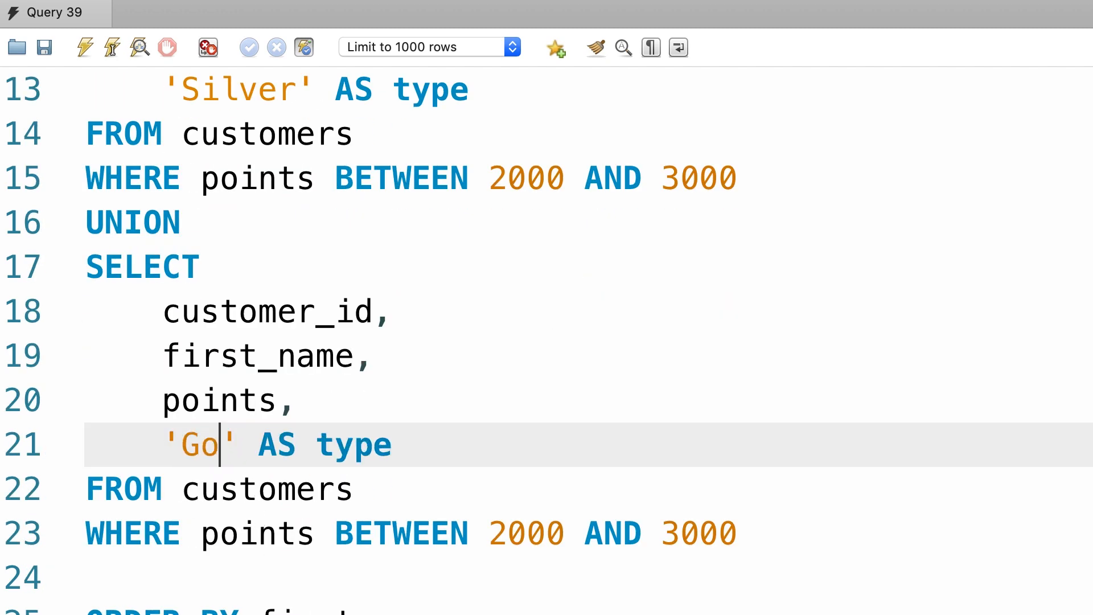
pyautogui.write('ld')
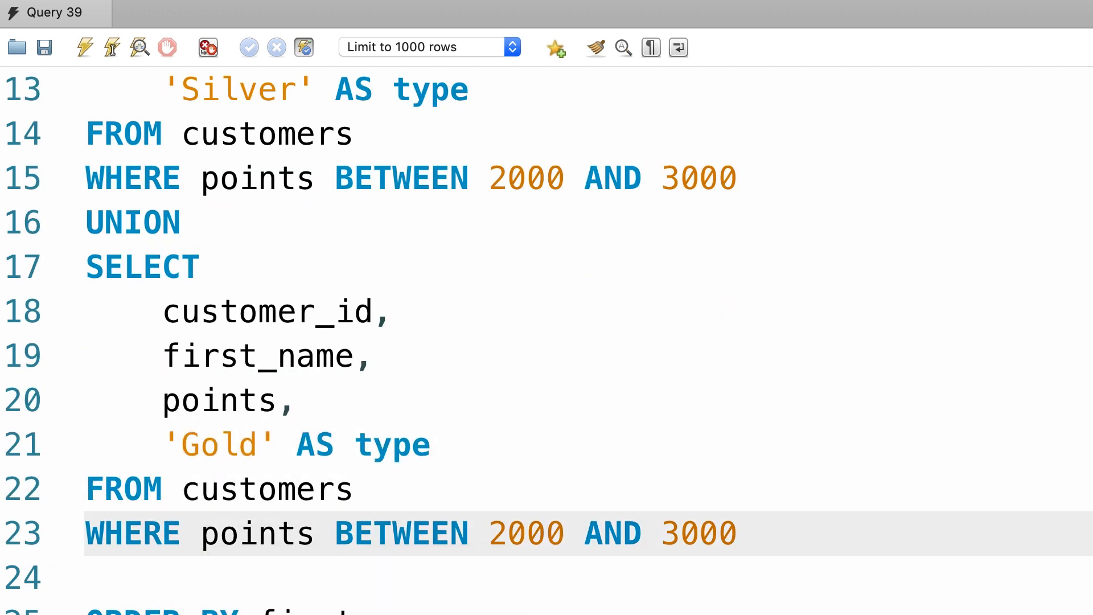
pyautogui.write('>')
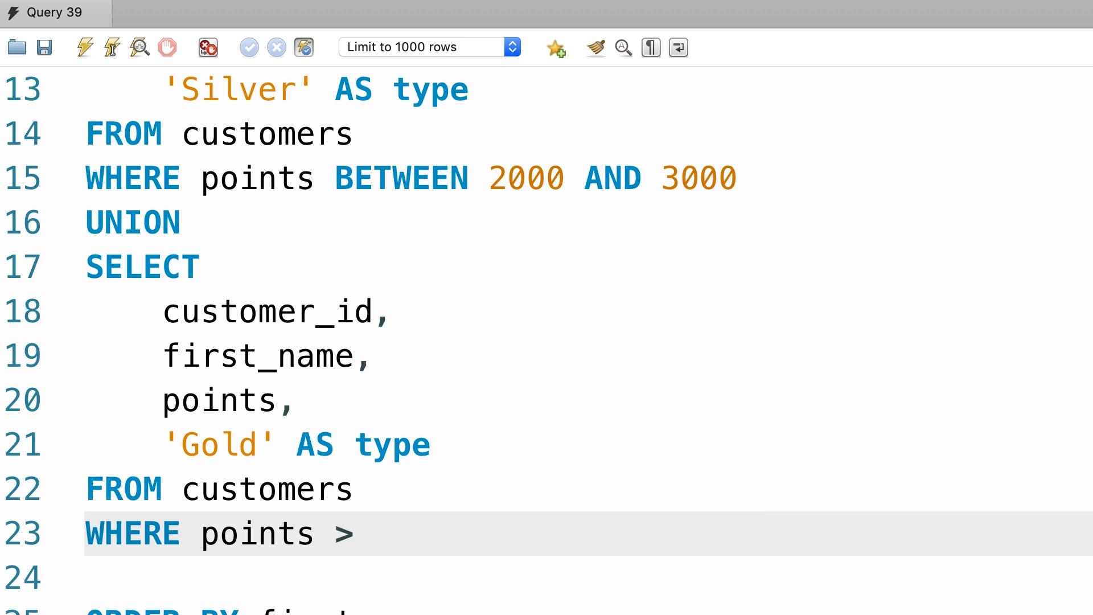
pyautogui.write('3000')
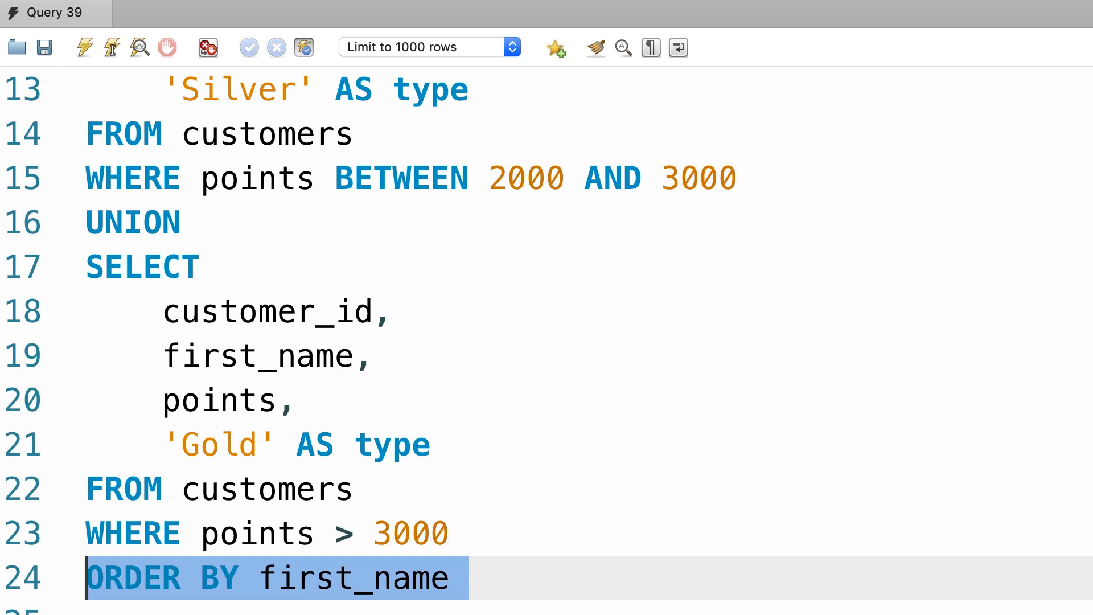
pyautogui.click(83, 46)
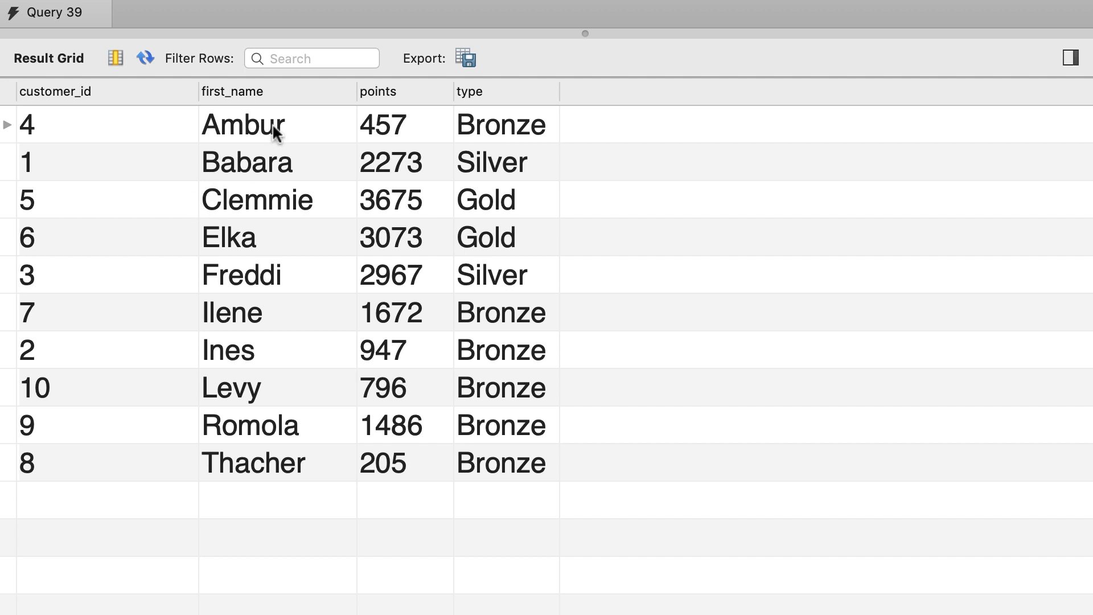
pyautogui.moveTo(534, 180)
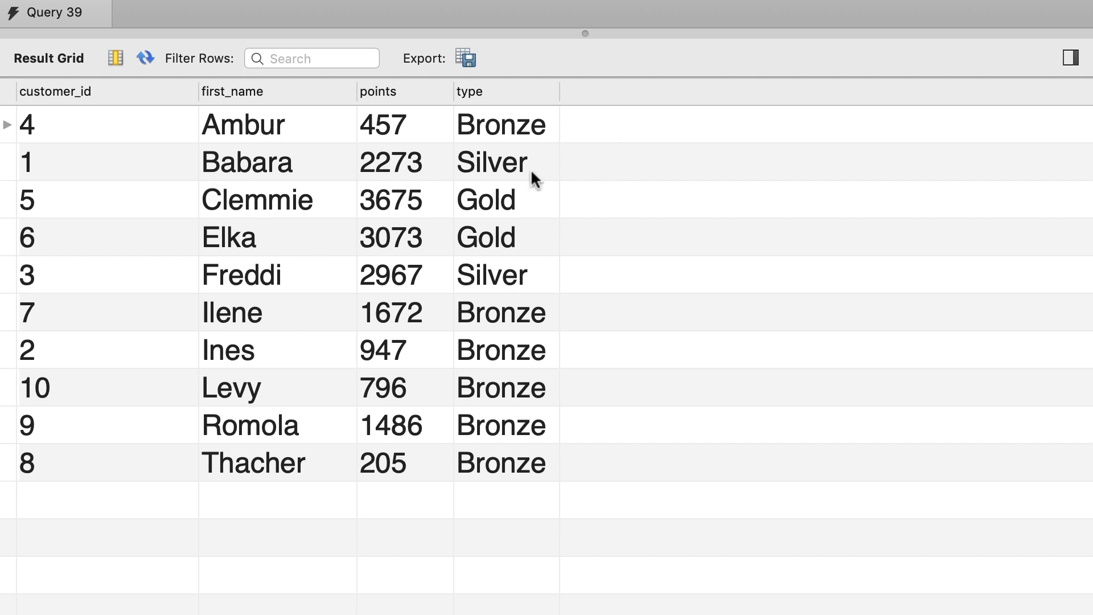
pyautogui.moveTo(535, 246)
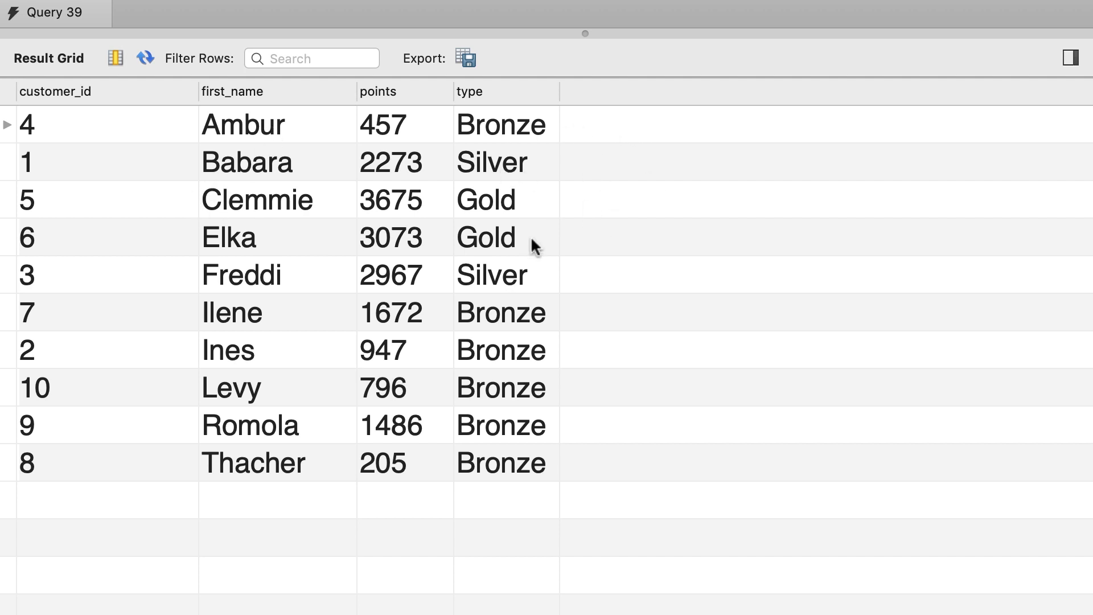